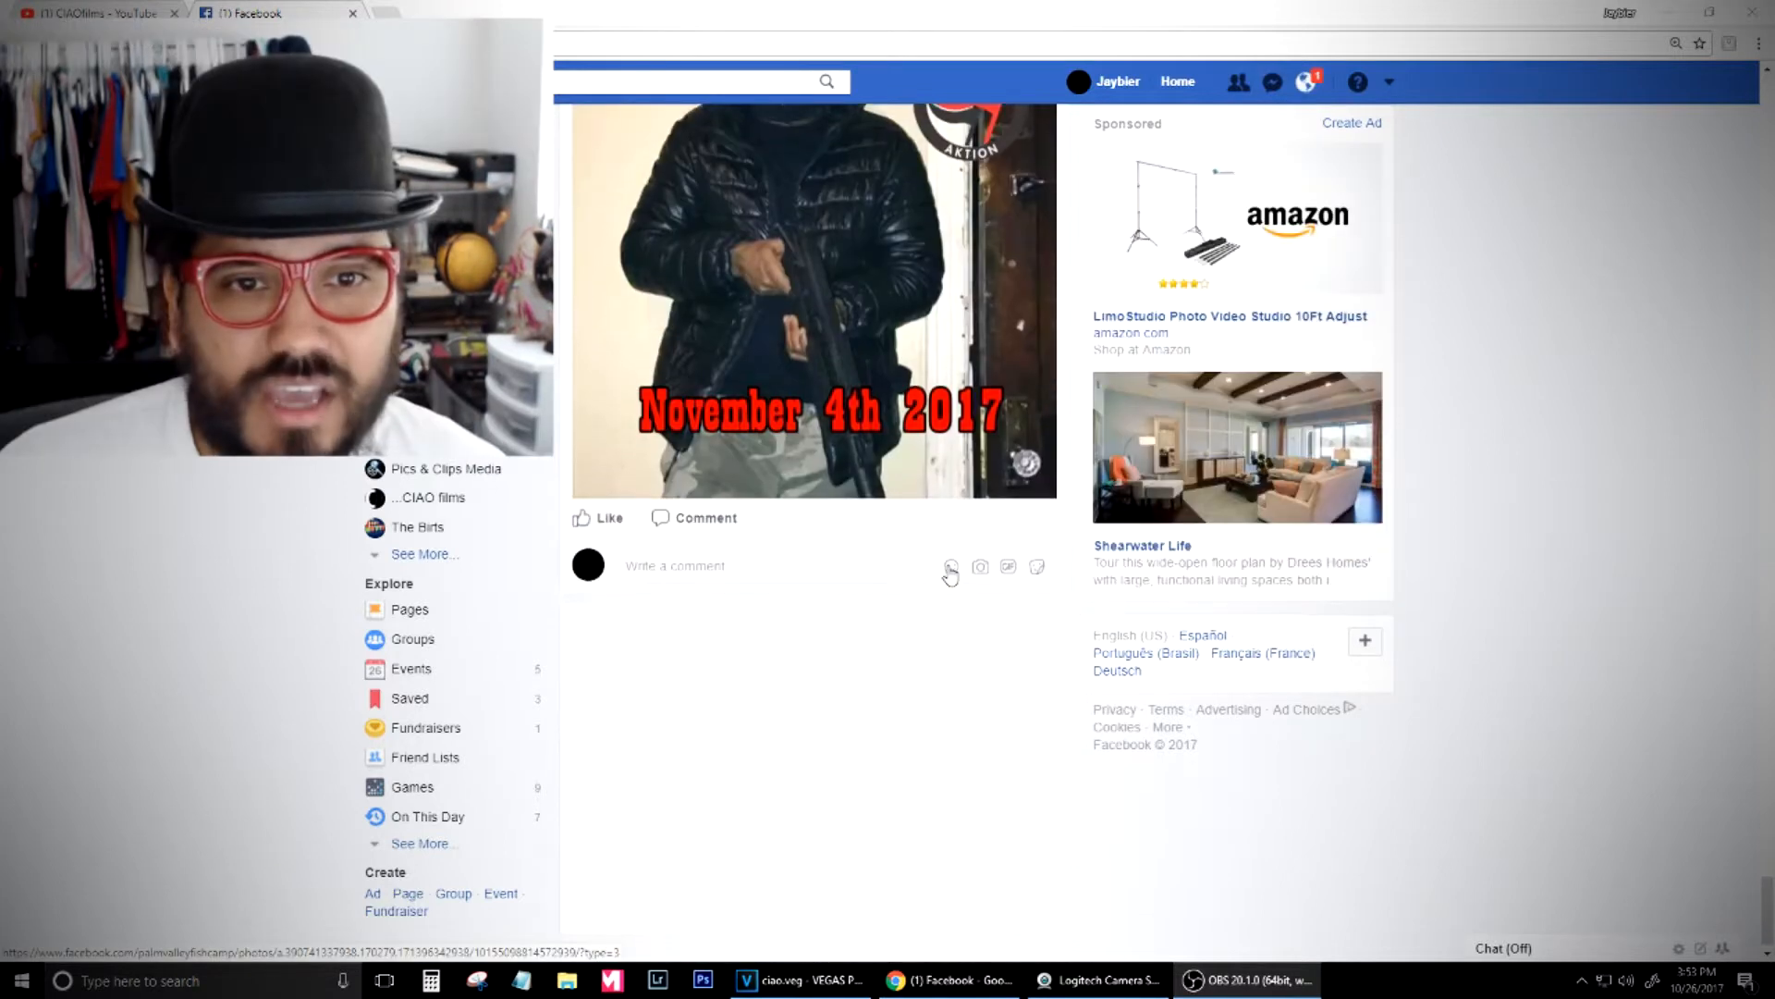
Reload the Facebook home news feed from the top via the Home link
{"action": "scroll", "scroll_direction": "down", "scroll_amount": 3}
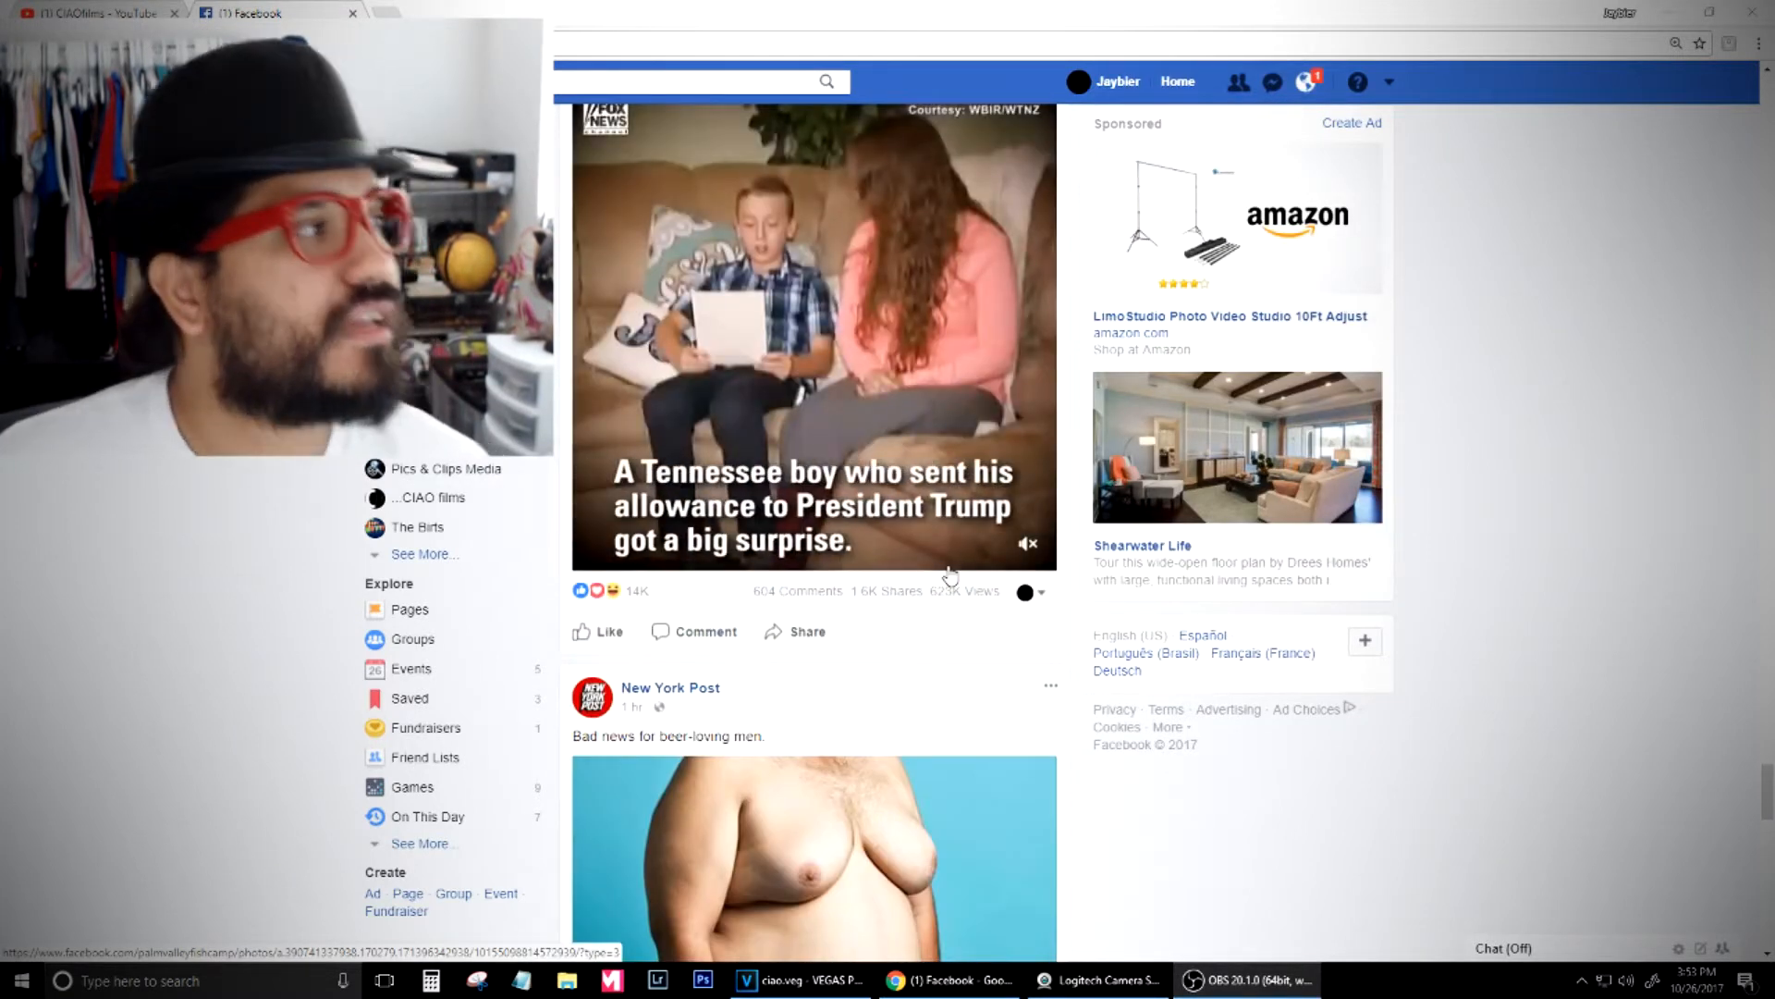
{"action": "left_click", "coordinate": [813, 340]}
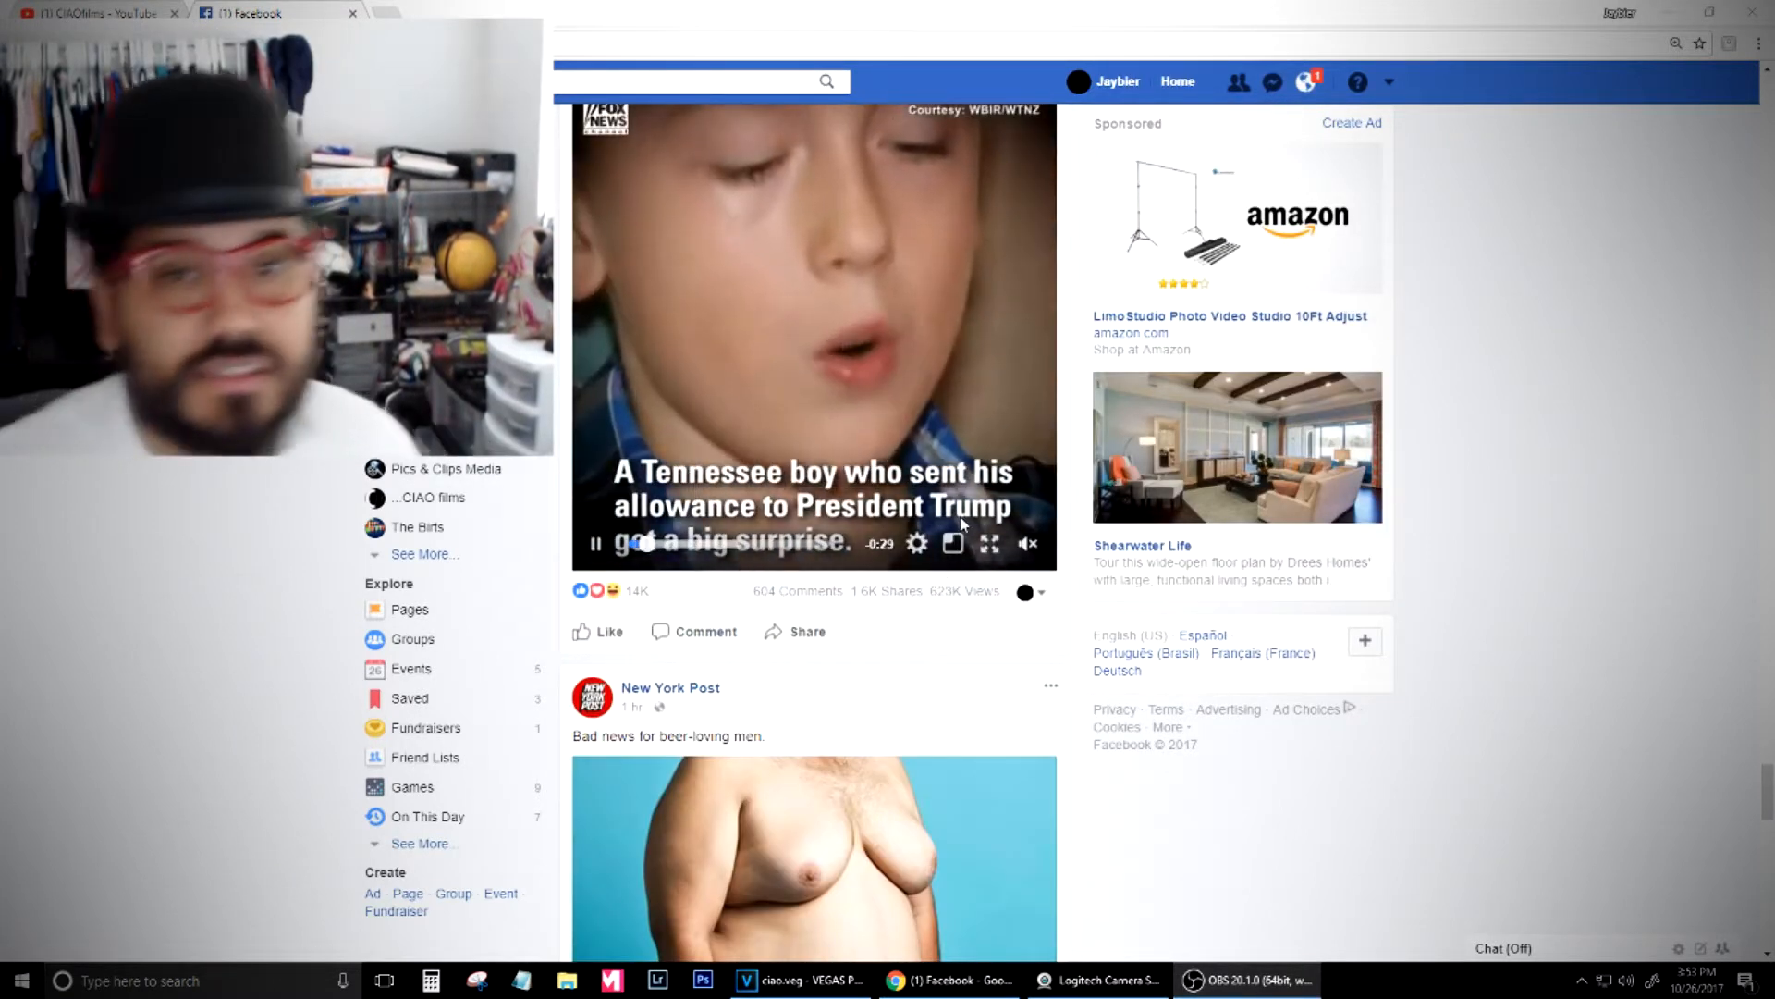
{"action": "scroll", "scroll_direction": "down", "scroll_amount": 3}
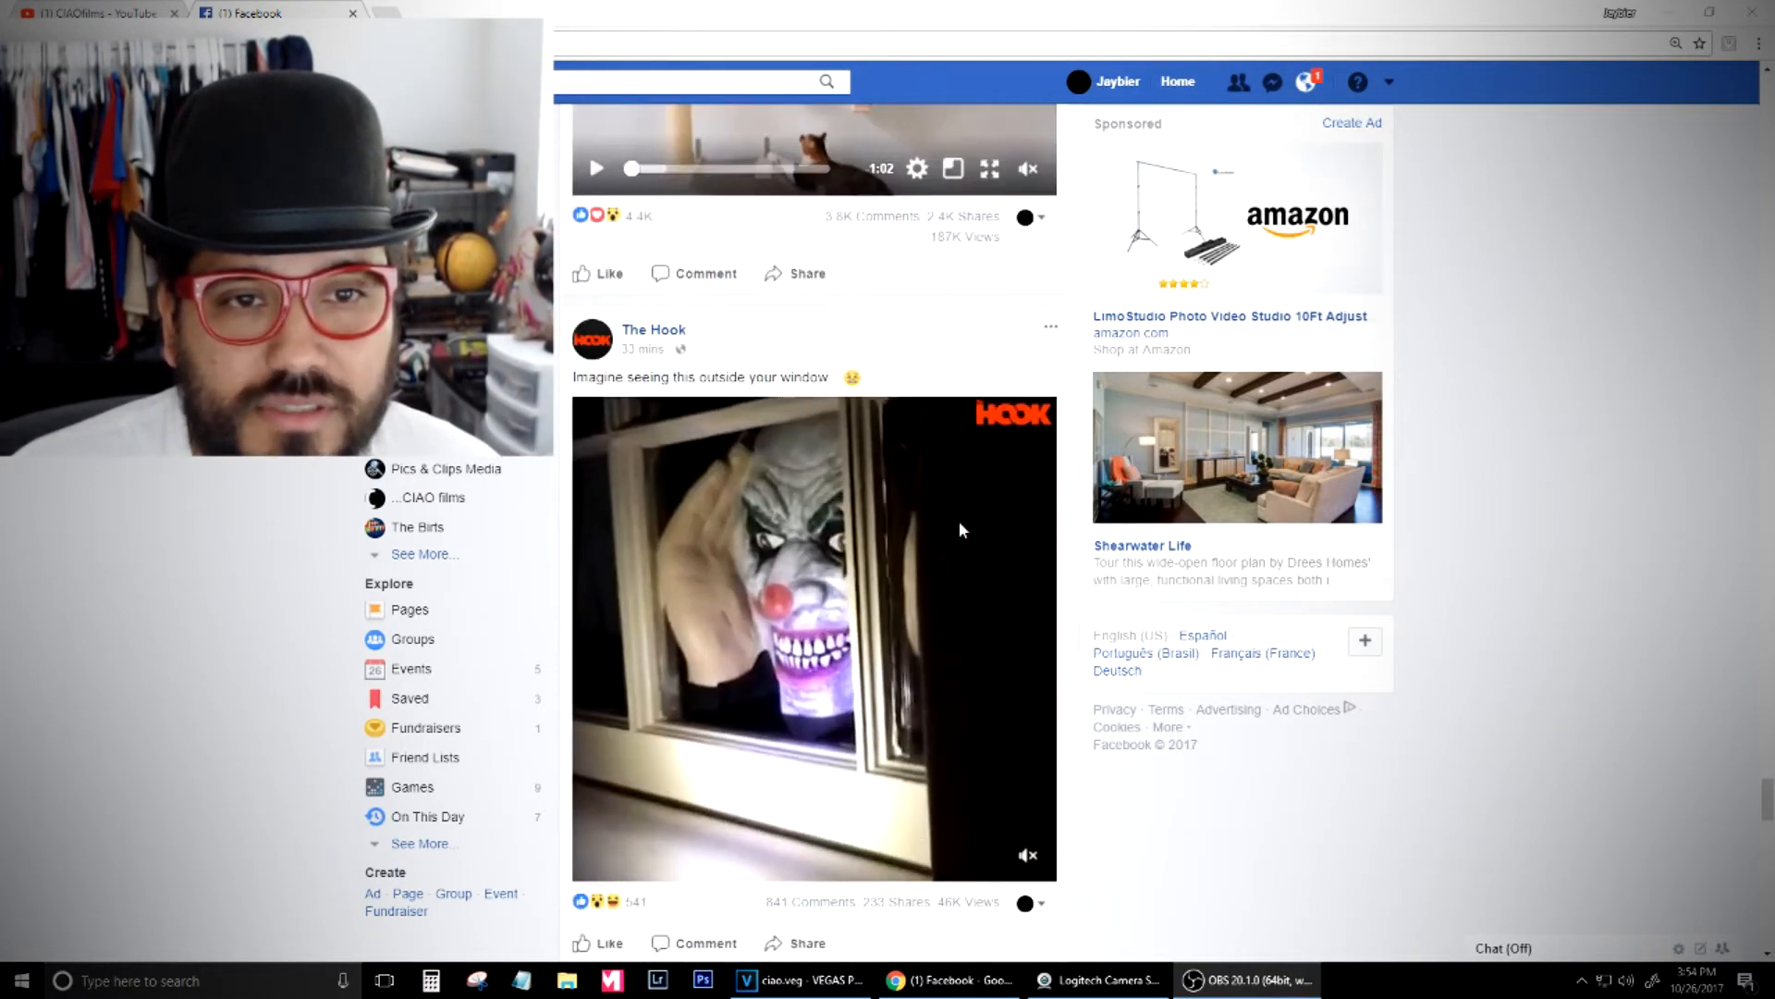
{"action": "left_click", "coordinate": [1177, 82]}
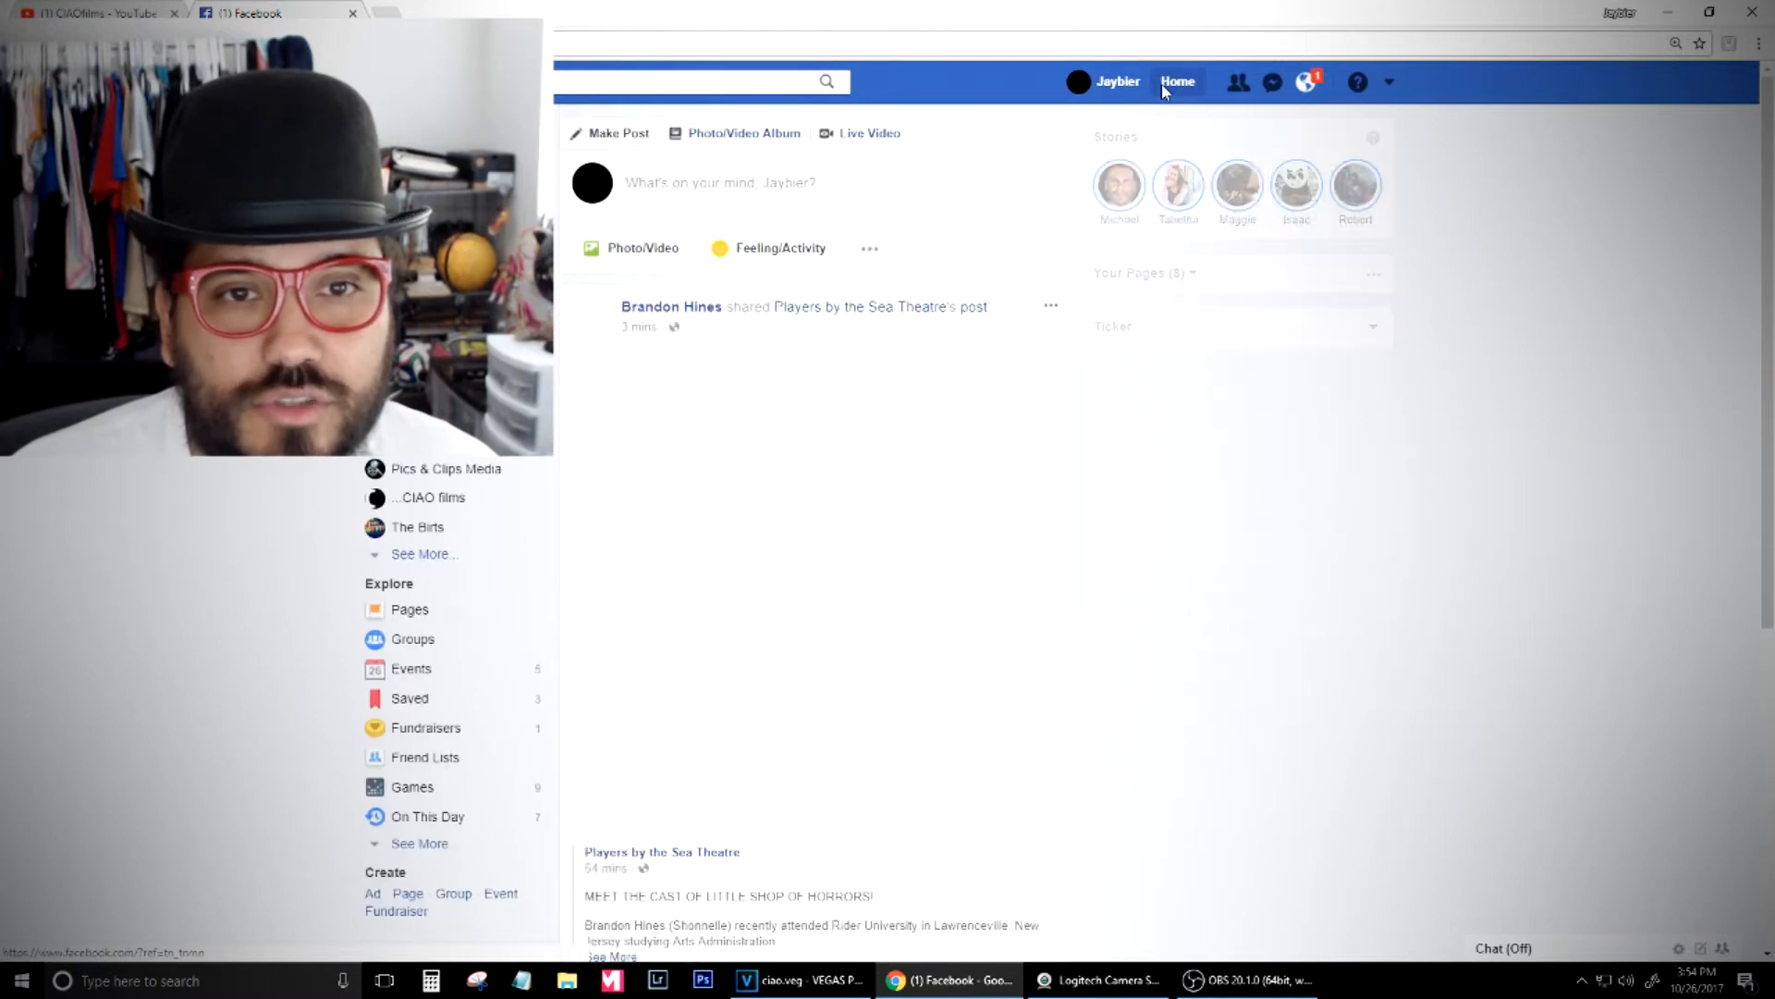
Scroll down the feed past news links, memes and a Moon photo toward the restaurant status
{"action": "scroll", "scroll_direction": "down", "scroll_amount": 3}
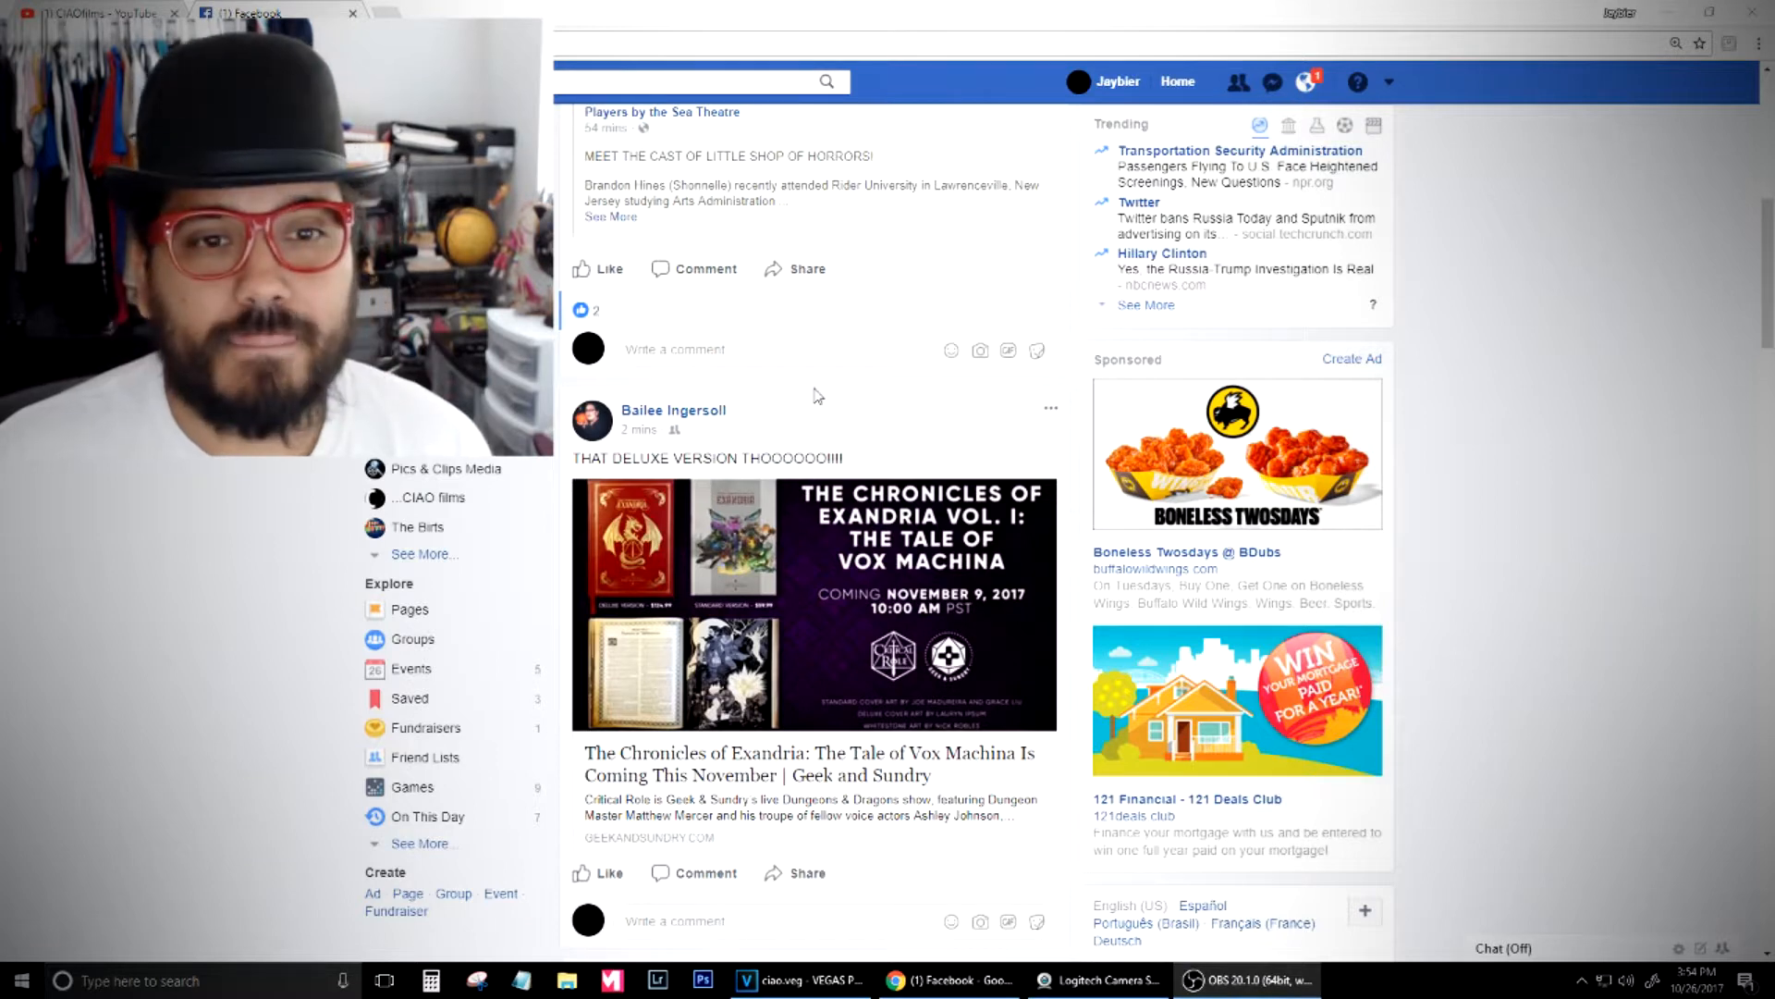
{"action": "scroll", "scroll_direction": "down", "scroll_amount": 3}
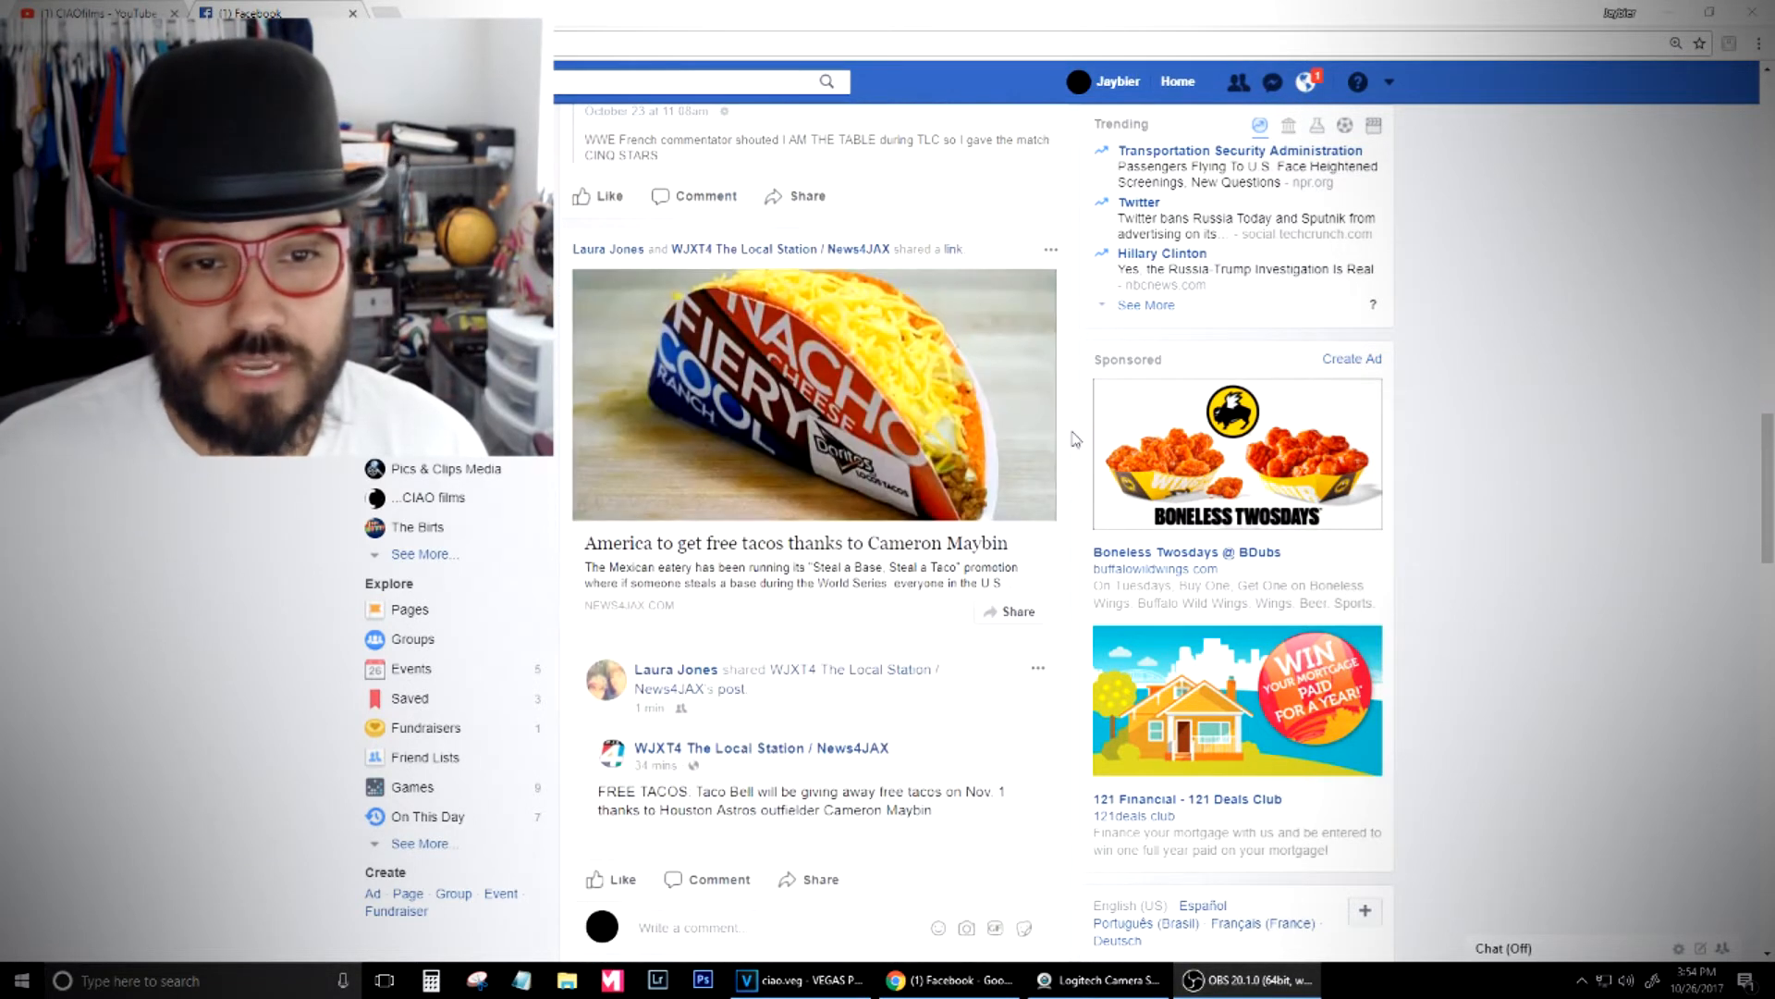
{"action": "scroll", "scroll_direction": "down", "scroll_amount": 3}
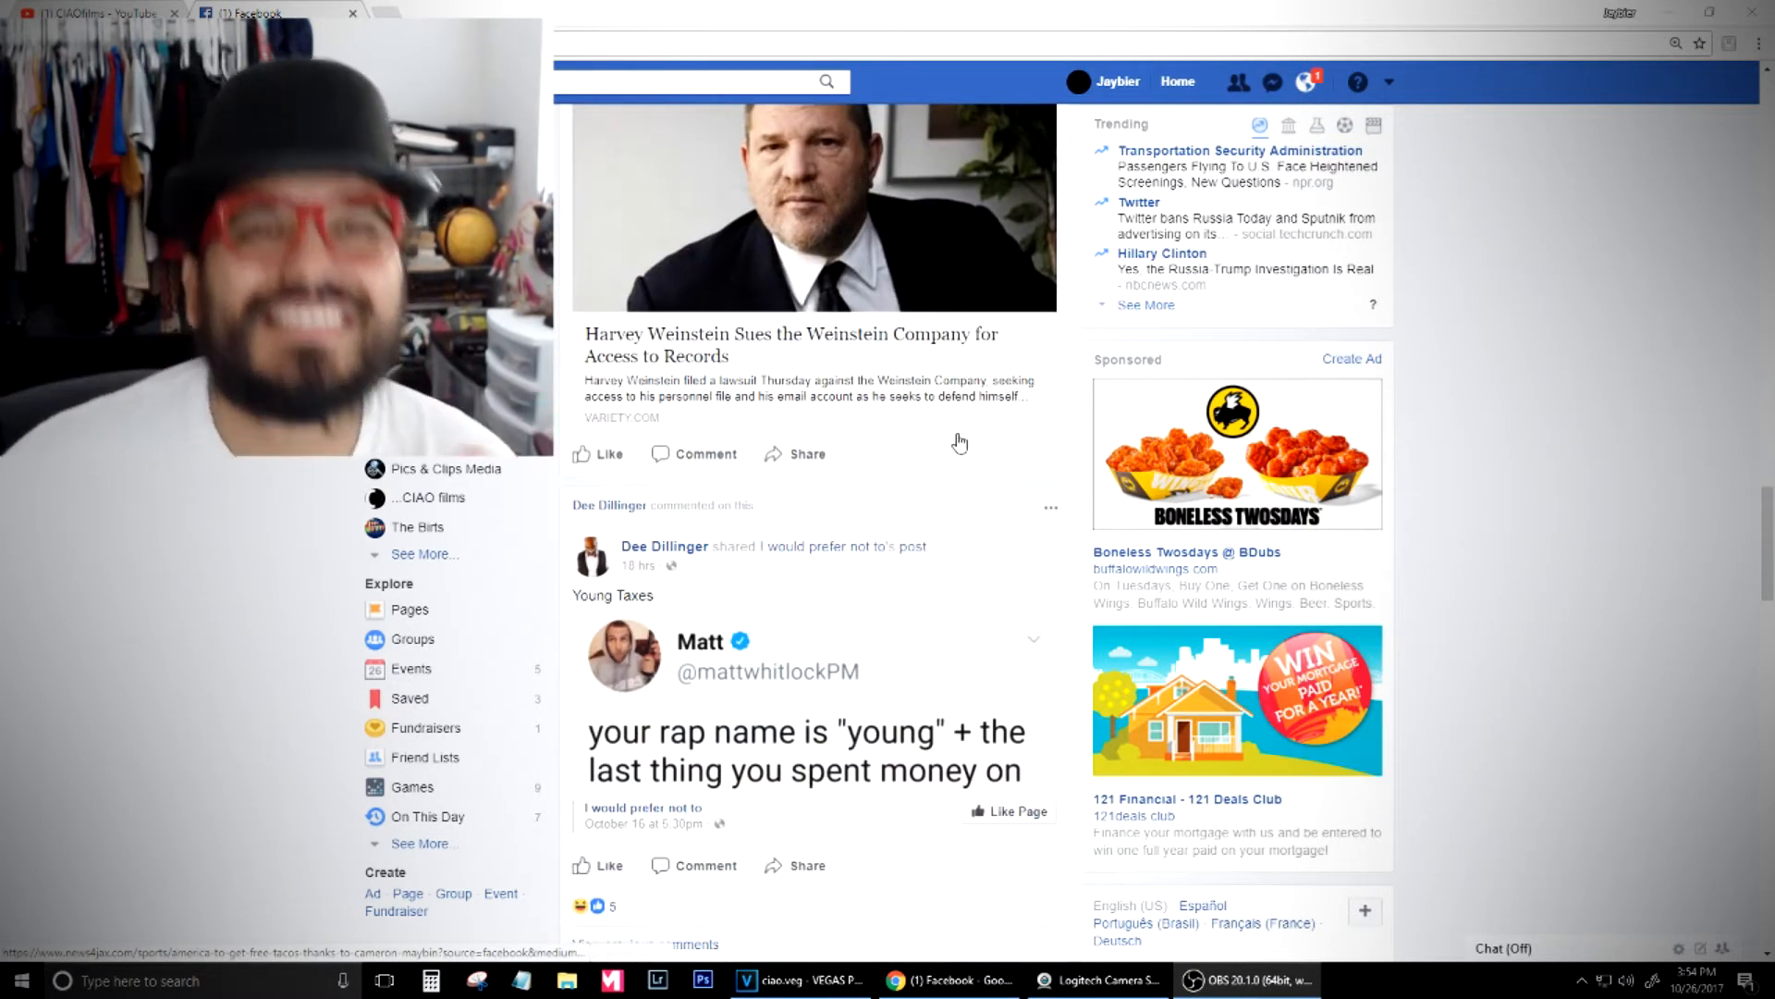
{"action": "scroll", "scroll_direction": "down", "scroll_amount": 3}
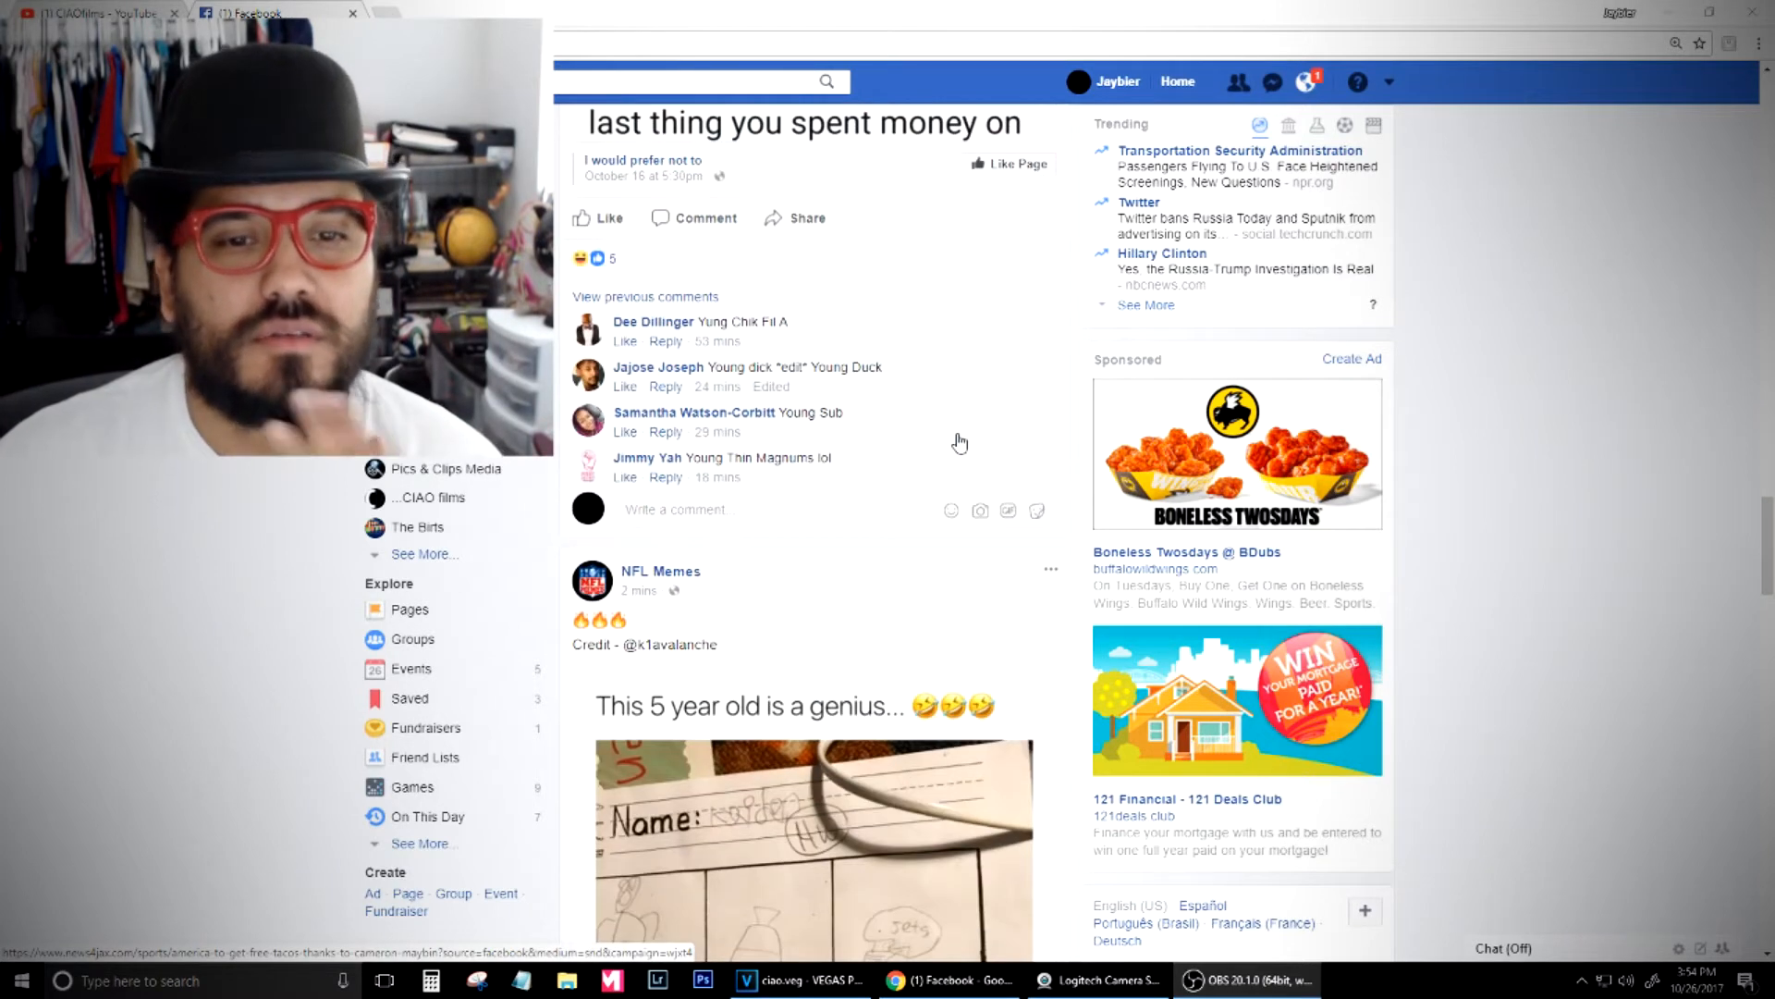
{"action": "scroll", "scroll_direction": "down", "scroll_amount": 3}
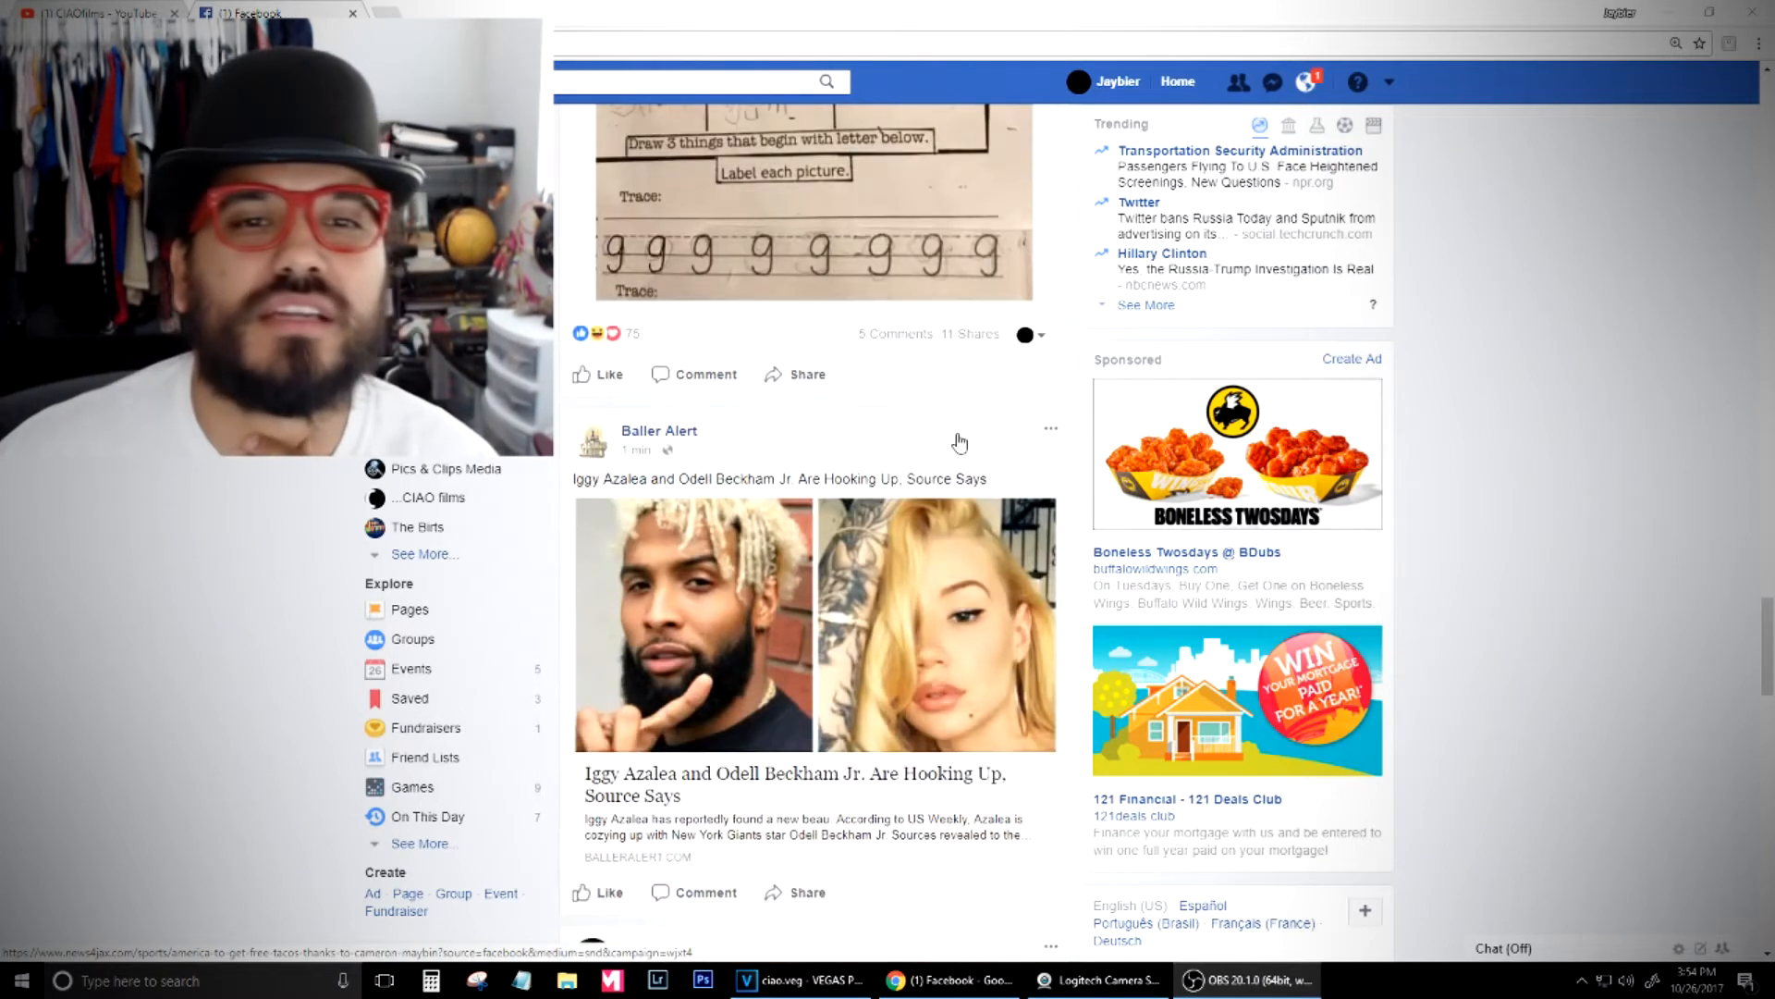
{"action": "scroll", "scroll_direction": "down", "scroll_amount": 3}
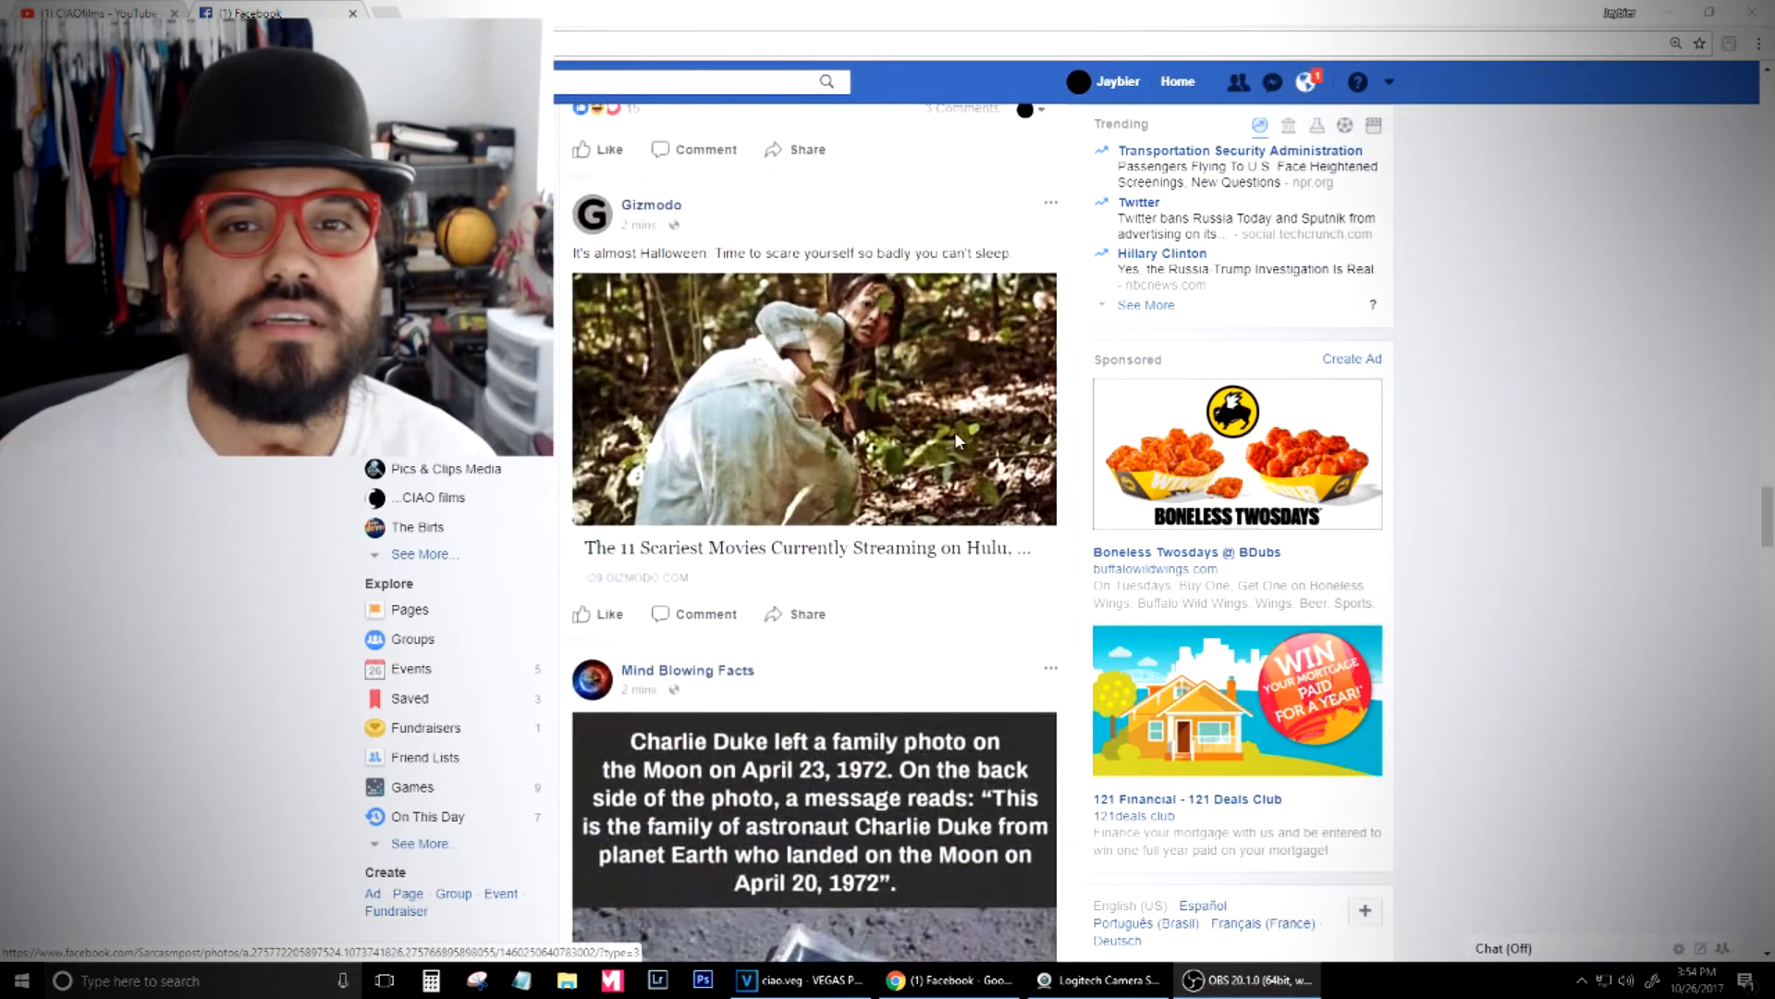
{"action": "scroll", "scroll_direction": "down", "scroll_amount": 3}
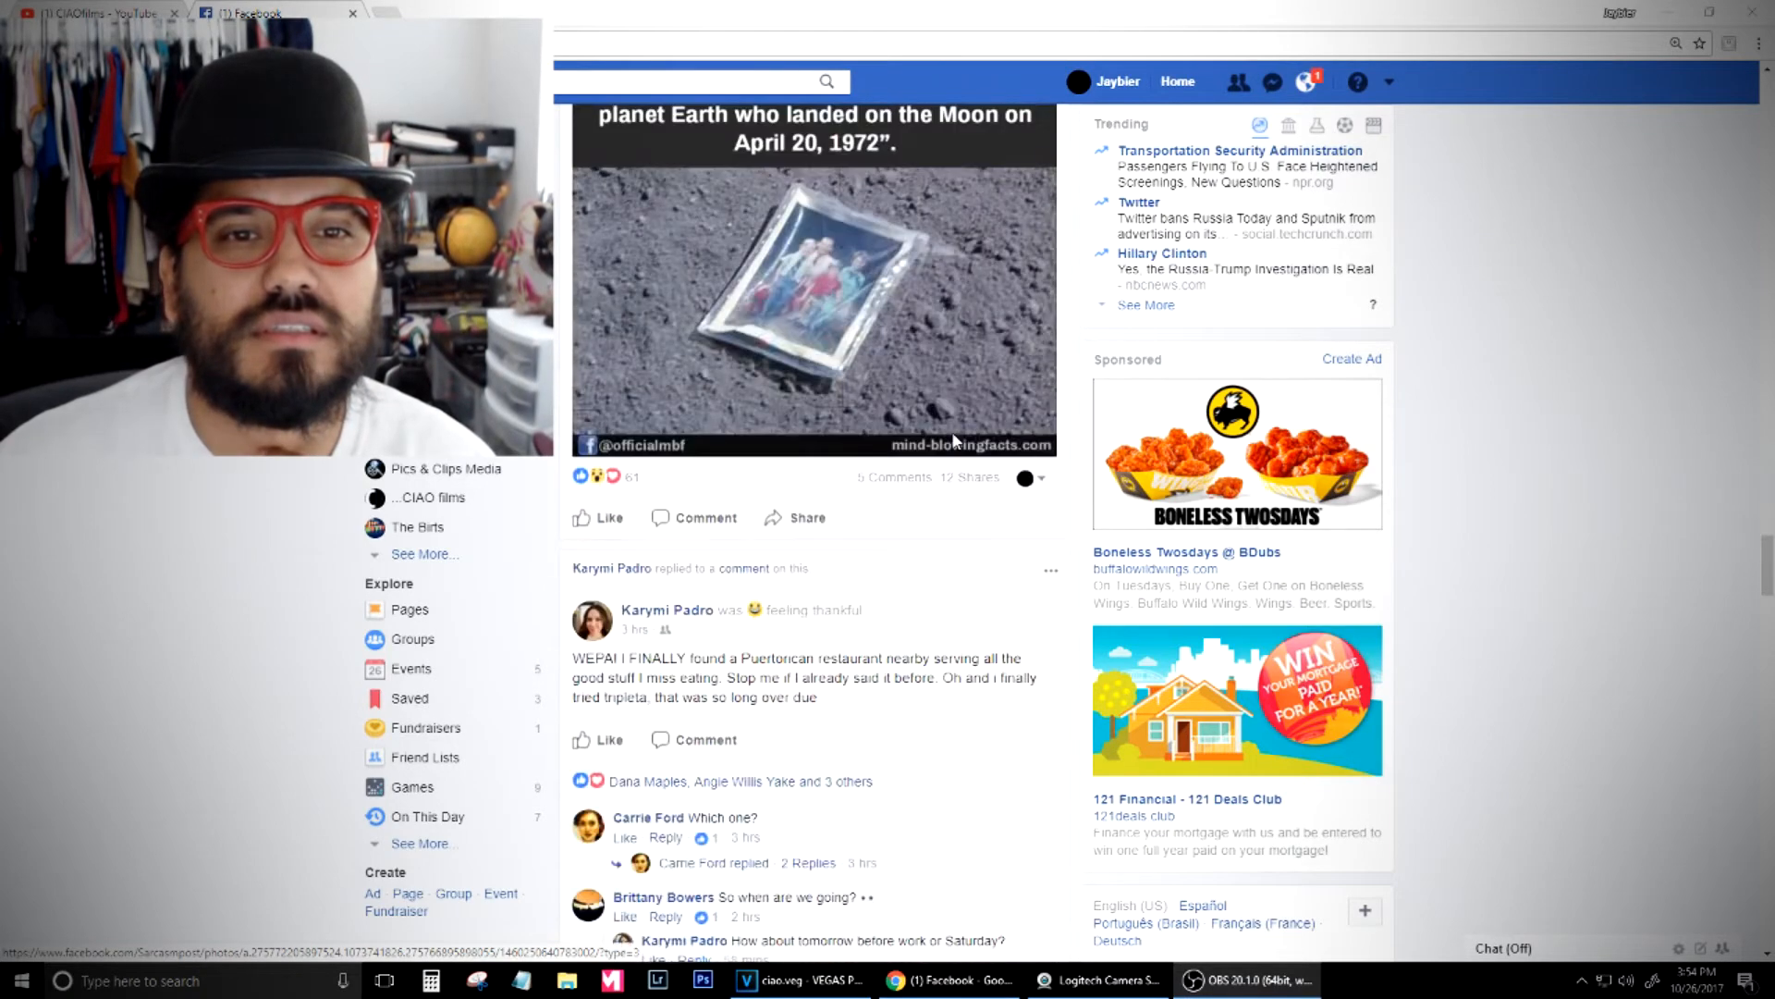
{"action": "scroll", "scroll_direction": "down", "scroll_amount": 3}
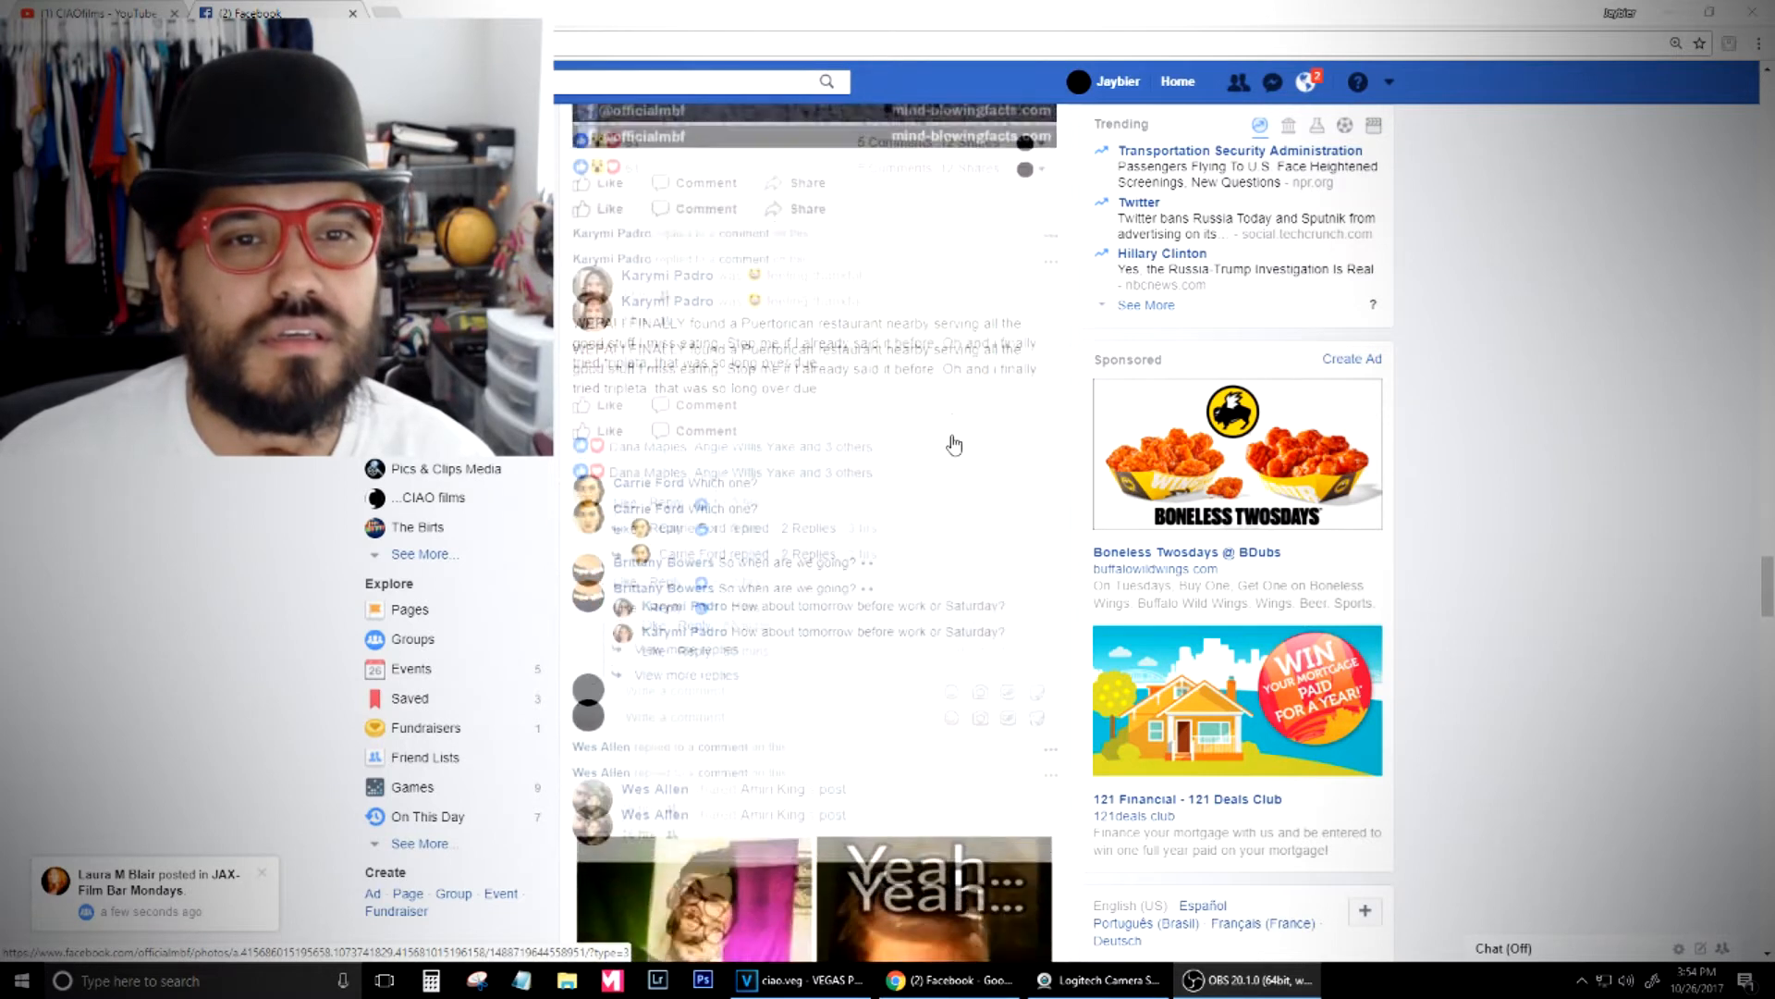
{"action": "scroll", "scroll_direction": "down", "scroll_amount": 3}
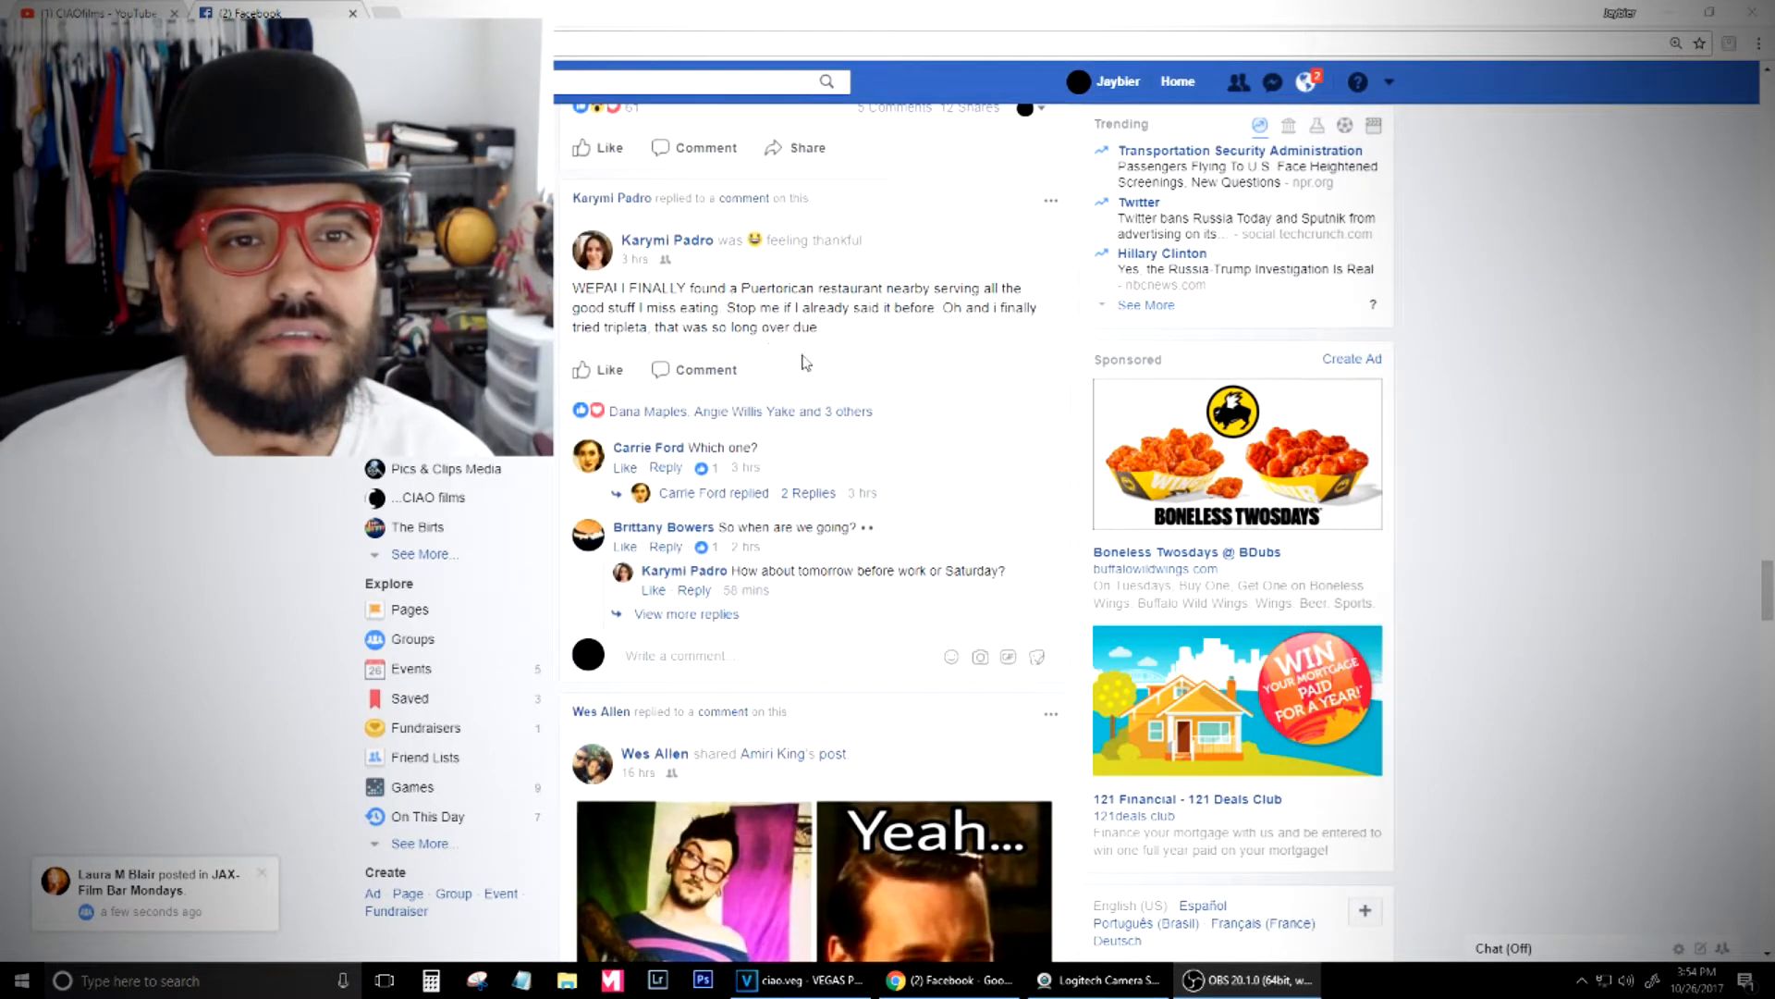
{"action": "mouse_move", "coordinate": [819, 351]}
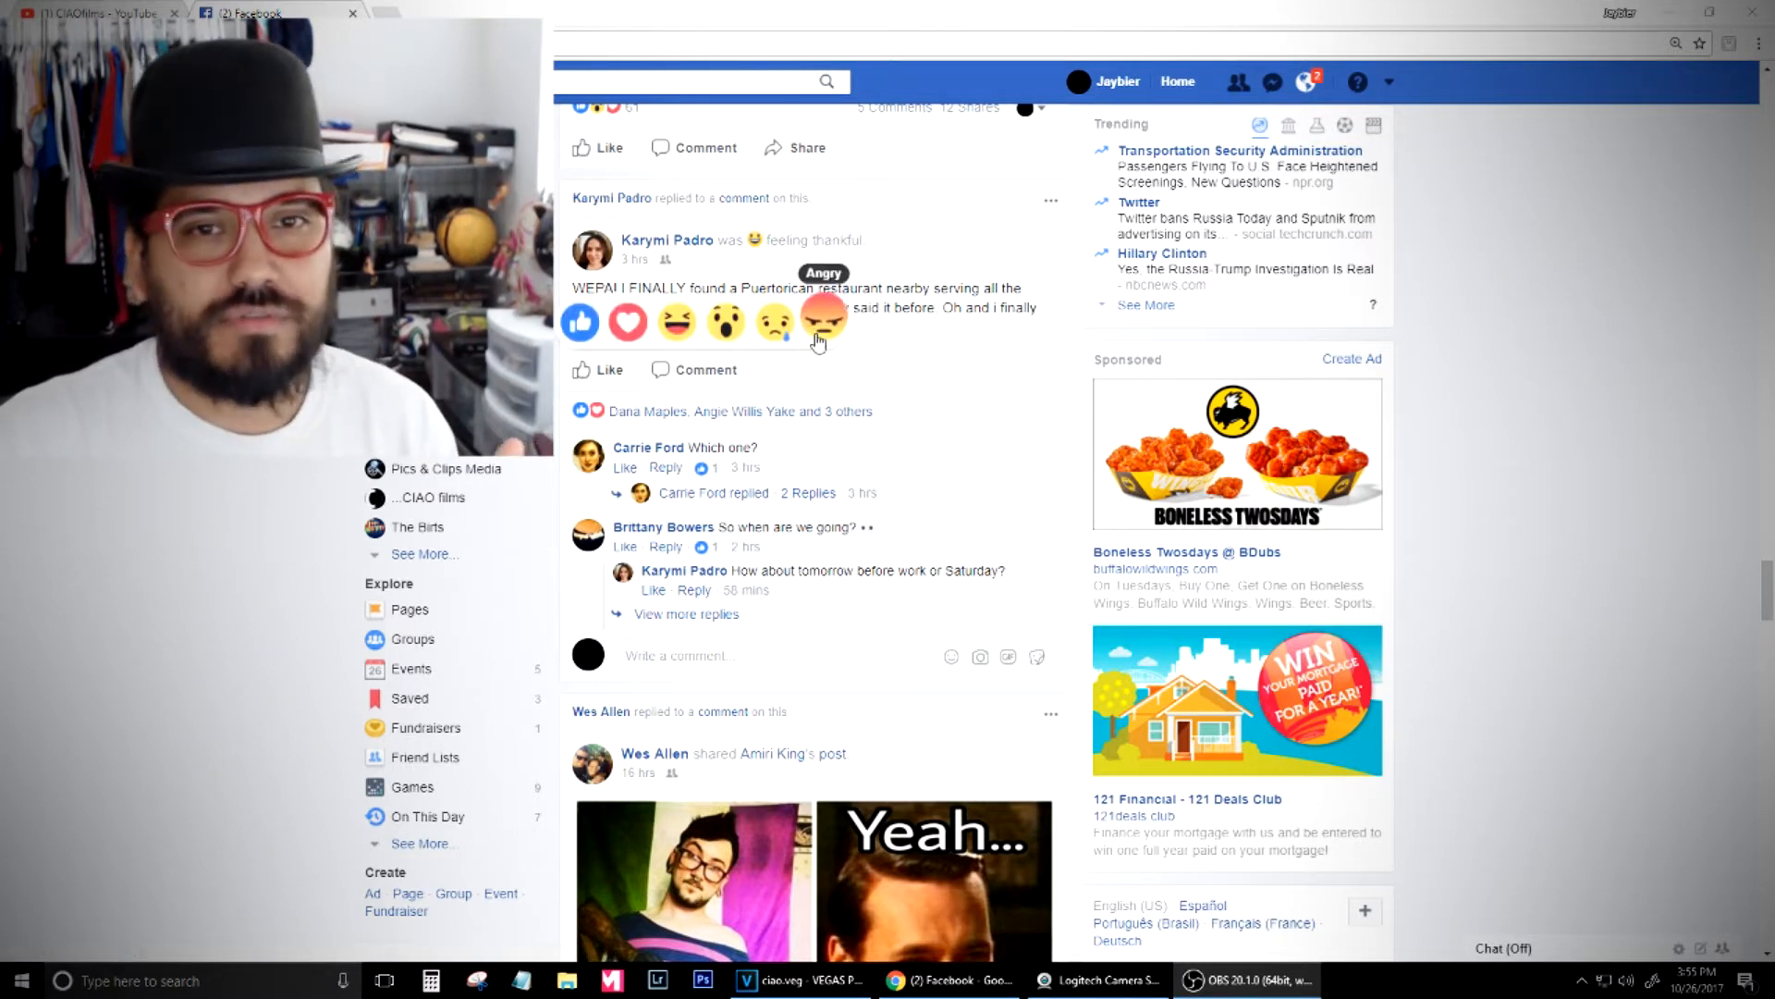
React Angry to the restaurant status and focus its comment box
{"action": "left_click", "coordinate": [825, 322]}
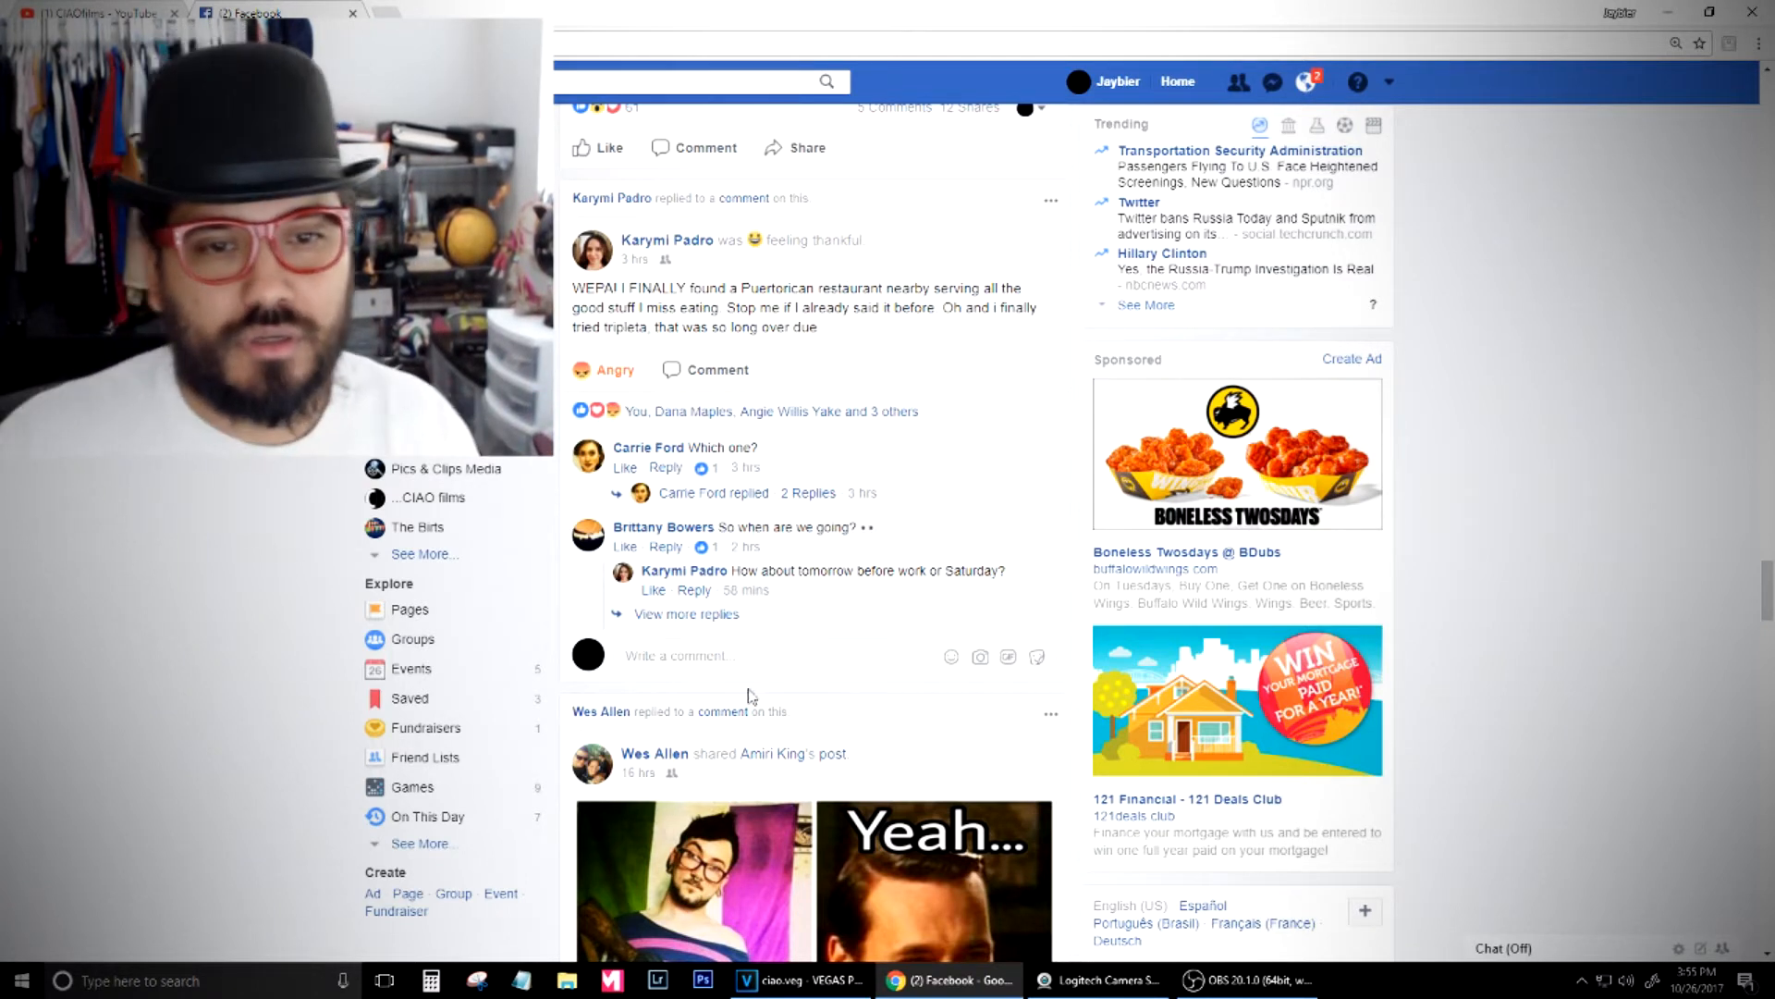
{"action": "left_click", "coordinate": [678, 655]}
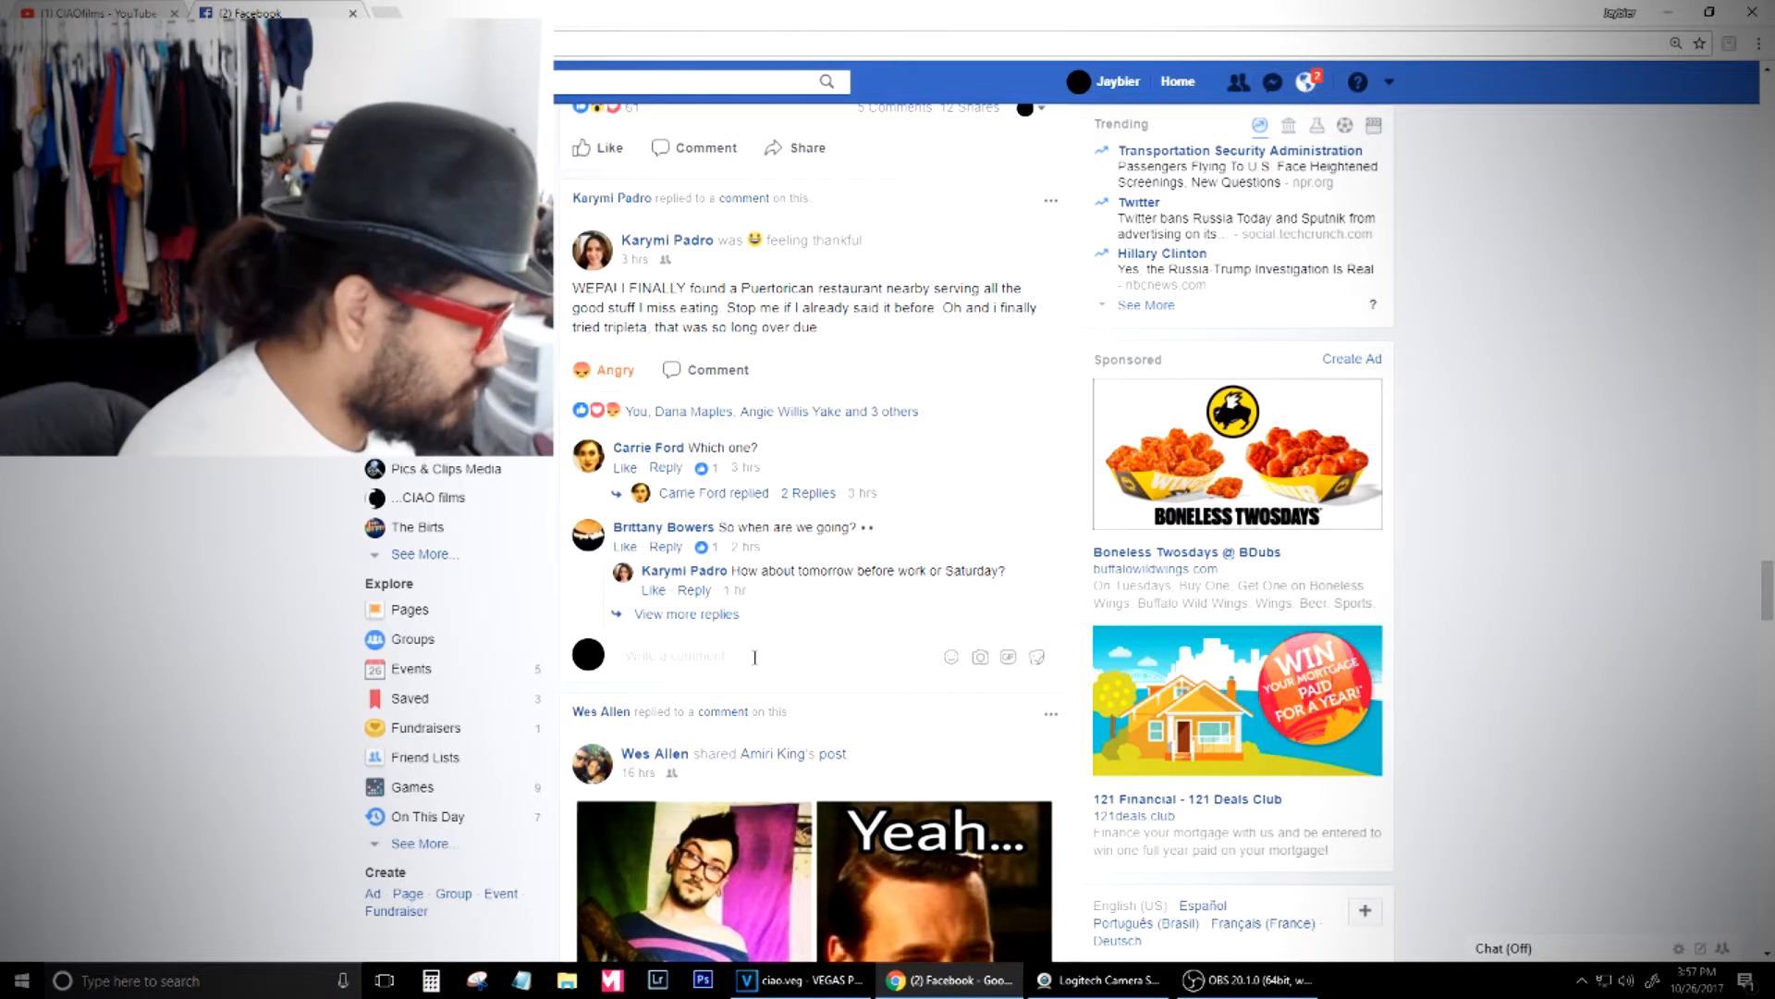
Post the comment "wait...what? You miss eating Puertoricans?" under the status
{"action": "type", "text": "wait? wha"}
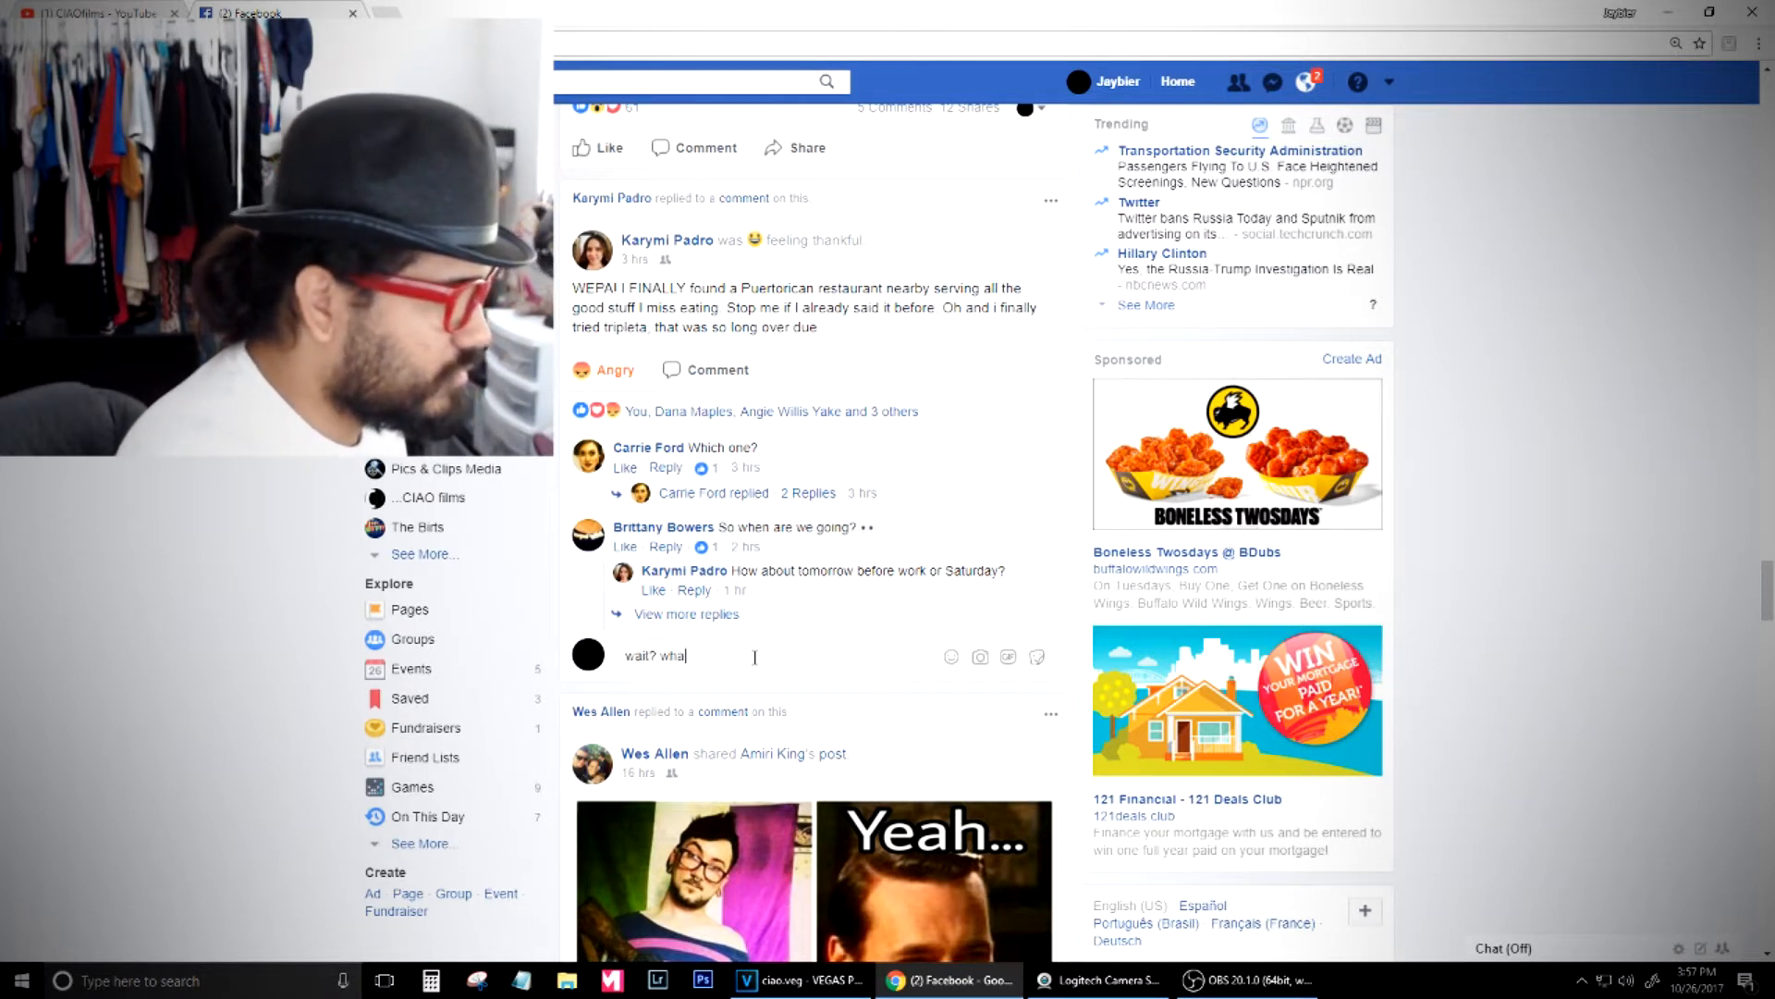
{"action": "type", "text": "t?"}
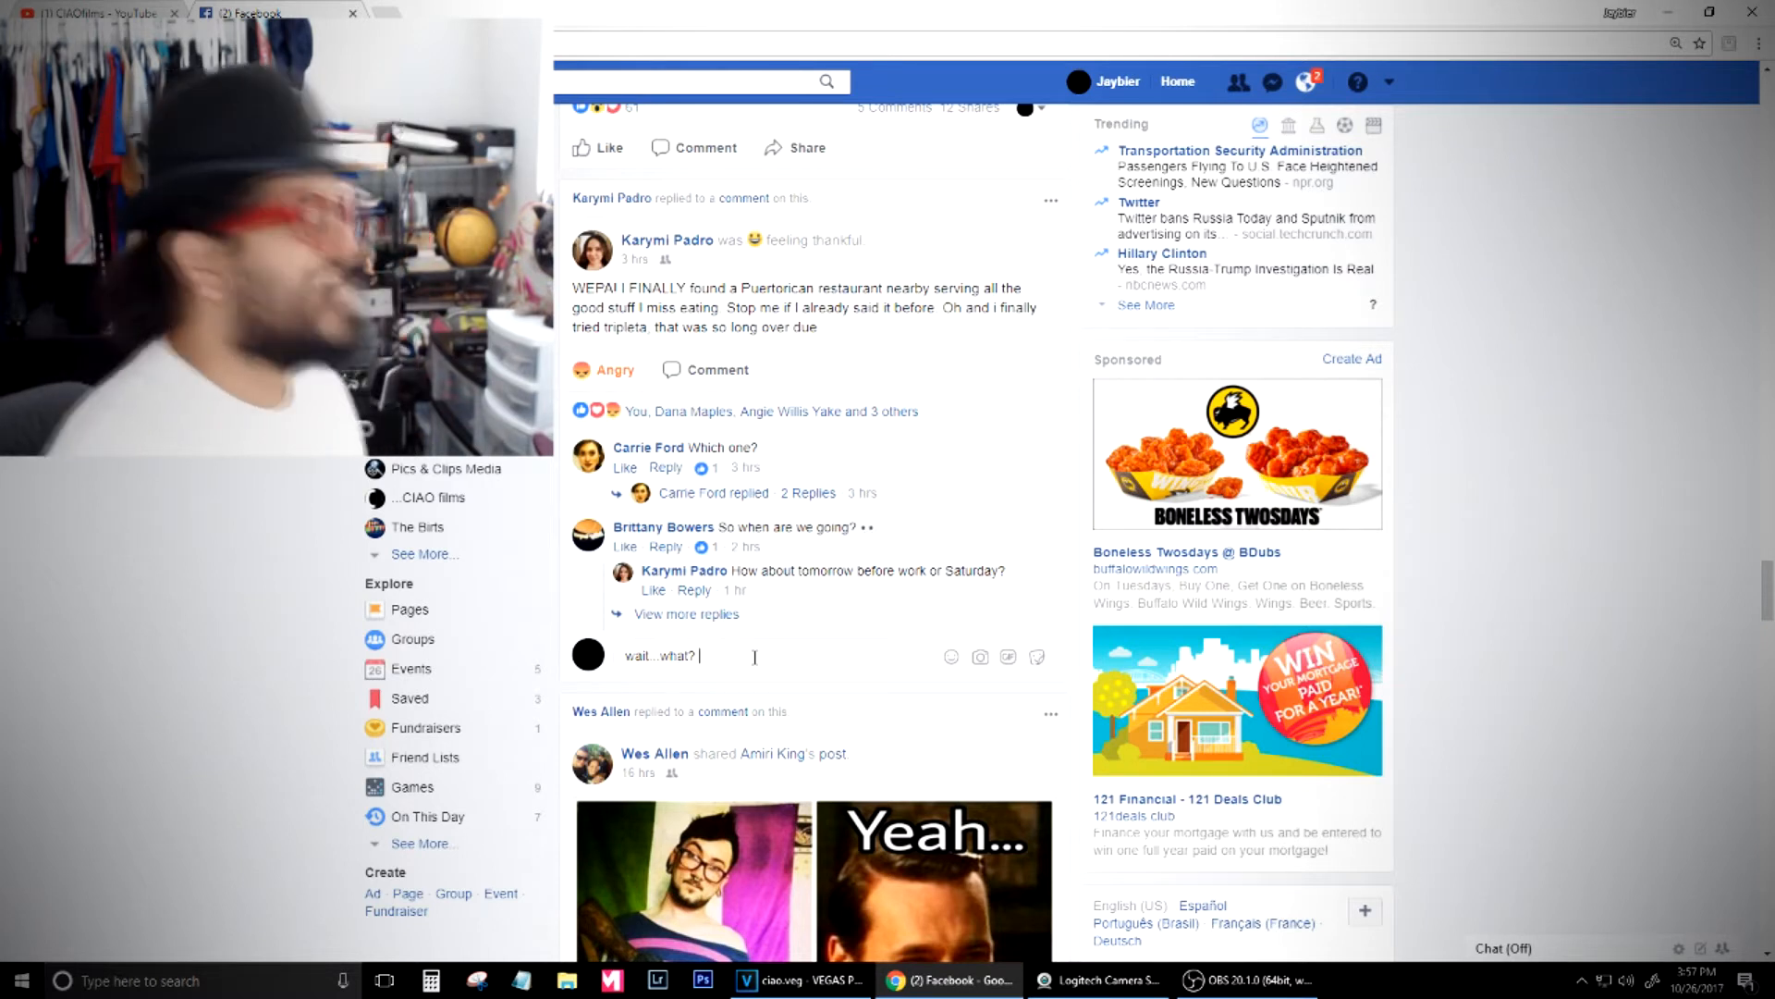
{"action": "type", "text": "You miss eating"}
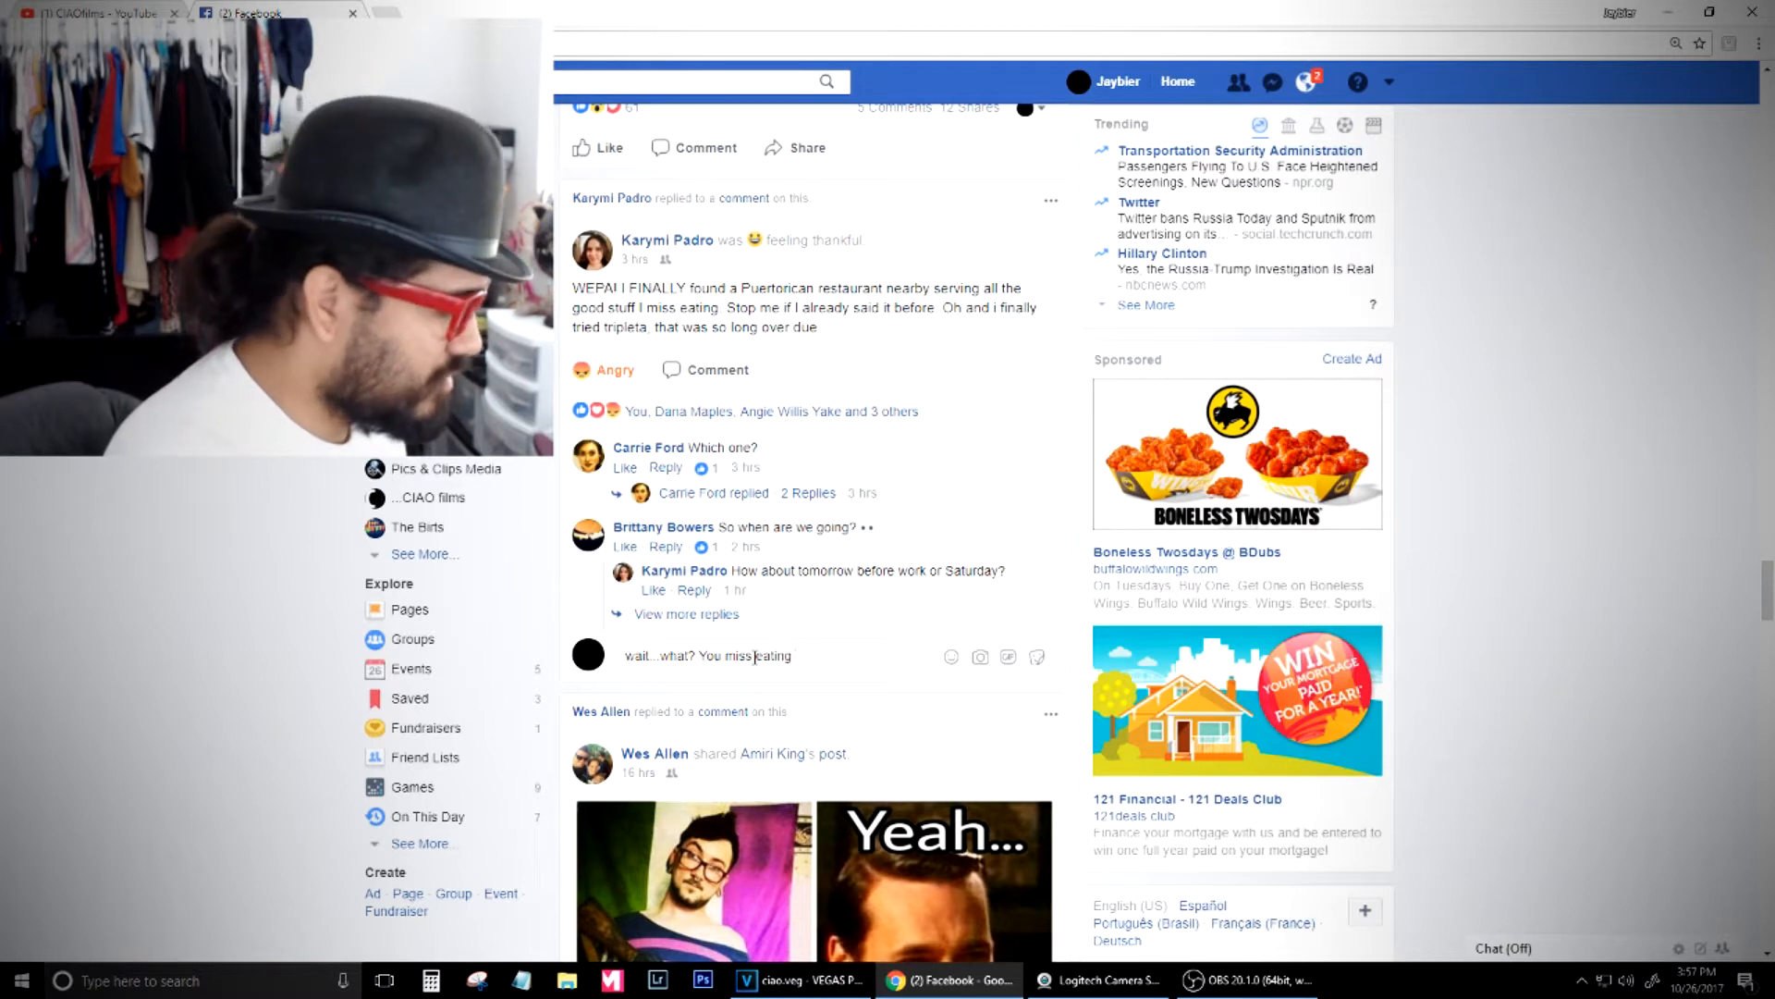
{"action": "type", "text": "Puertoricans?"}
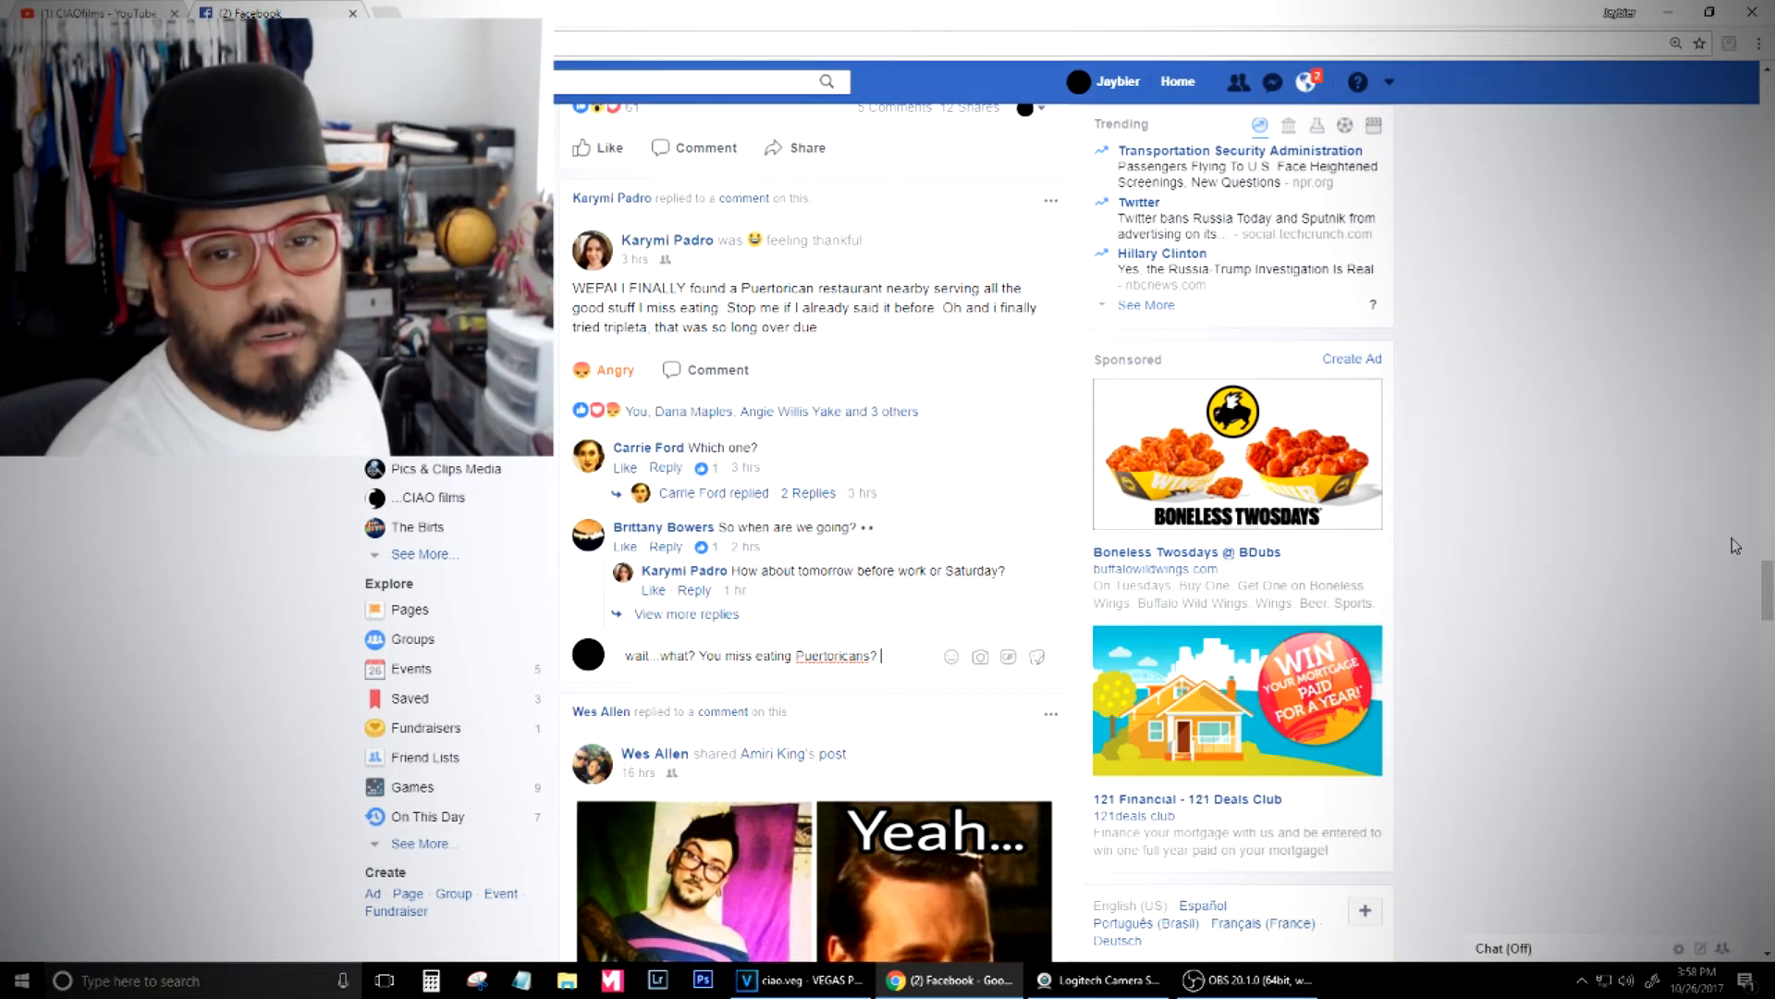
{"action": "key", "text": "enter"}
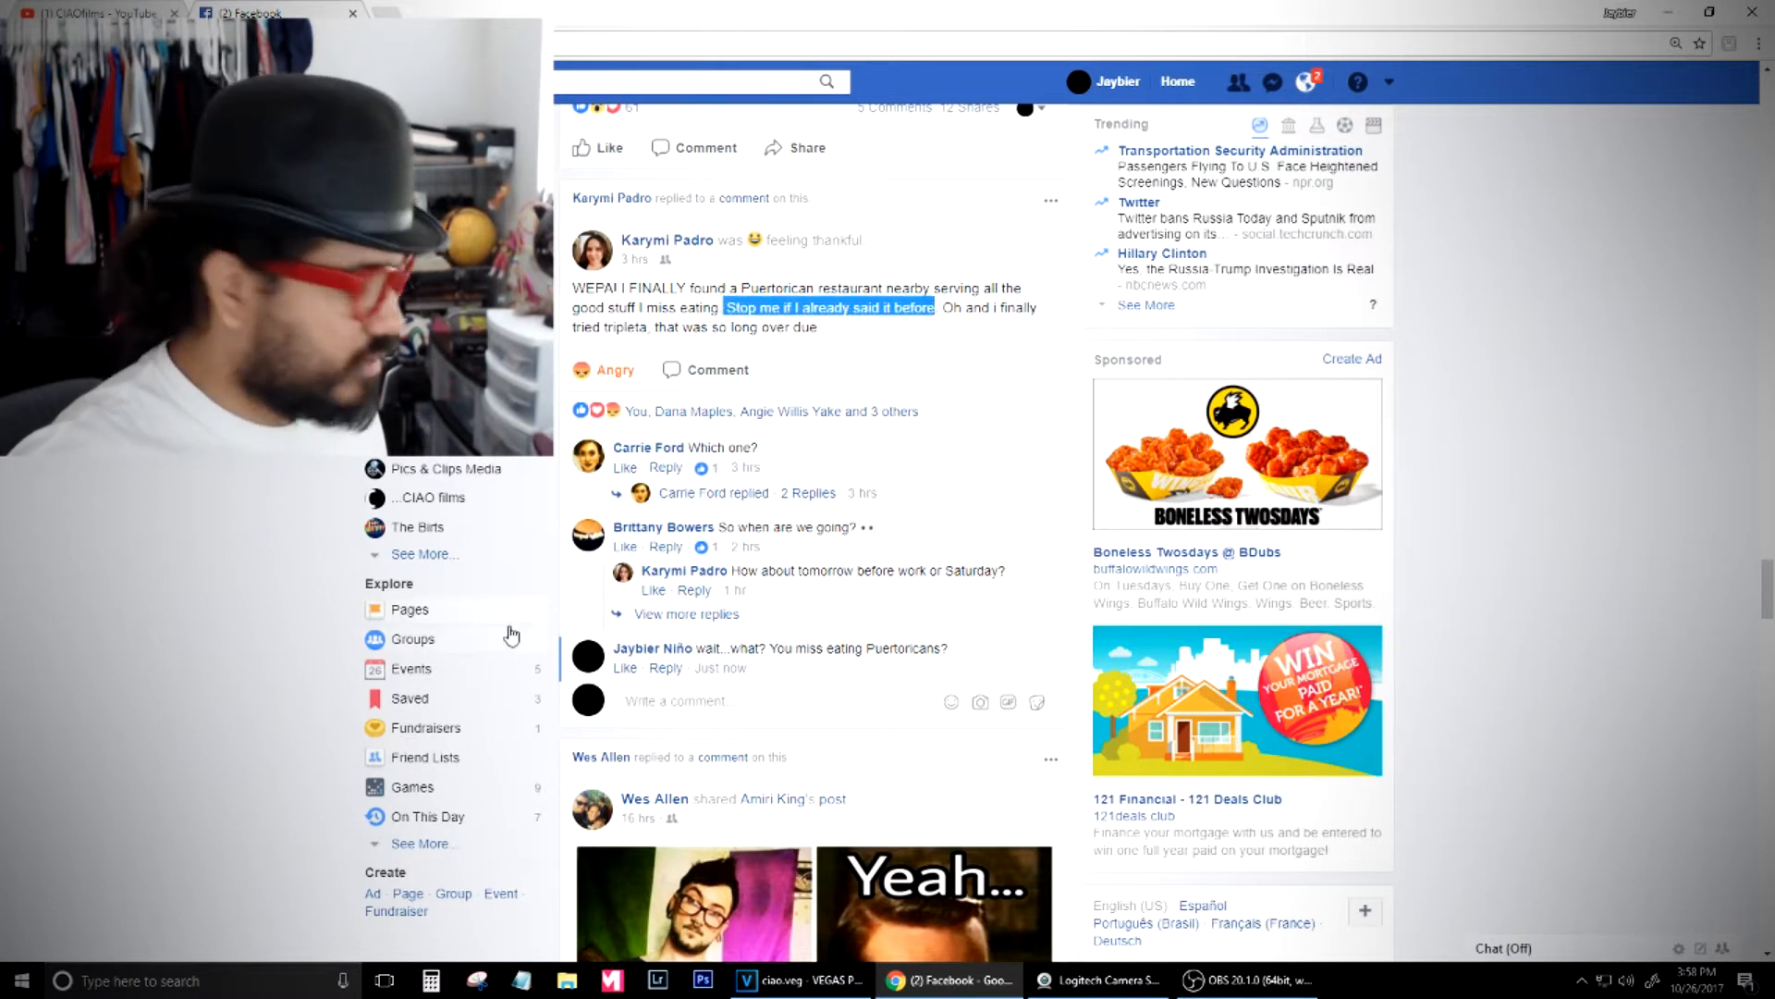
Write a second comment quoting "Stop me if I already said it before", wishing they'd stopped before saying anything
{"action": "left_click", "coordinate": [675, 699]}
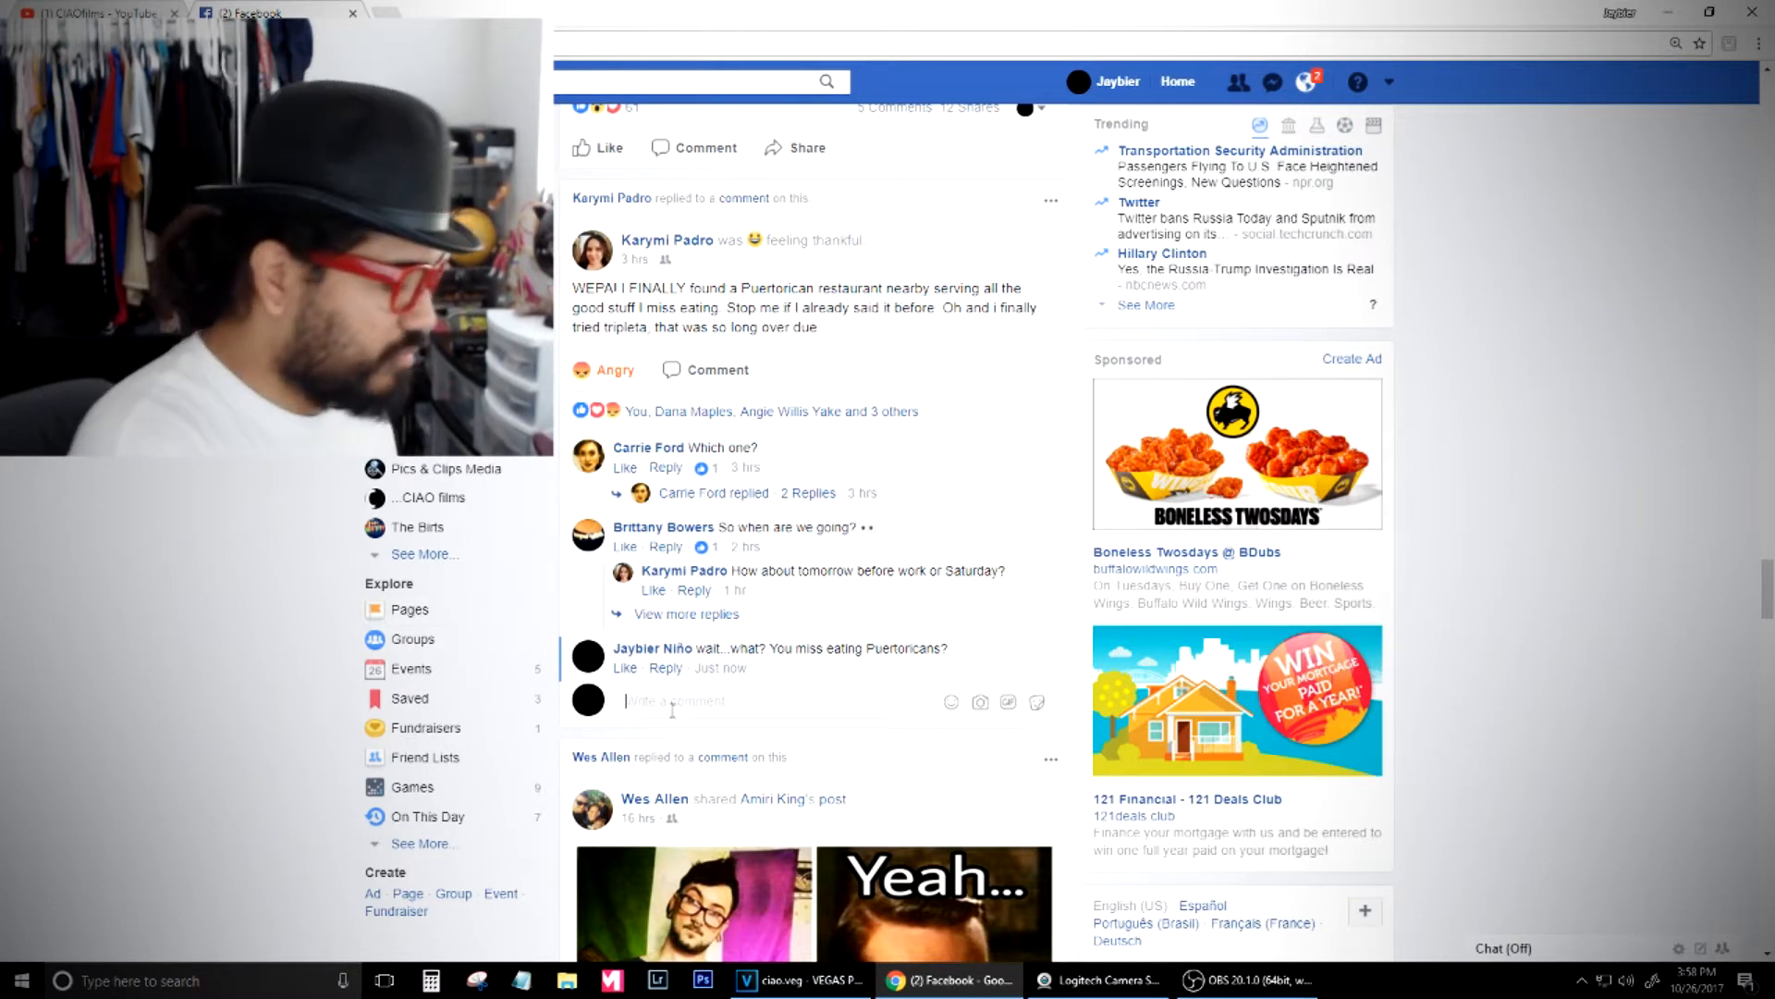
{"action": "type", "text": "\"Stop me if I already said it before\".."}
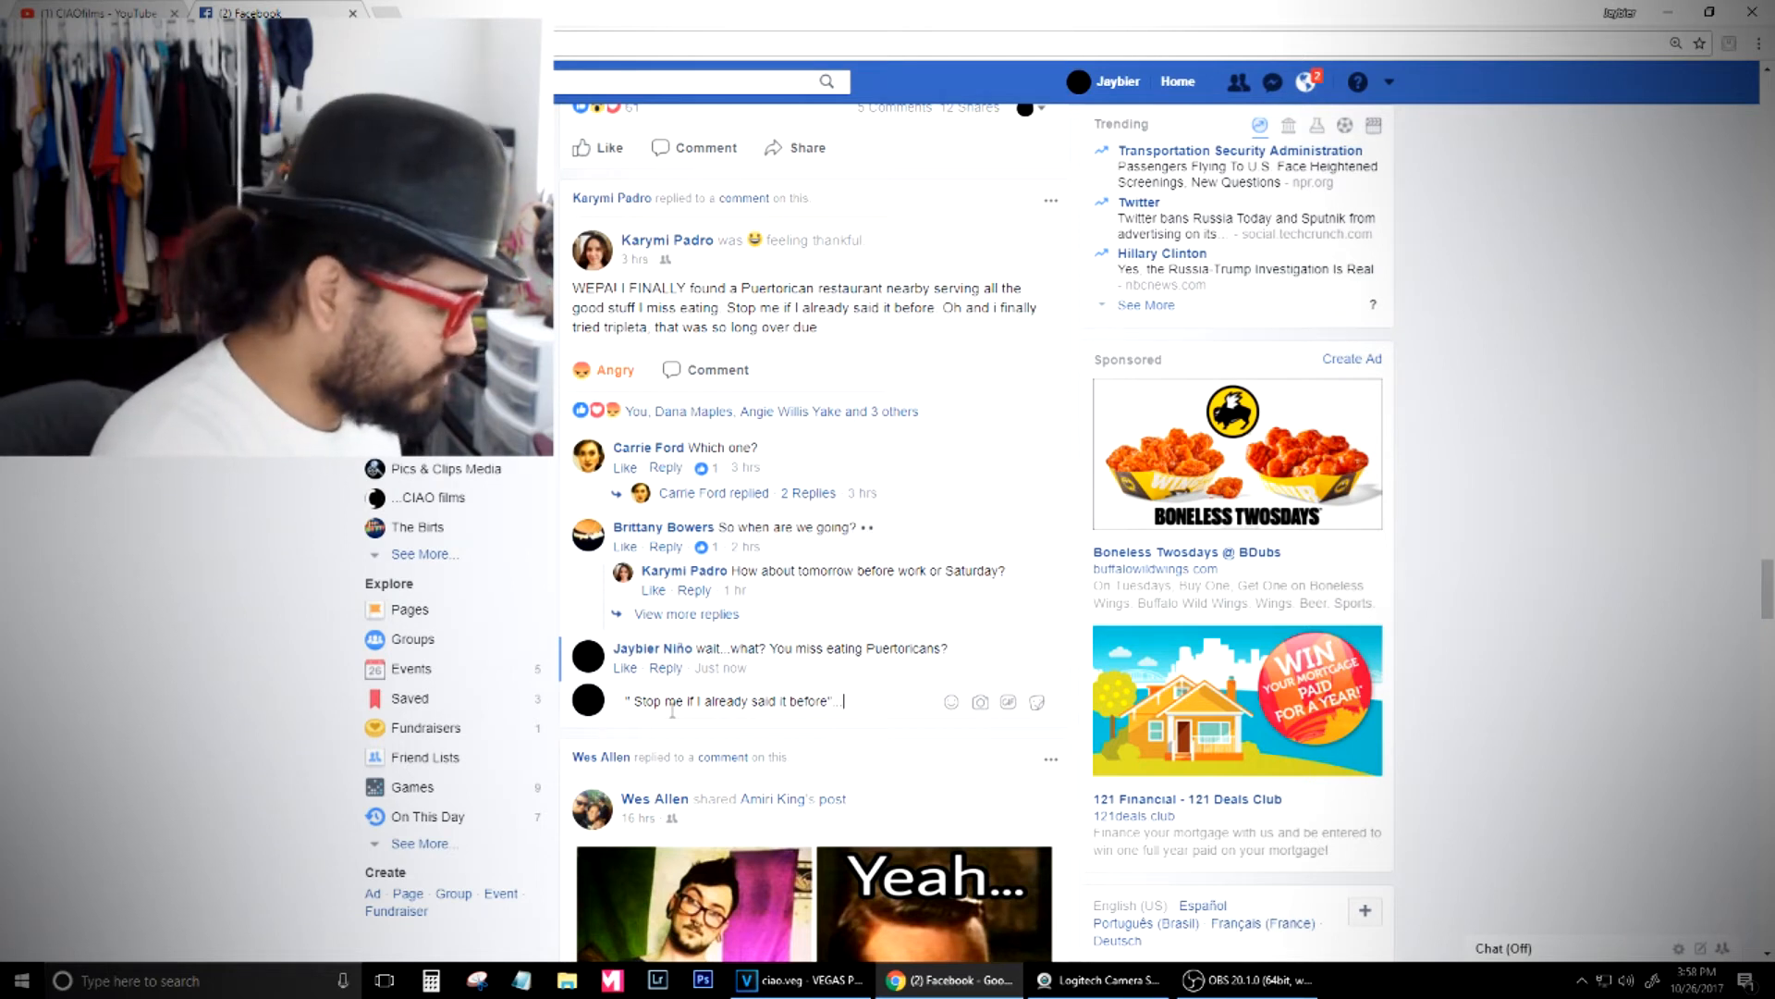
{"action": "type", "text": "i wish you"}
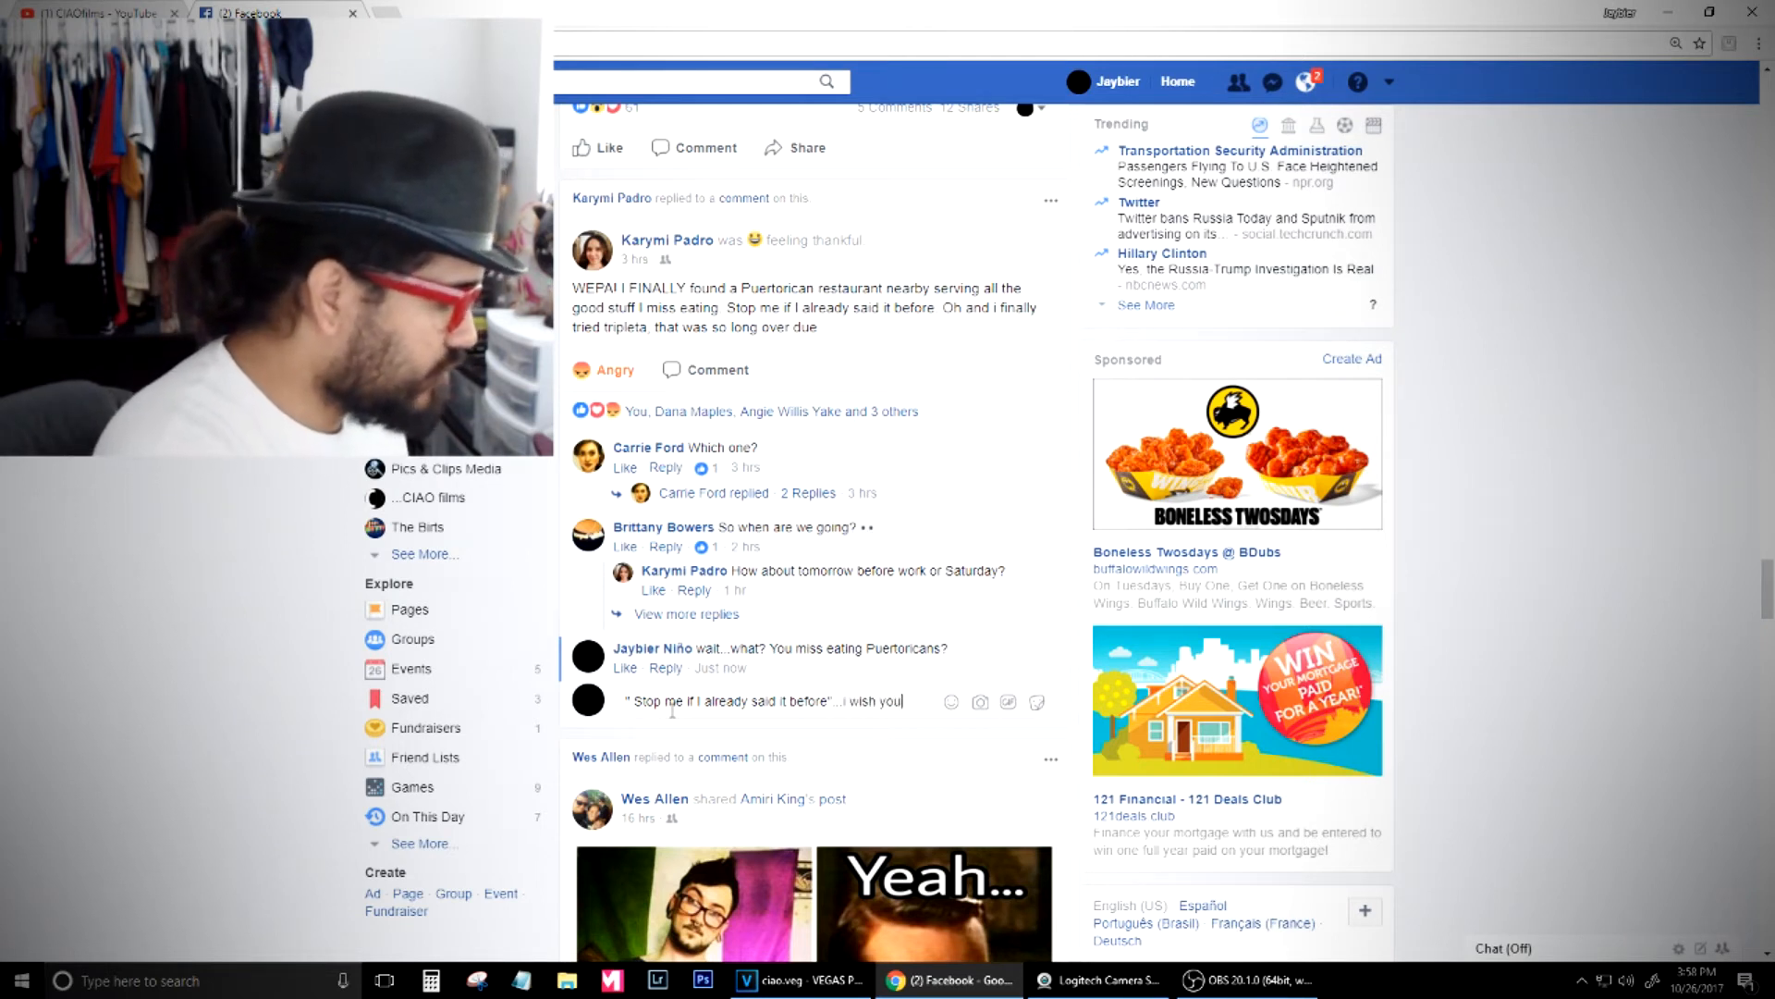
{"action": "type", "text": "would stop before you said"}
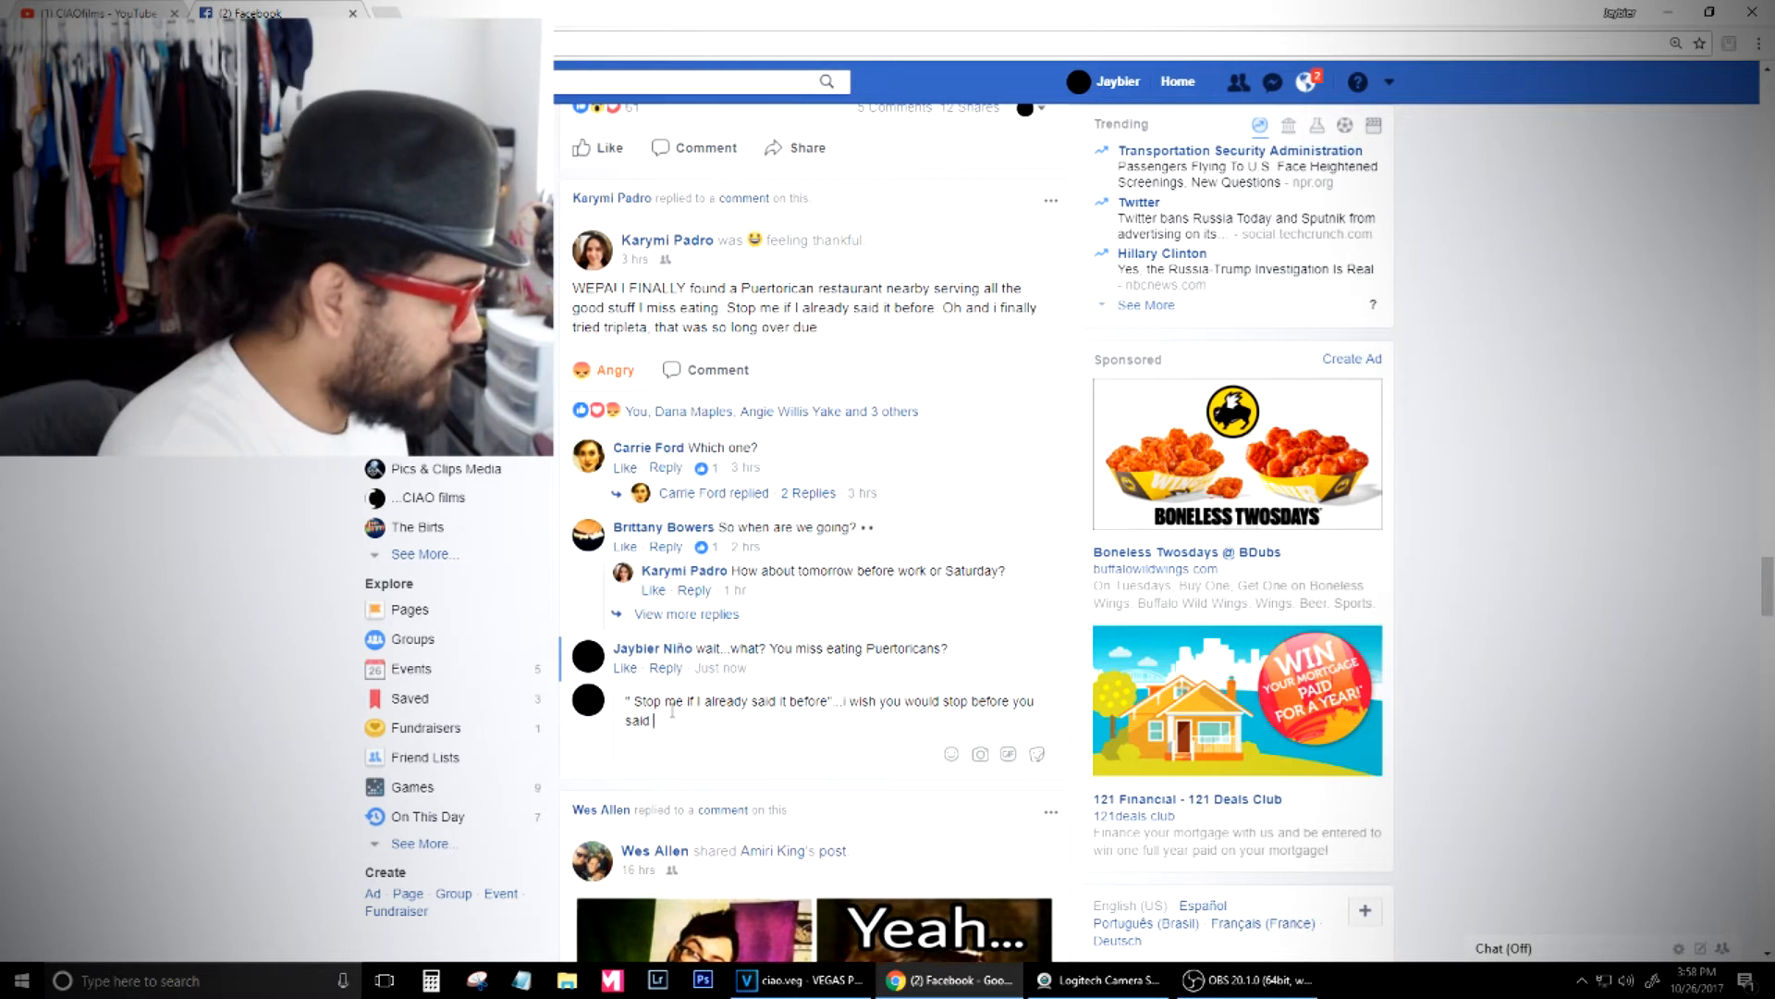
{"action": "type", "text": "anything..."}
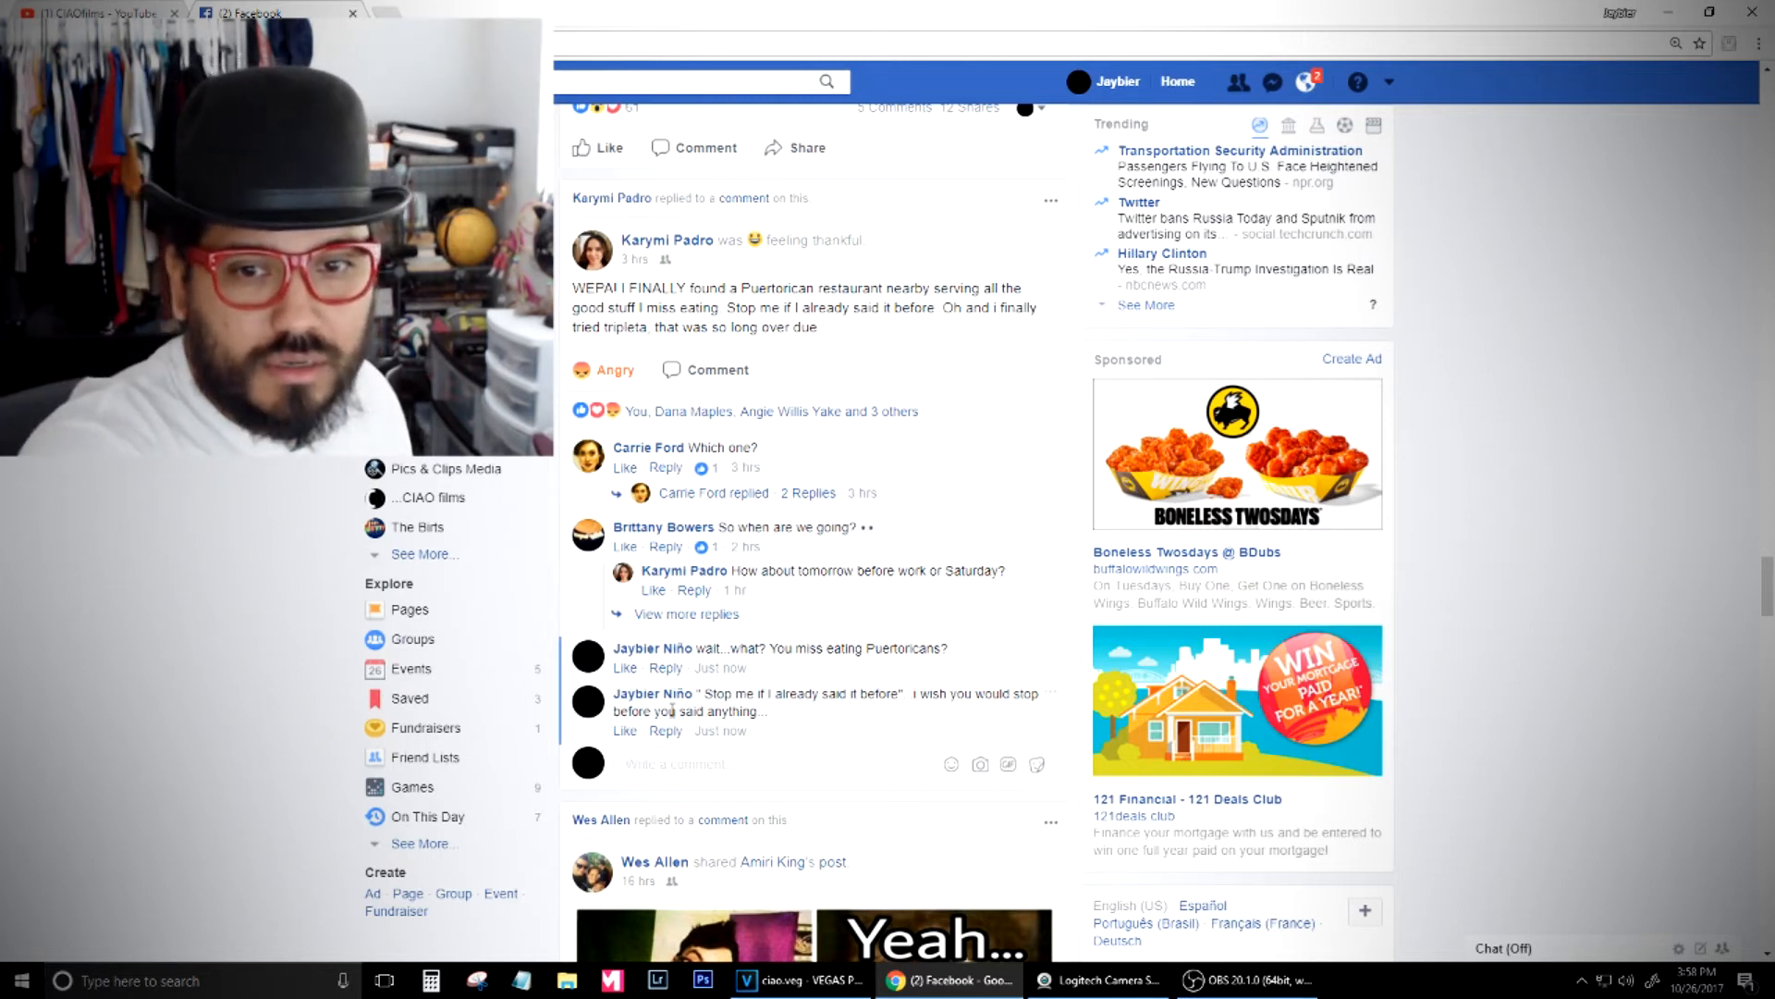
Click below your comments in the reaction area under the restaurant status
{"action": "left_click", "coordinate": [675, 764]}
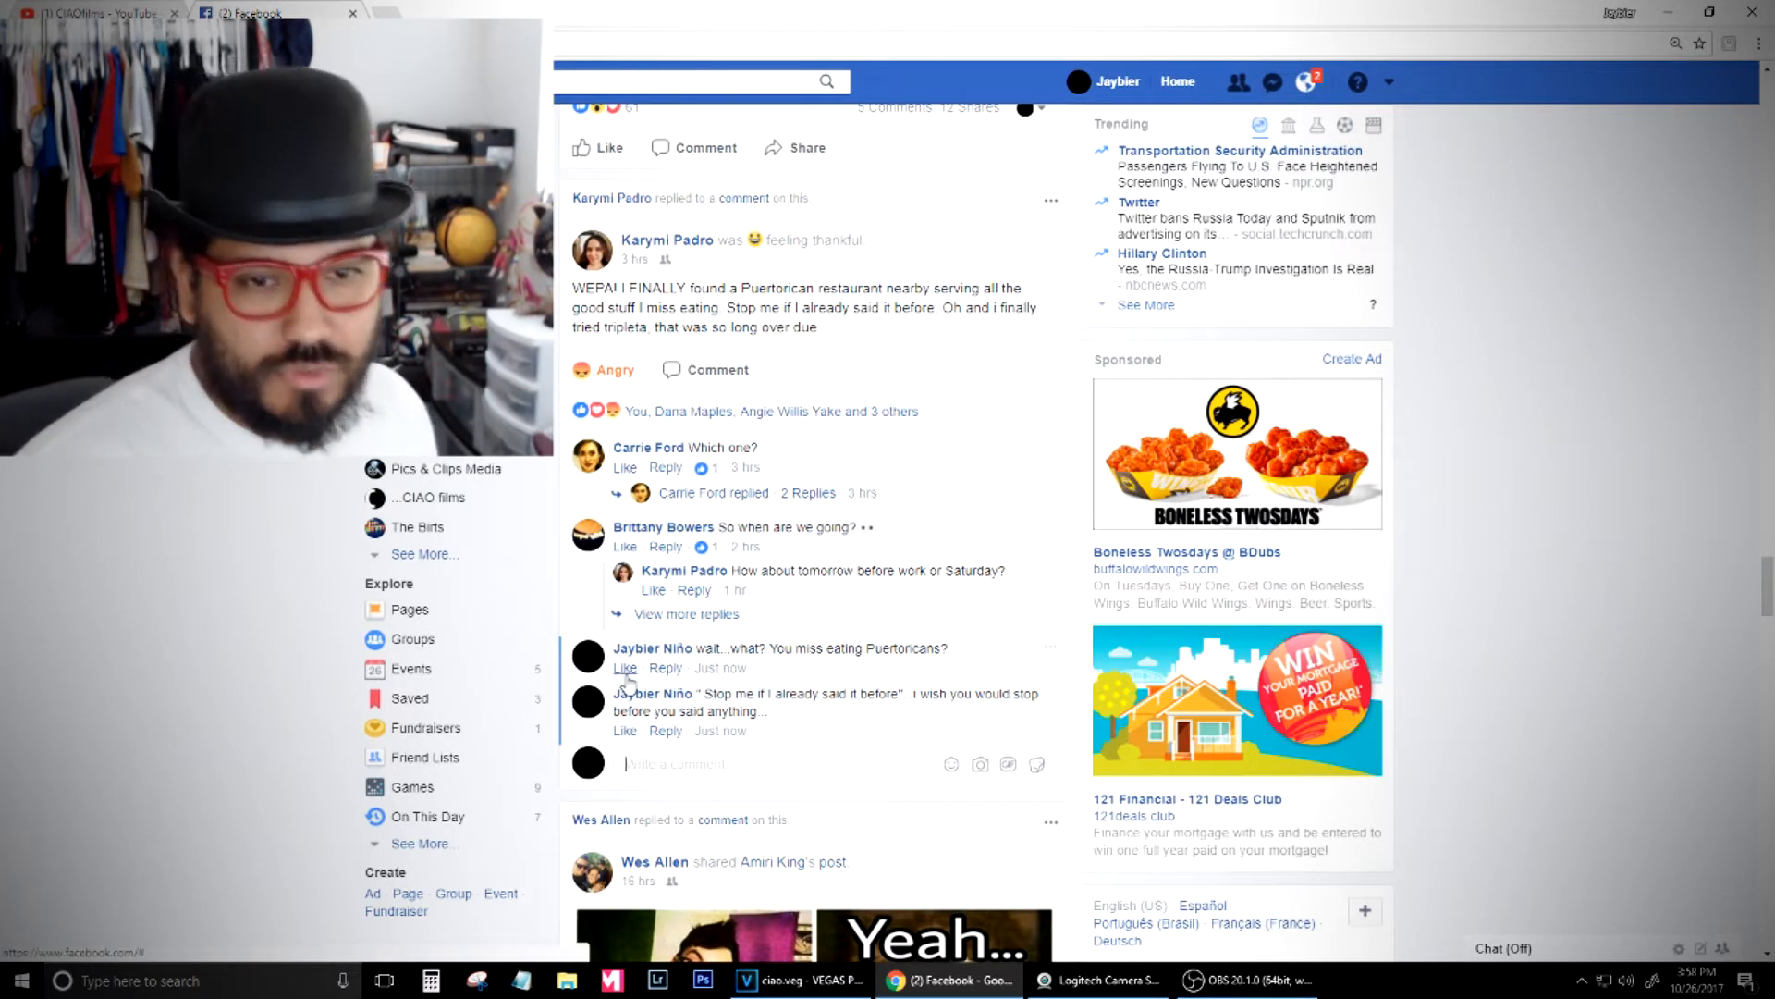
{"action": "mouse_move", "coordinate": [623, 668]}
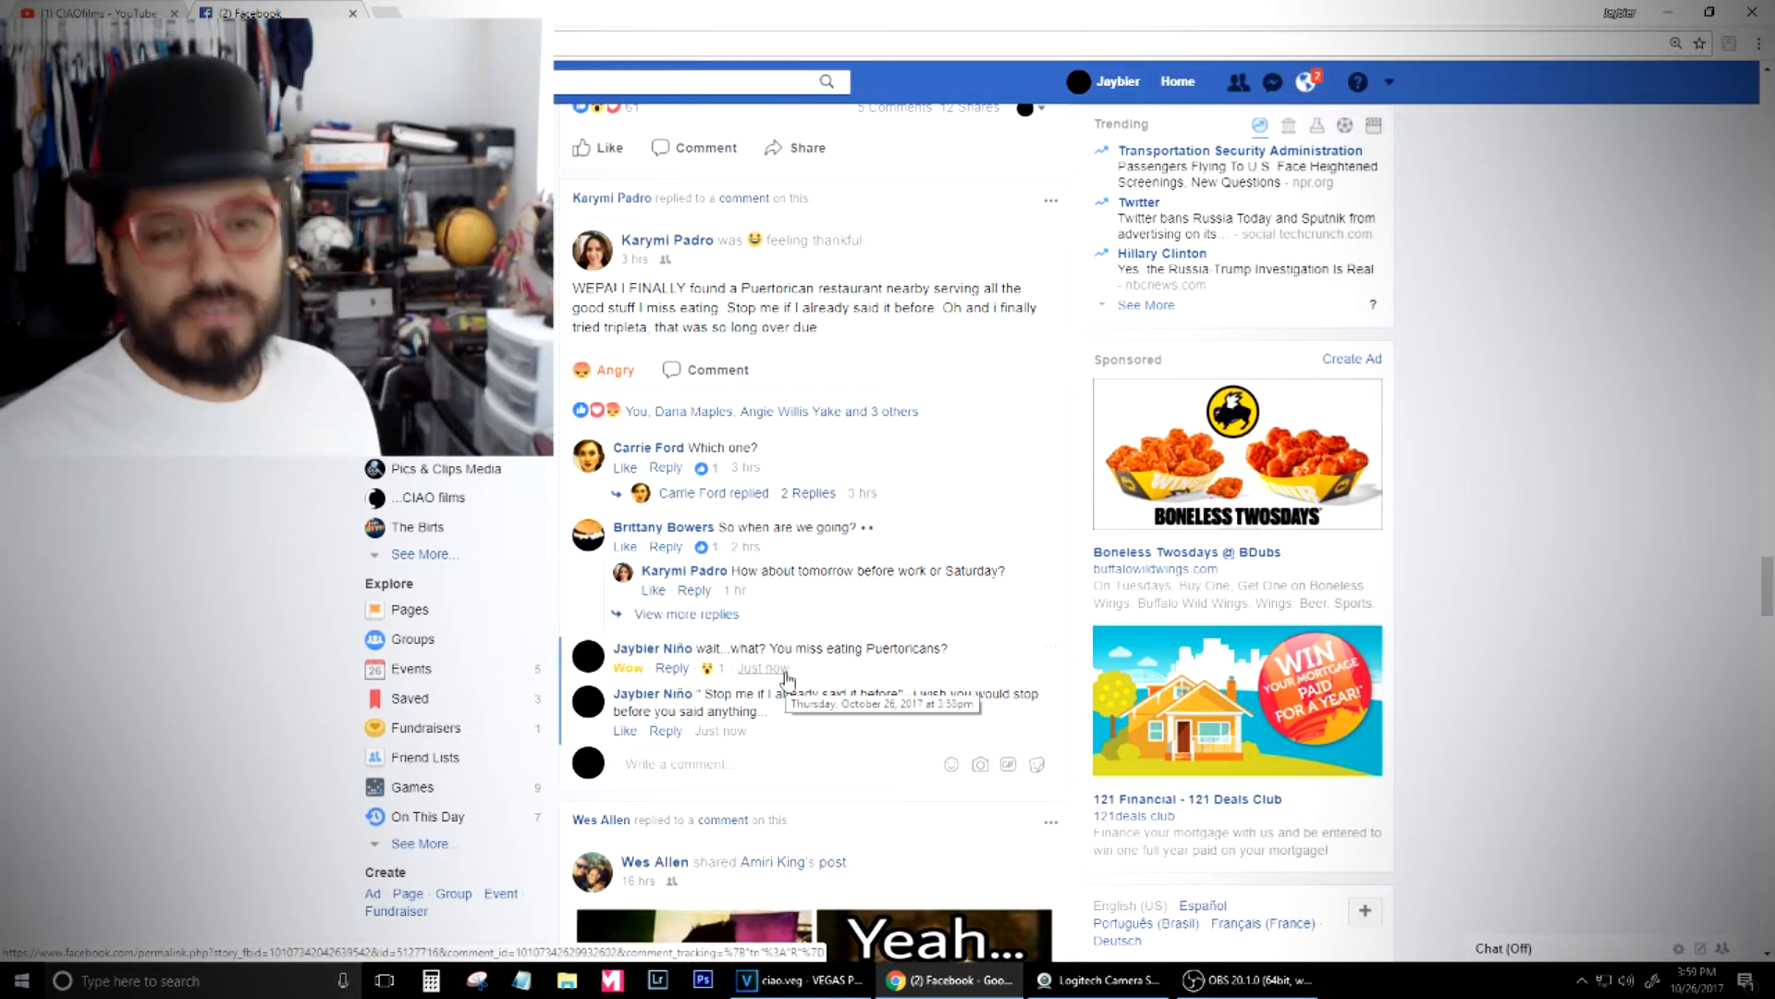
{"action": "mouse_move", "coordinate": [624, 667]}
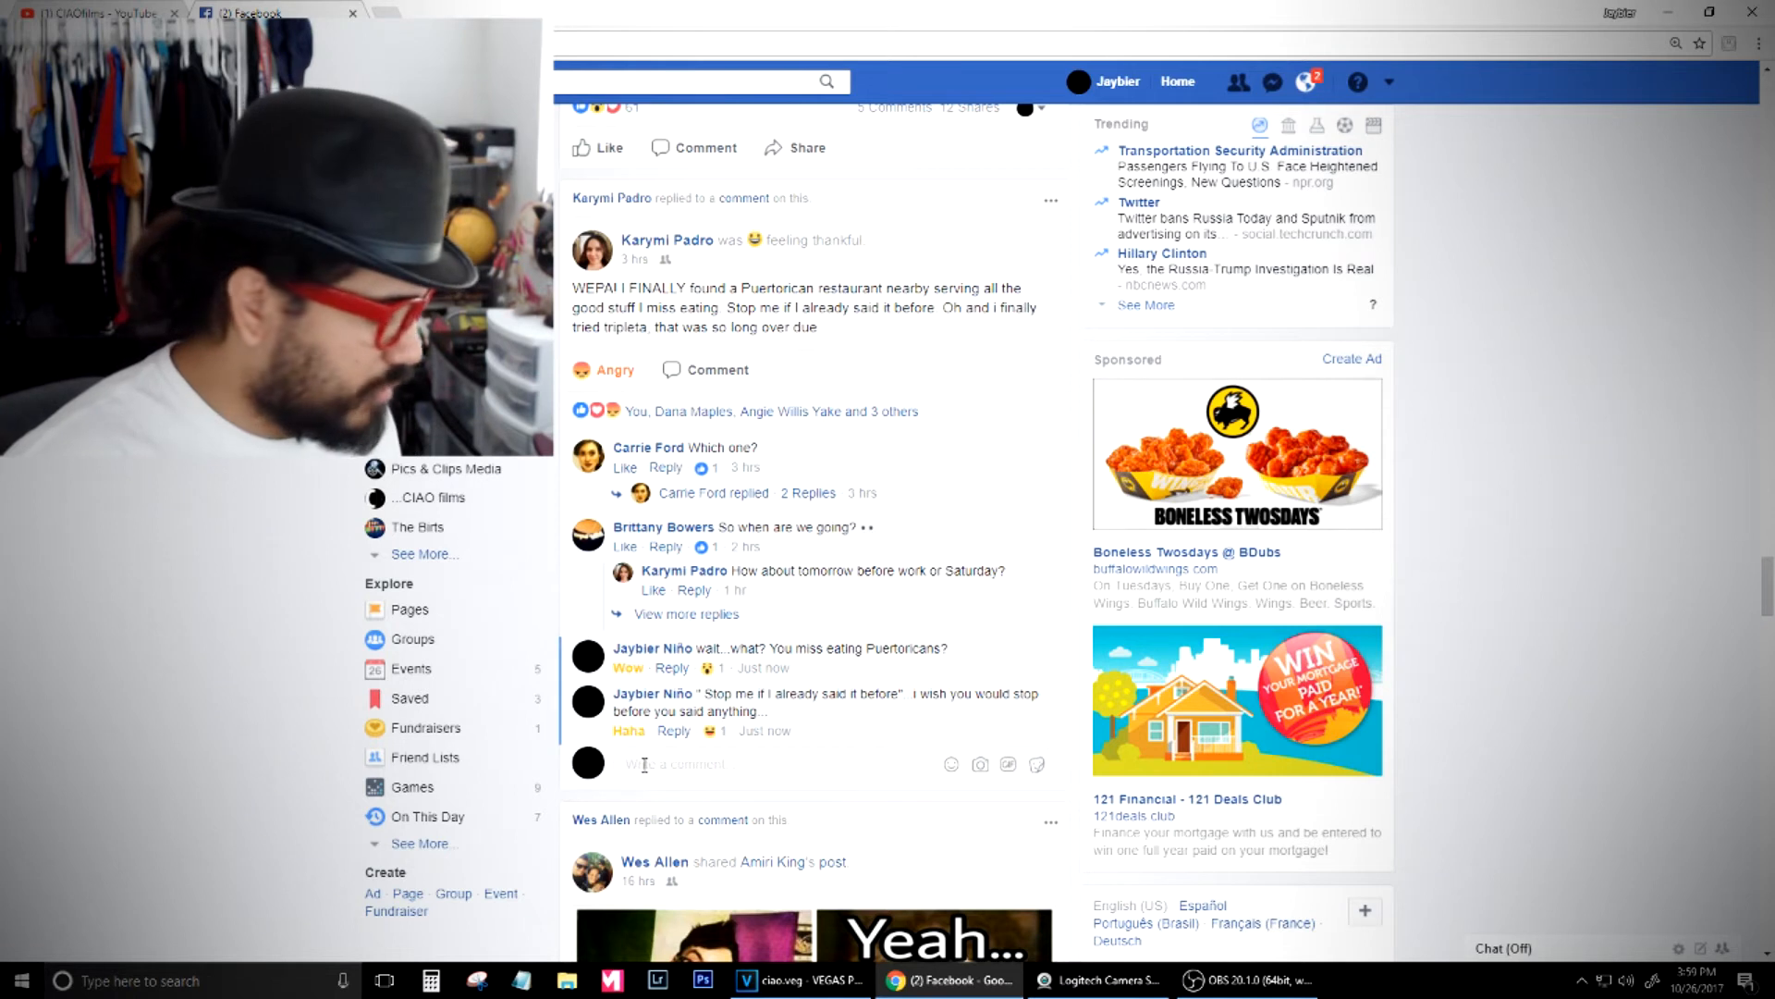
Start a third comment quoting "Oh and i finally tried tripleta, that was so long over due"
{"action": "type", "text": "\"Oh and i finally tried tripleta, that was so long over due\"..."}
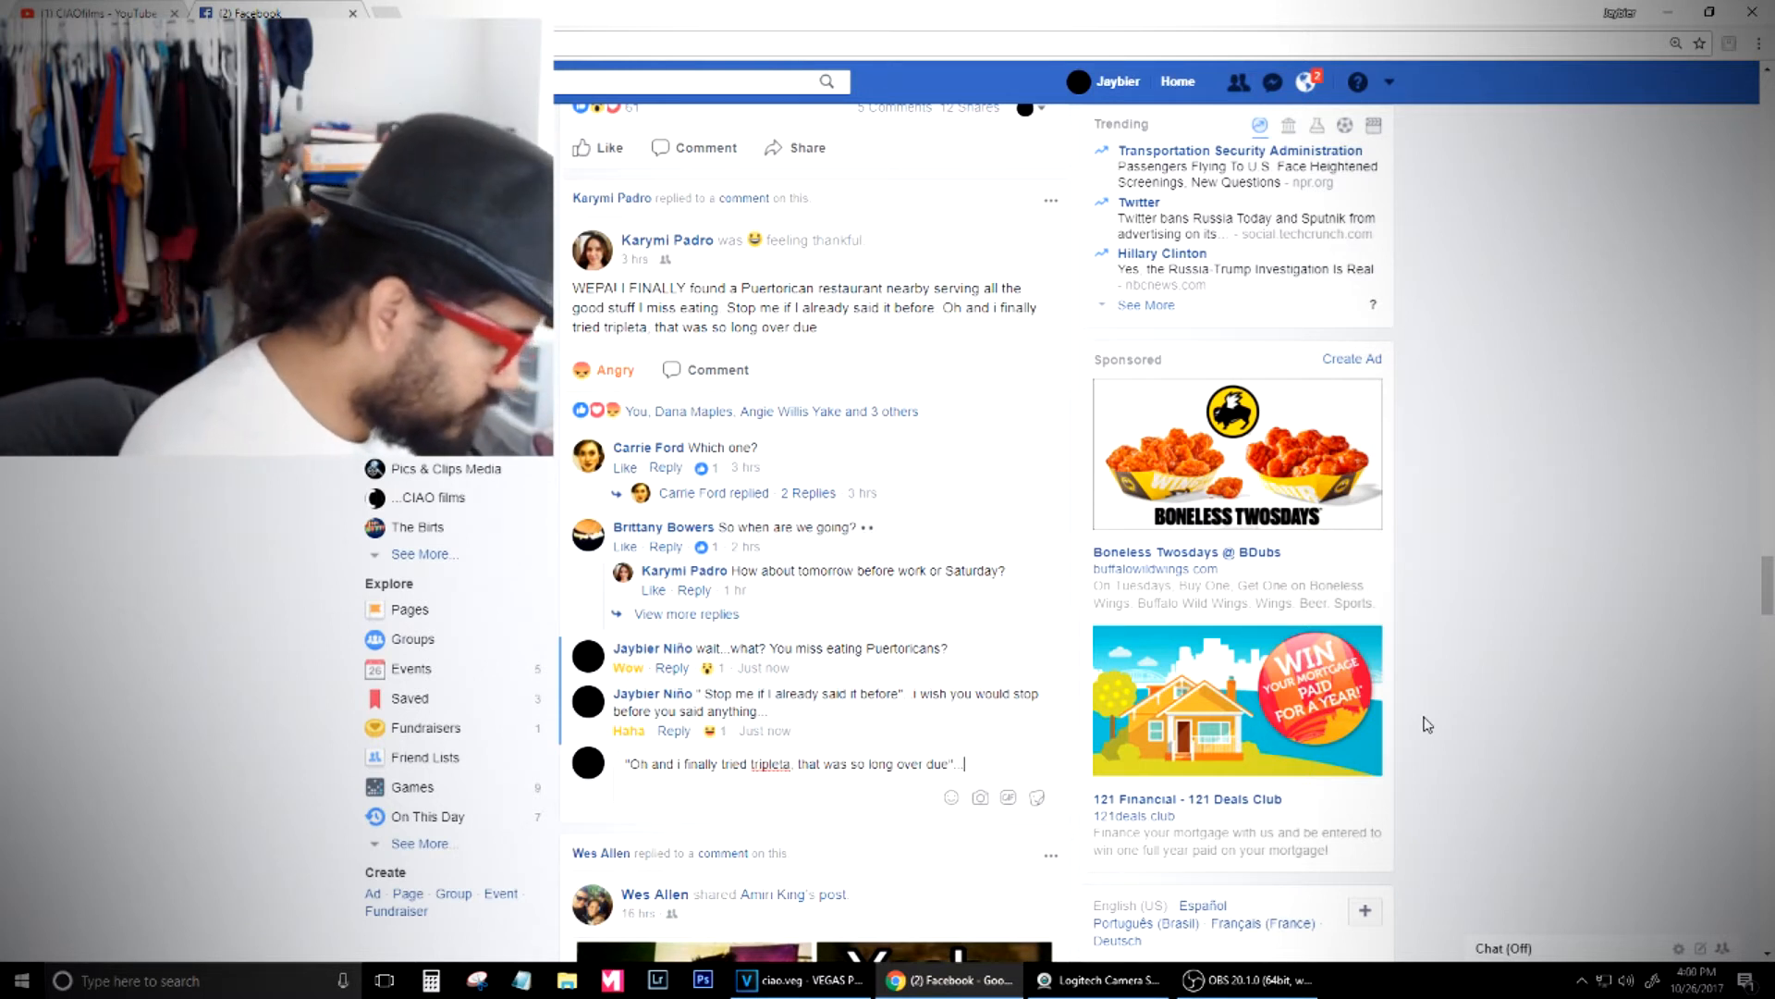
{"action": "type", "text": "im i"}
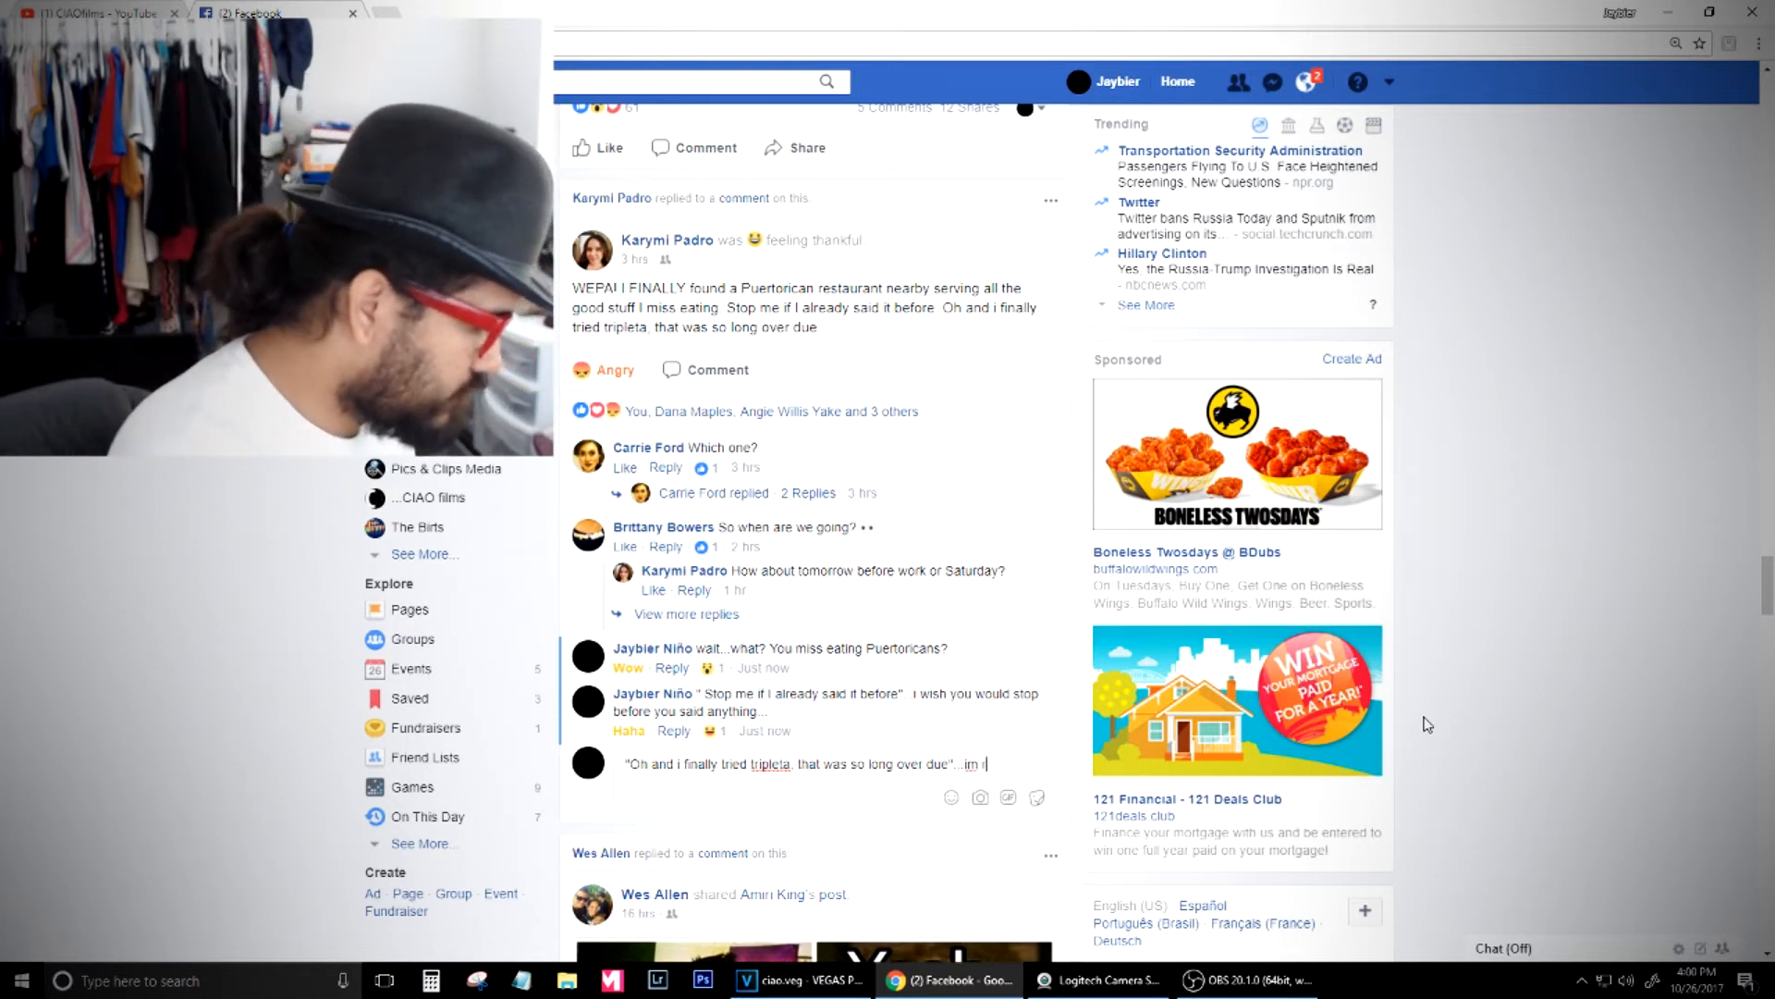
{"action": "type", "text": "really glad"}
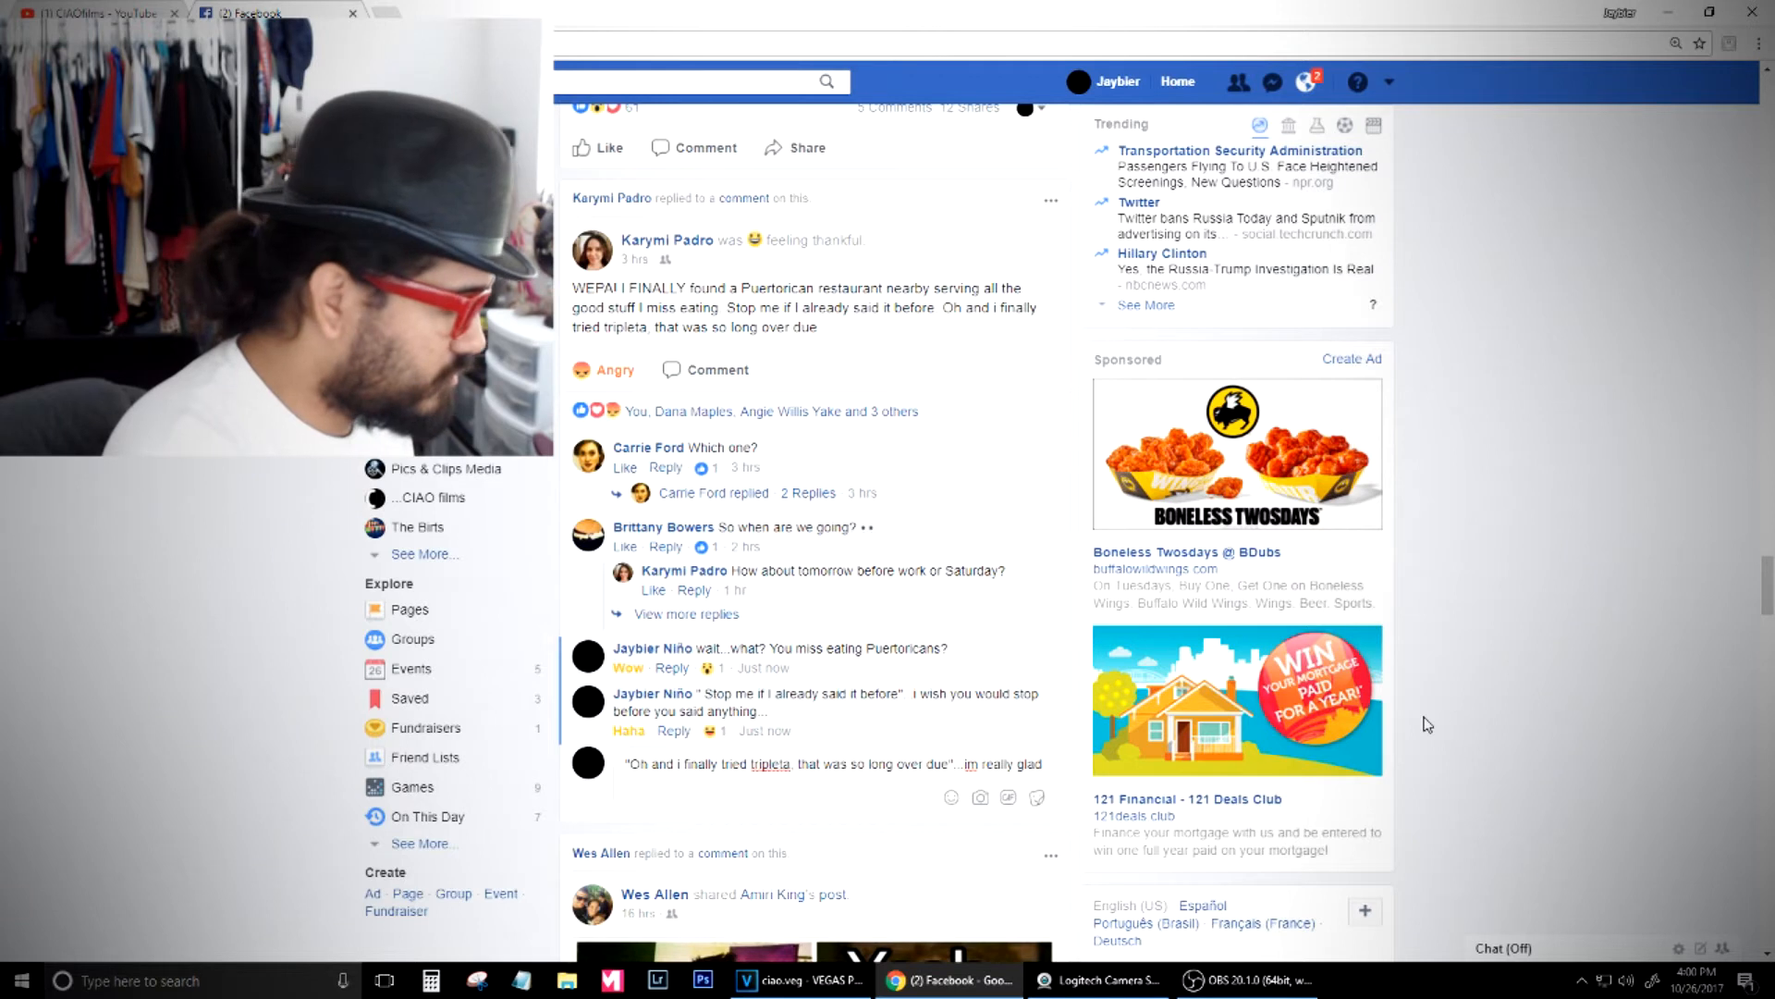
{"action": "type", "text": "your"}
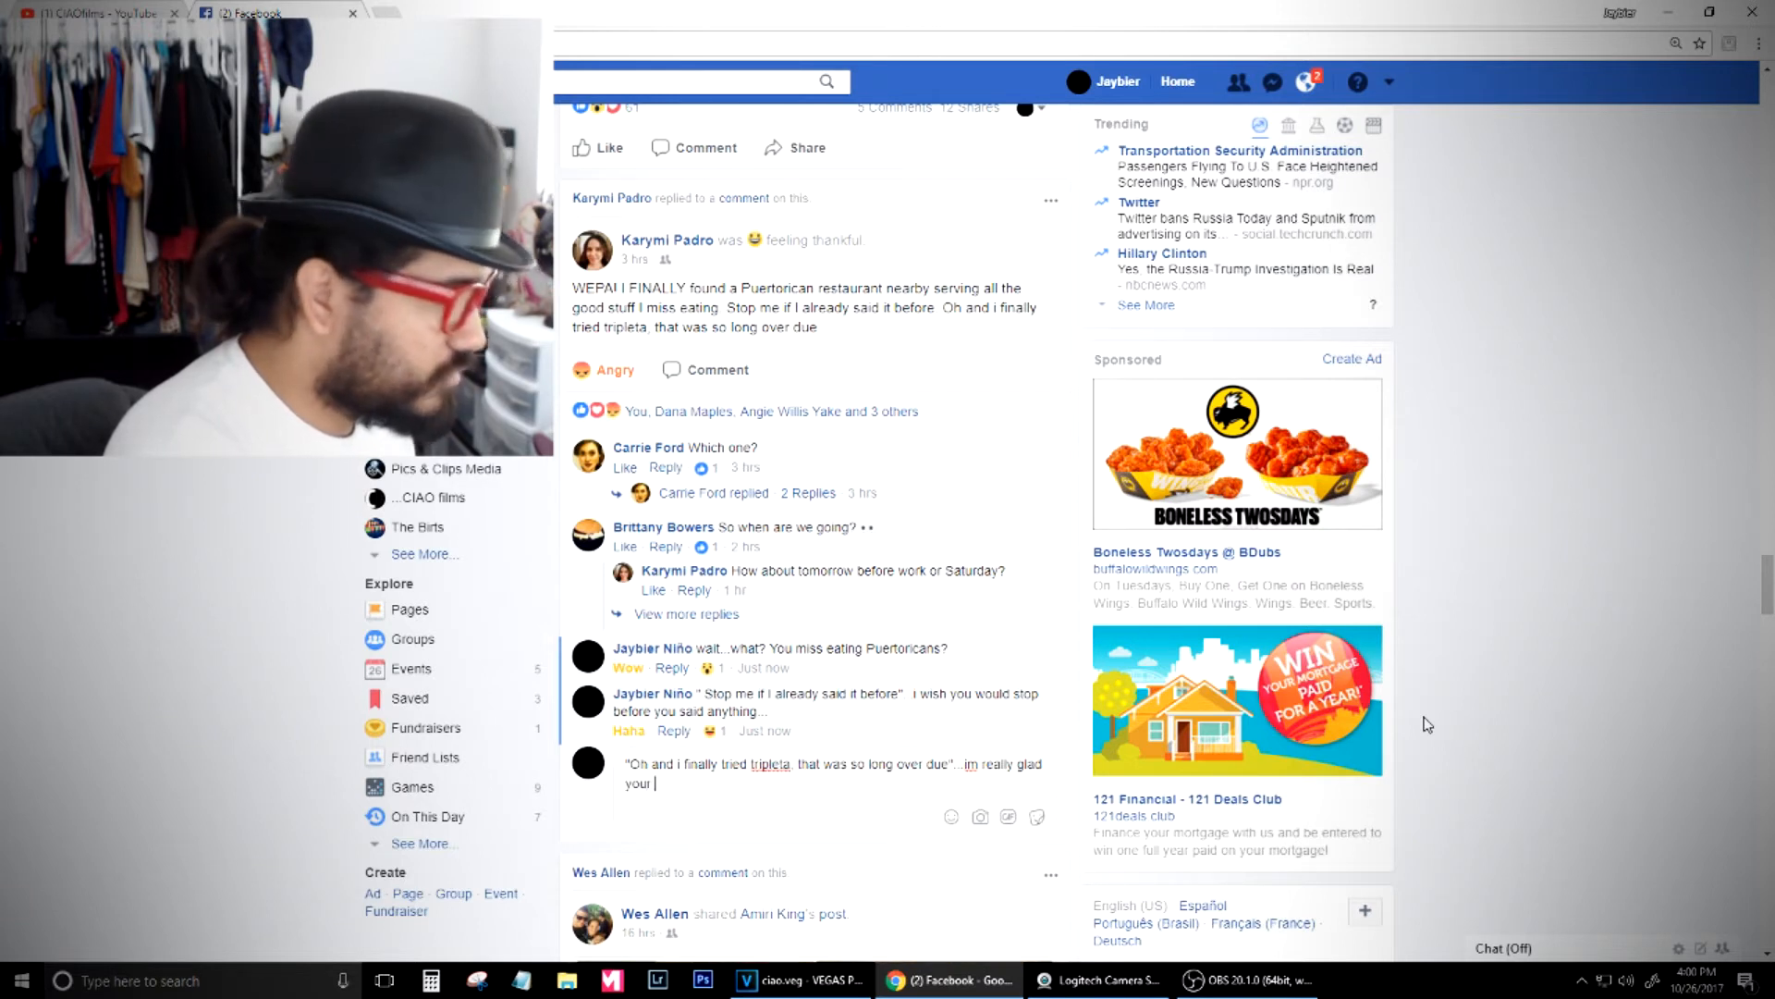
{"action": "type", "text": "sexually open"}
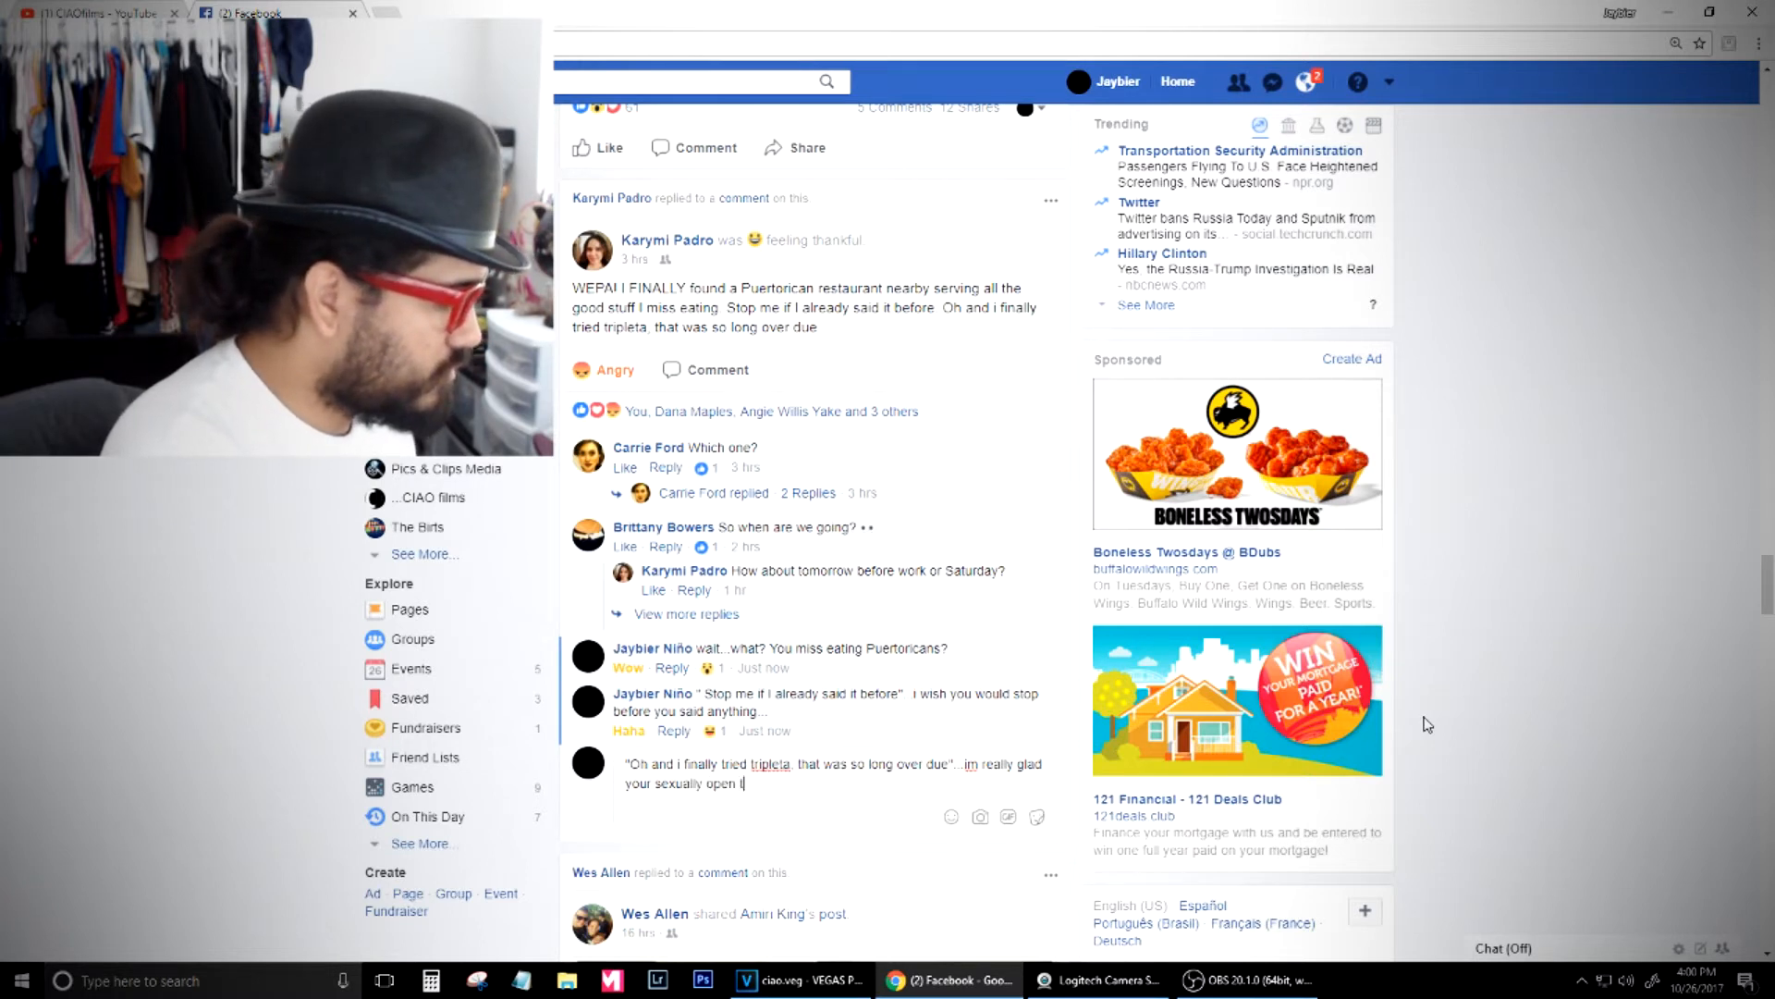
{"action": "type", "text": "trying"}
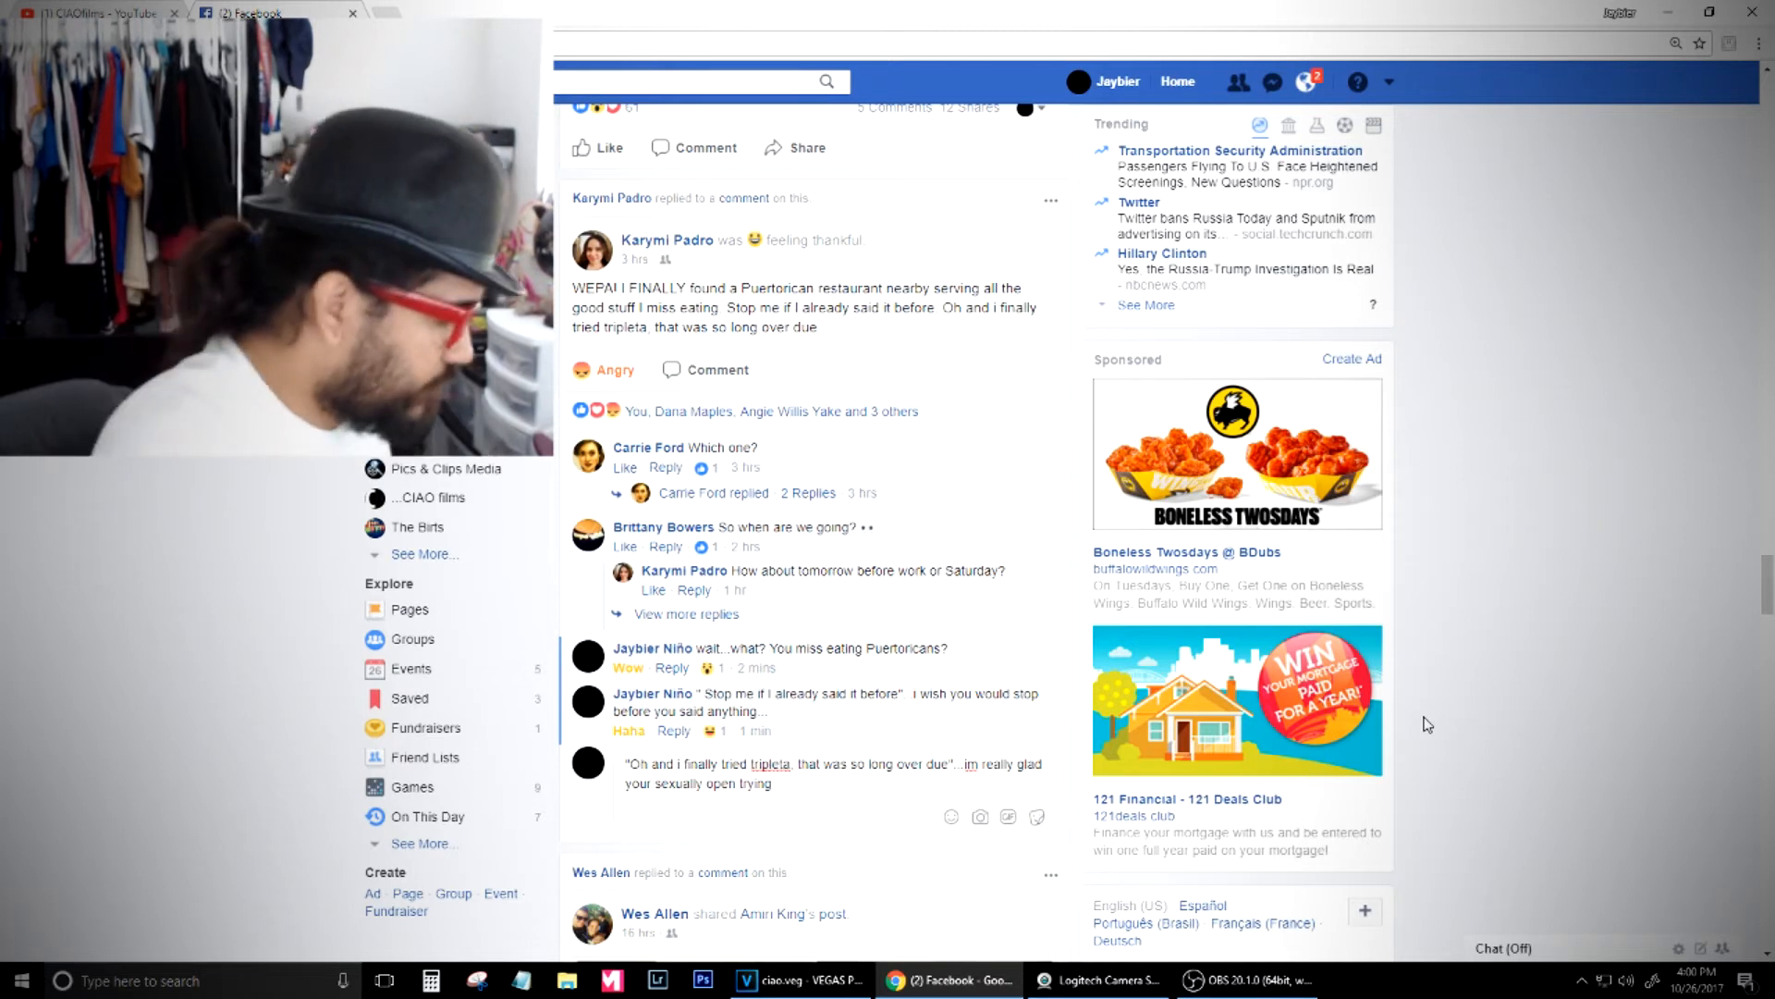
Continue the joke about trying new things especially when it was overdue, leading into "btw"
{"action": "type", "text": "new things"}
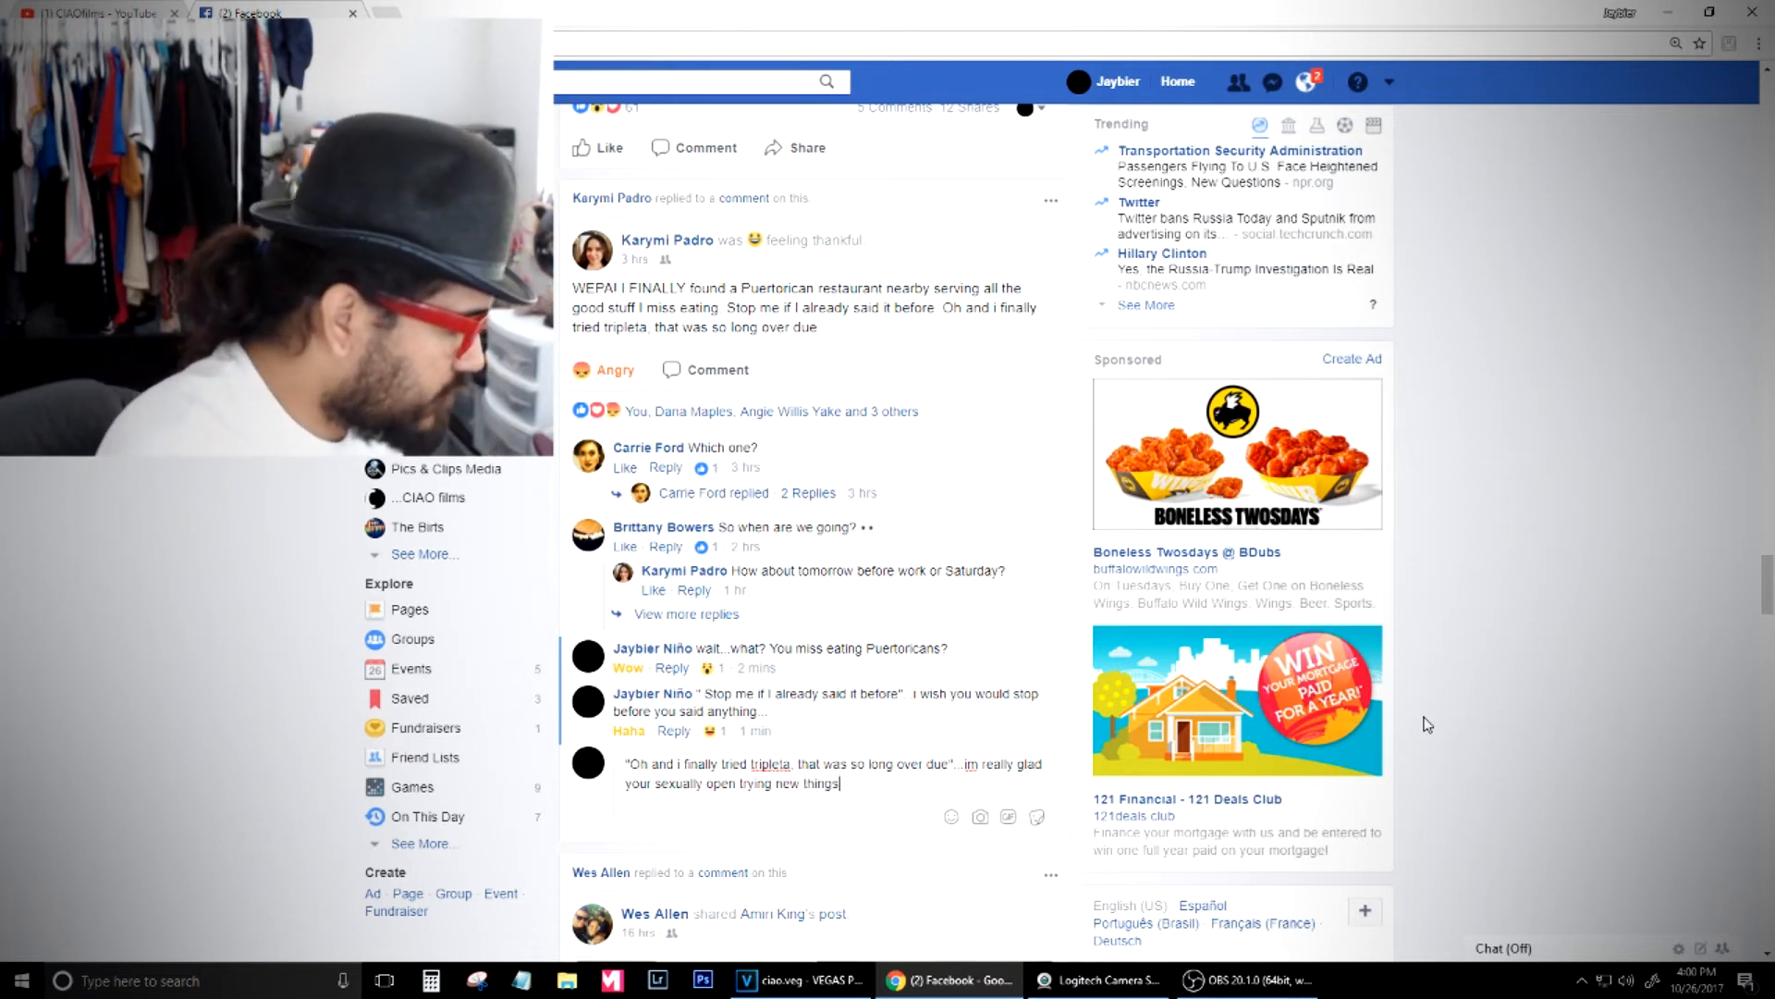
{"action": "type", "text": "especia"}
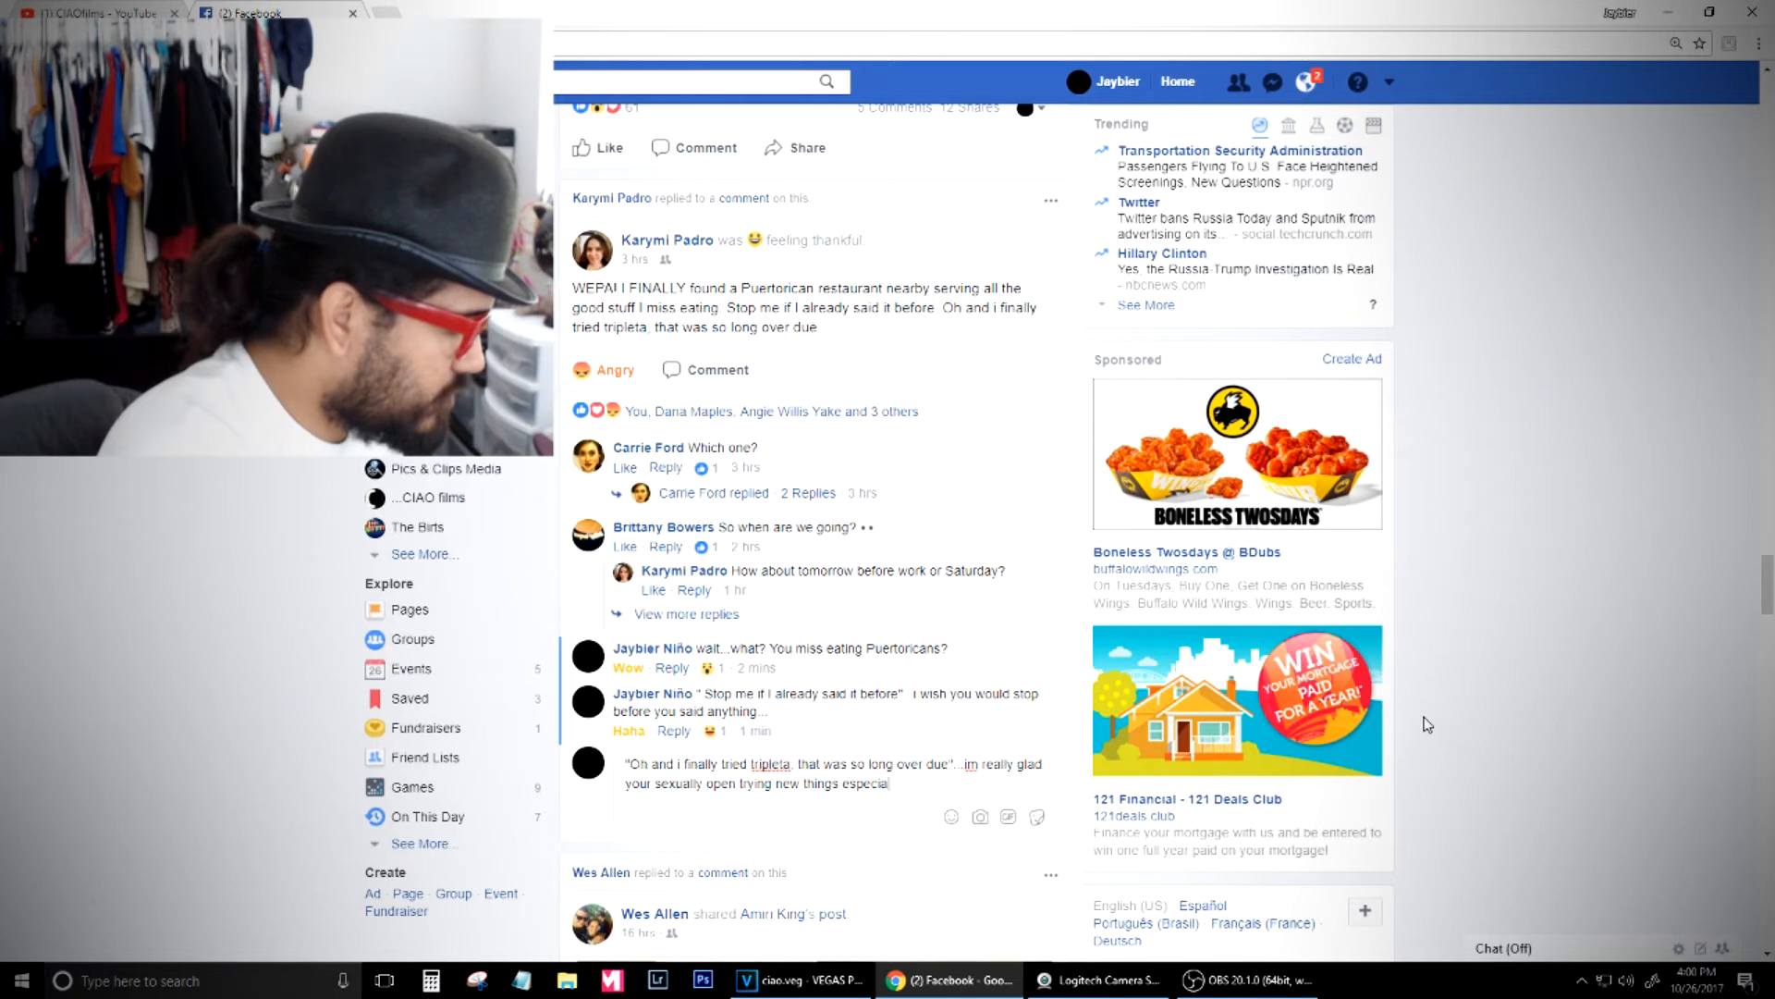
{"action": "type", "text": "lly"}
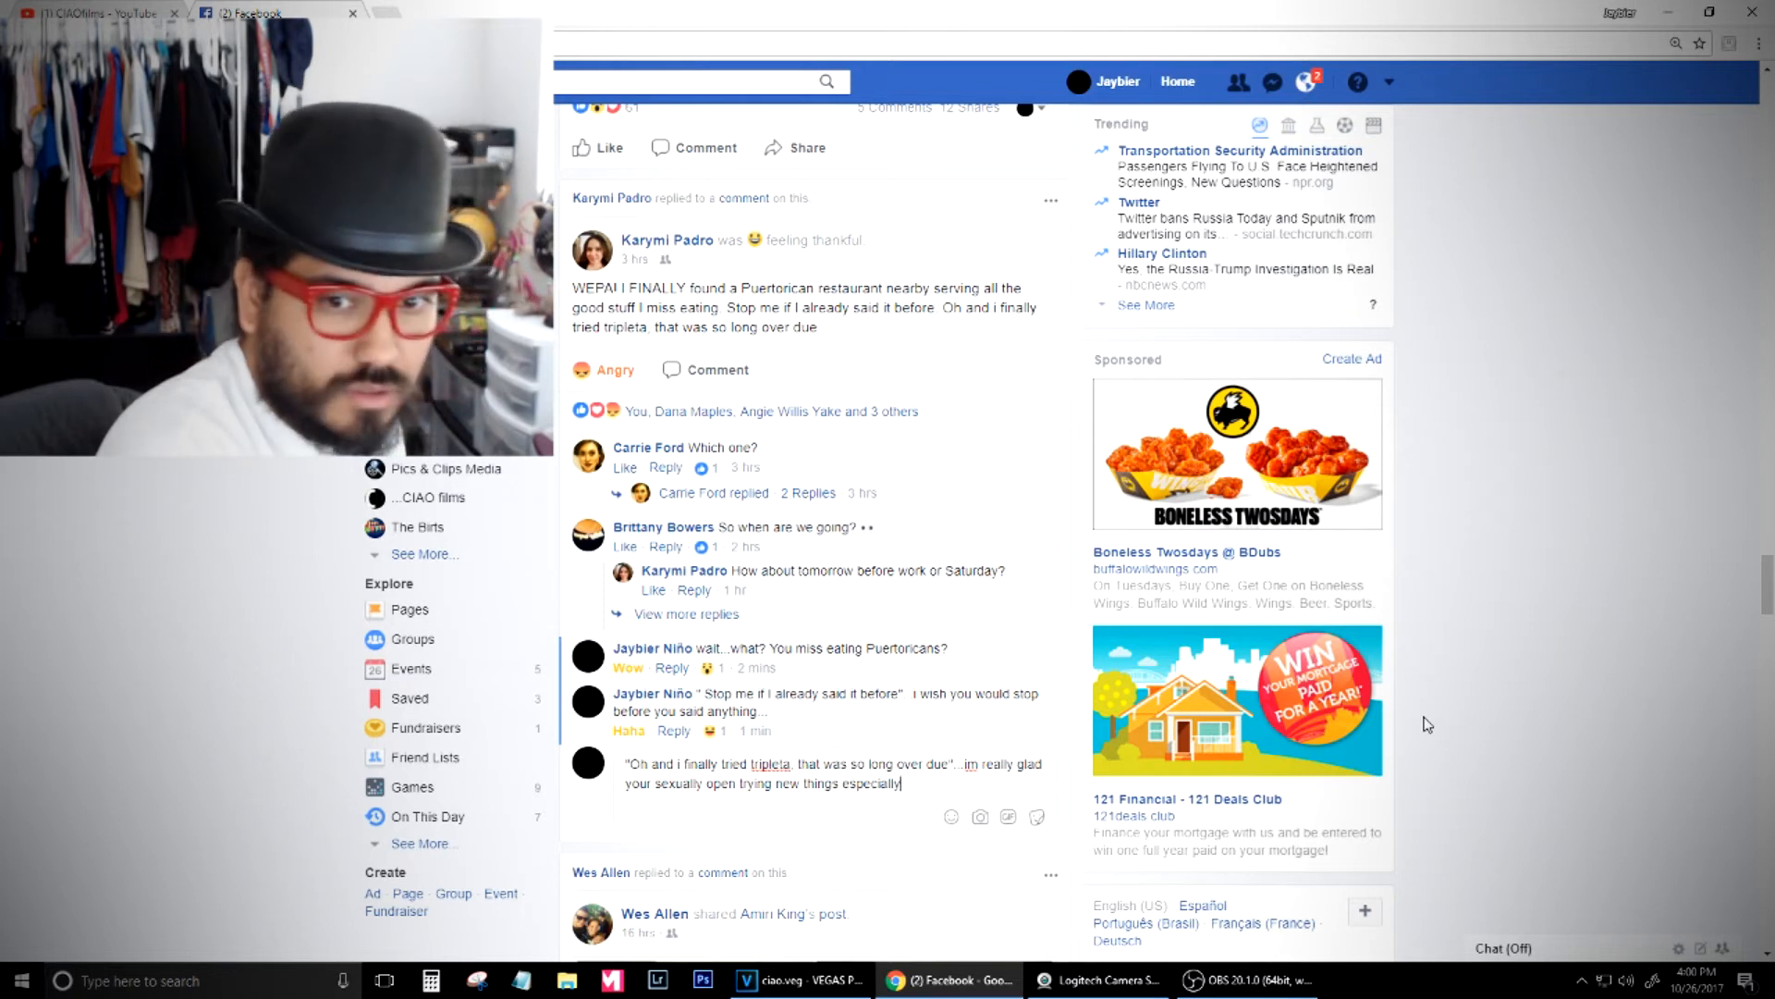
{"action": "type", "text": "with"}
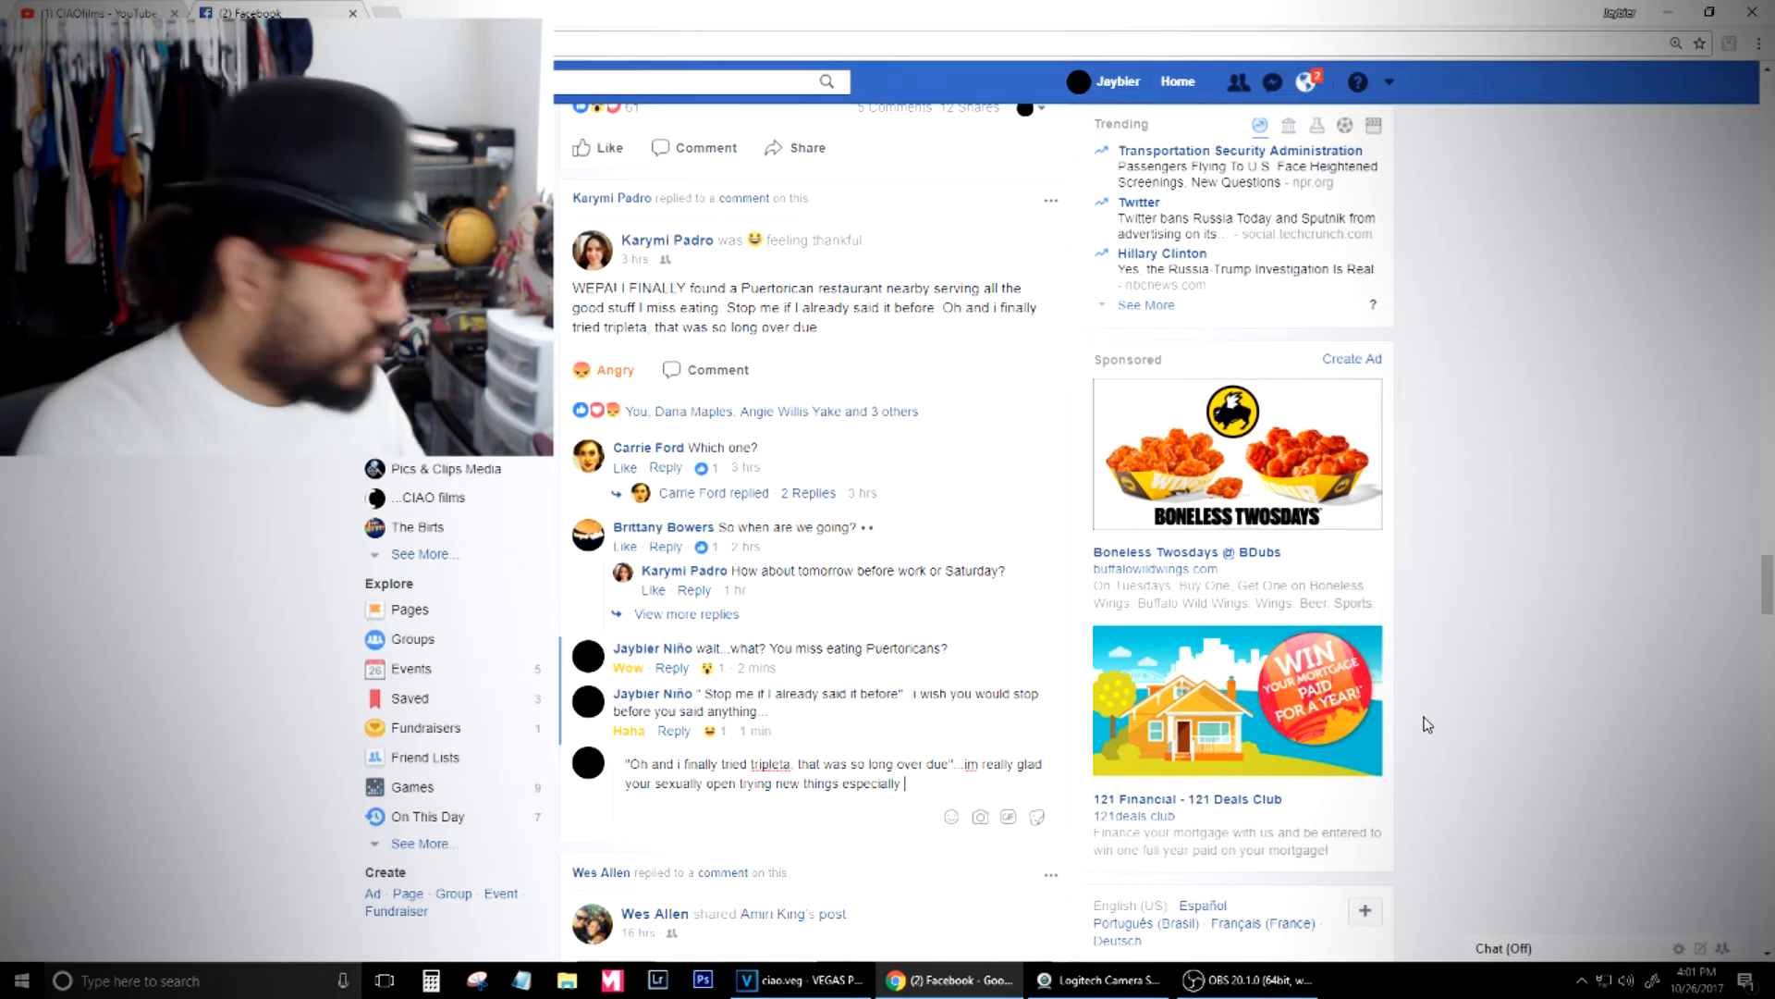
{"action": "type", "text": "when it"}
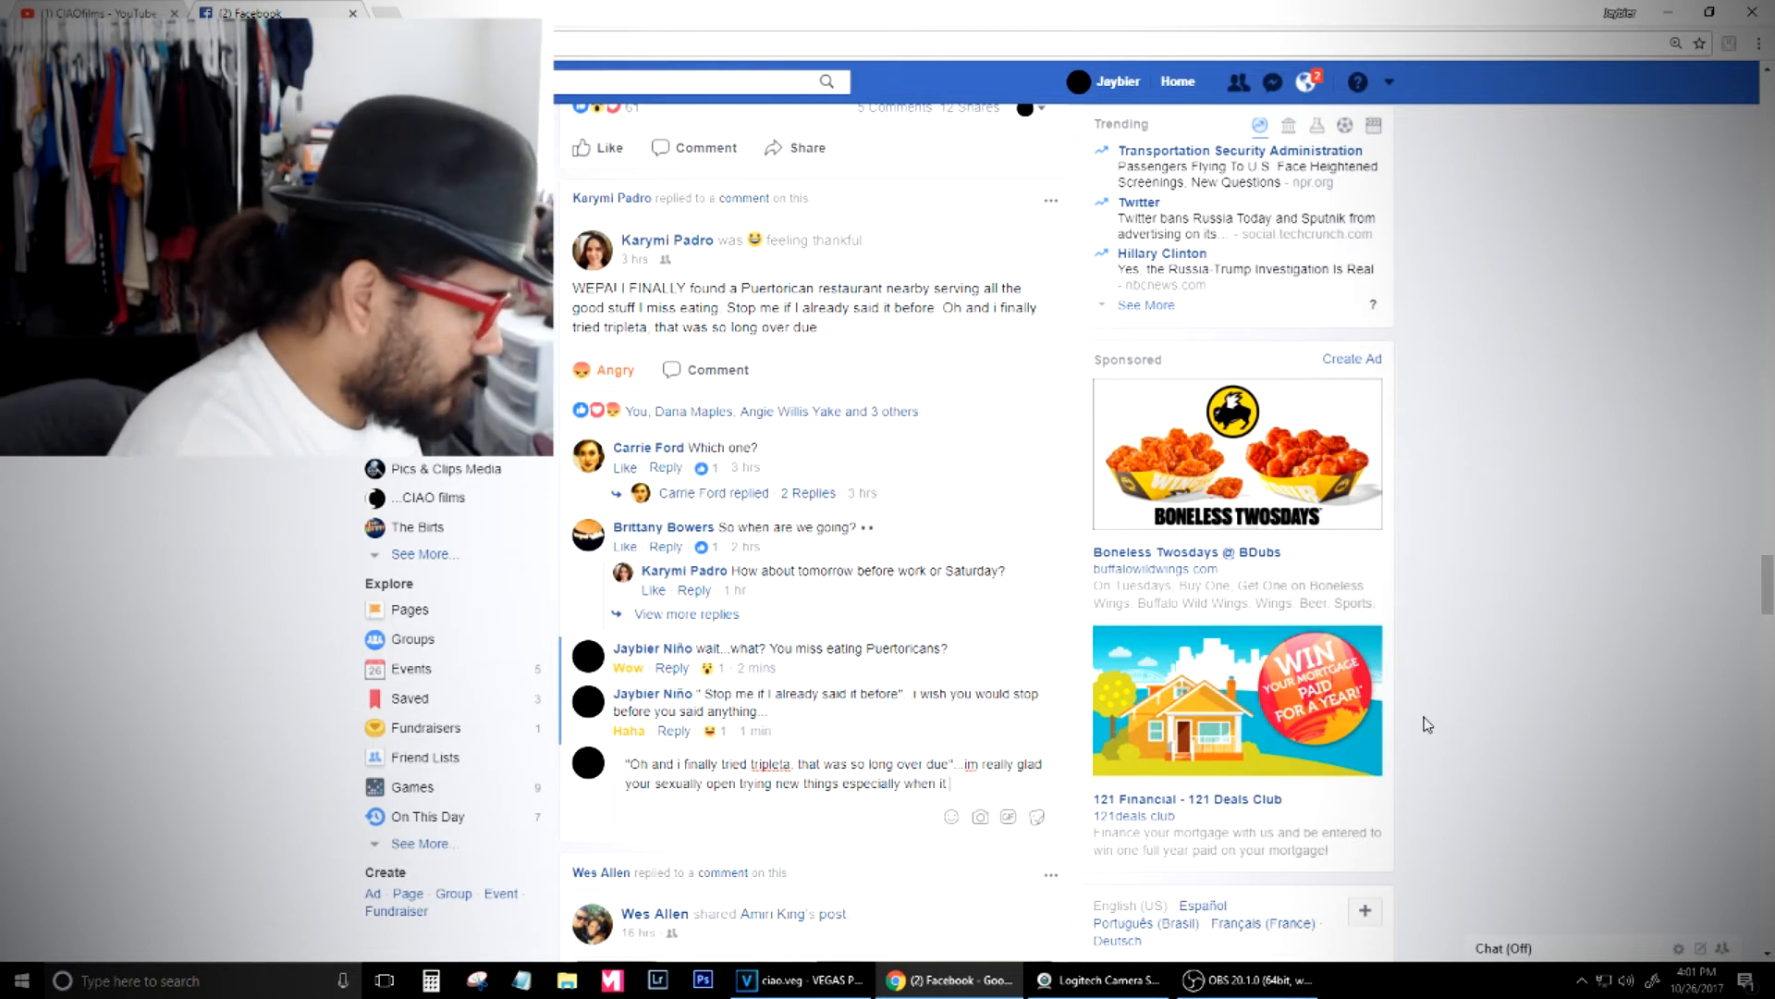
{"action": "type", "text": "was overdue...which"}
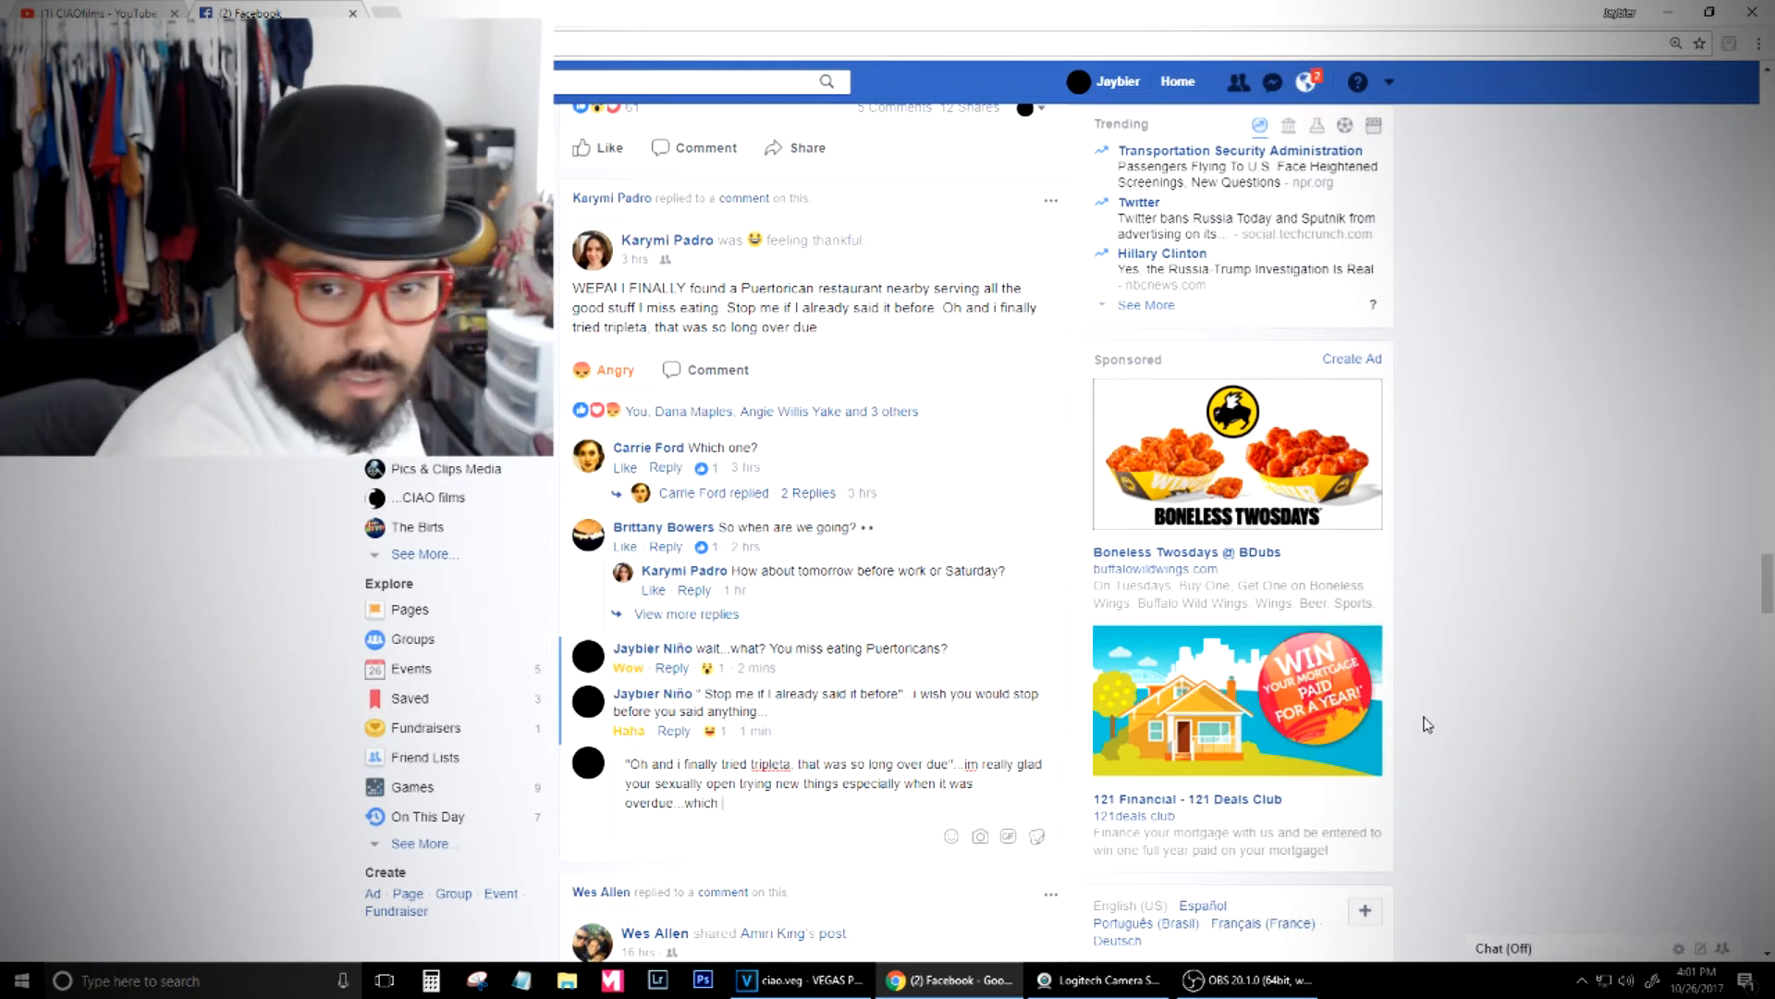
{"action": "type", "text": "btw"}
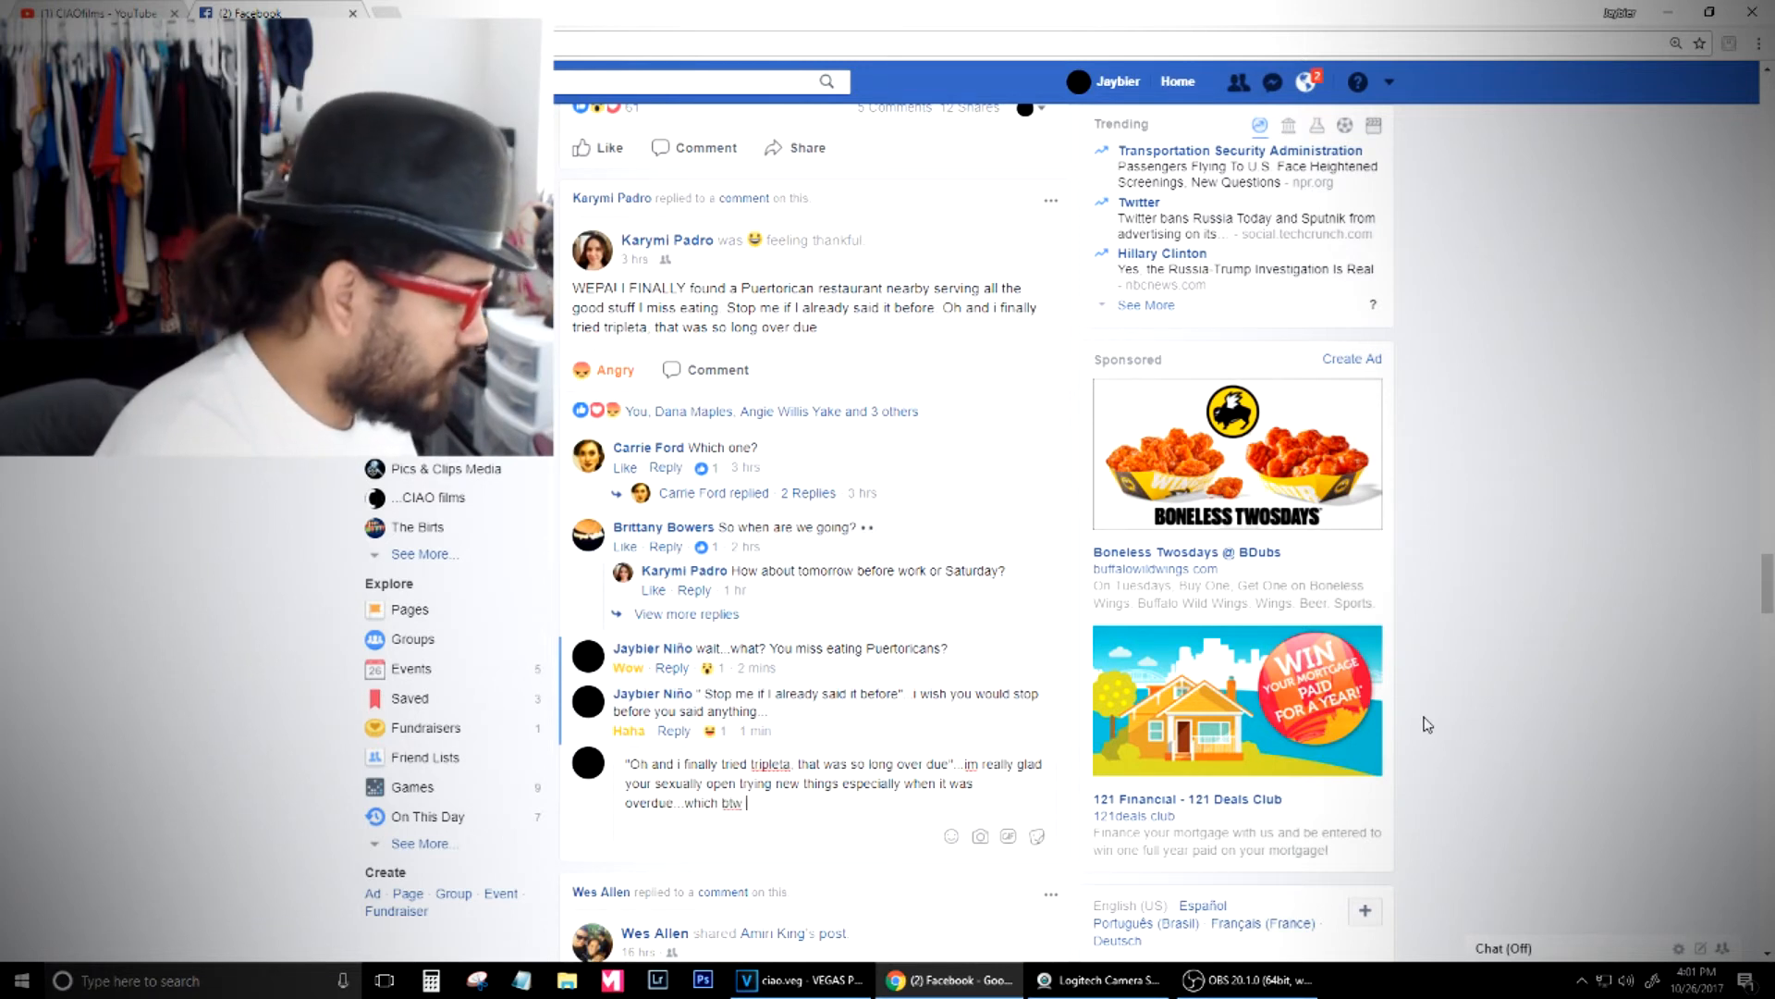
Finish the third comment's ending "which btw EXPLAINS ALOT!"
{"action": "type", "text": "EXPA"}
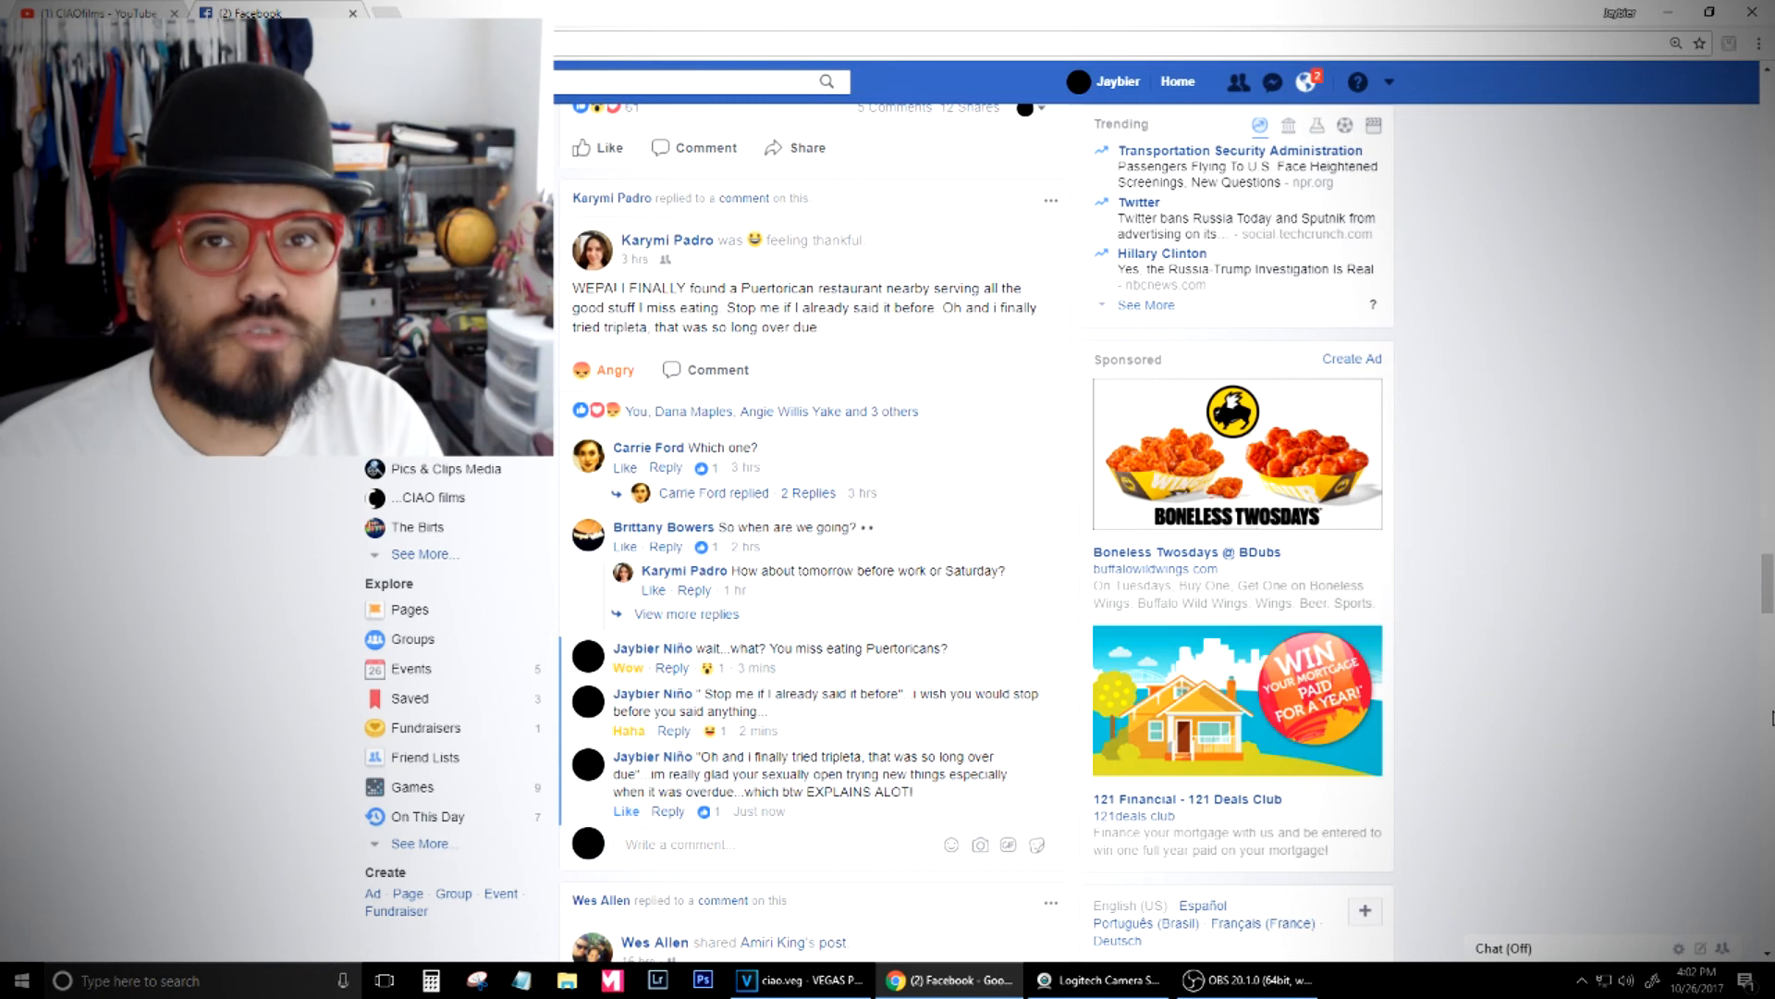
{"action": "scroll", "scroll_direction": "down", "scroll_amount": 3}
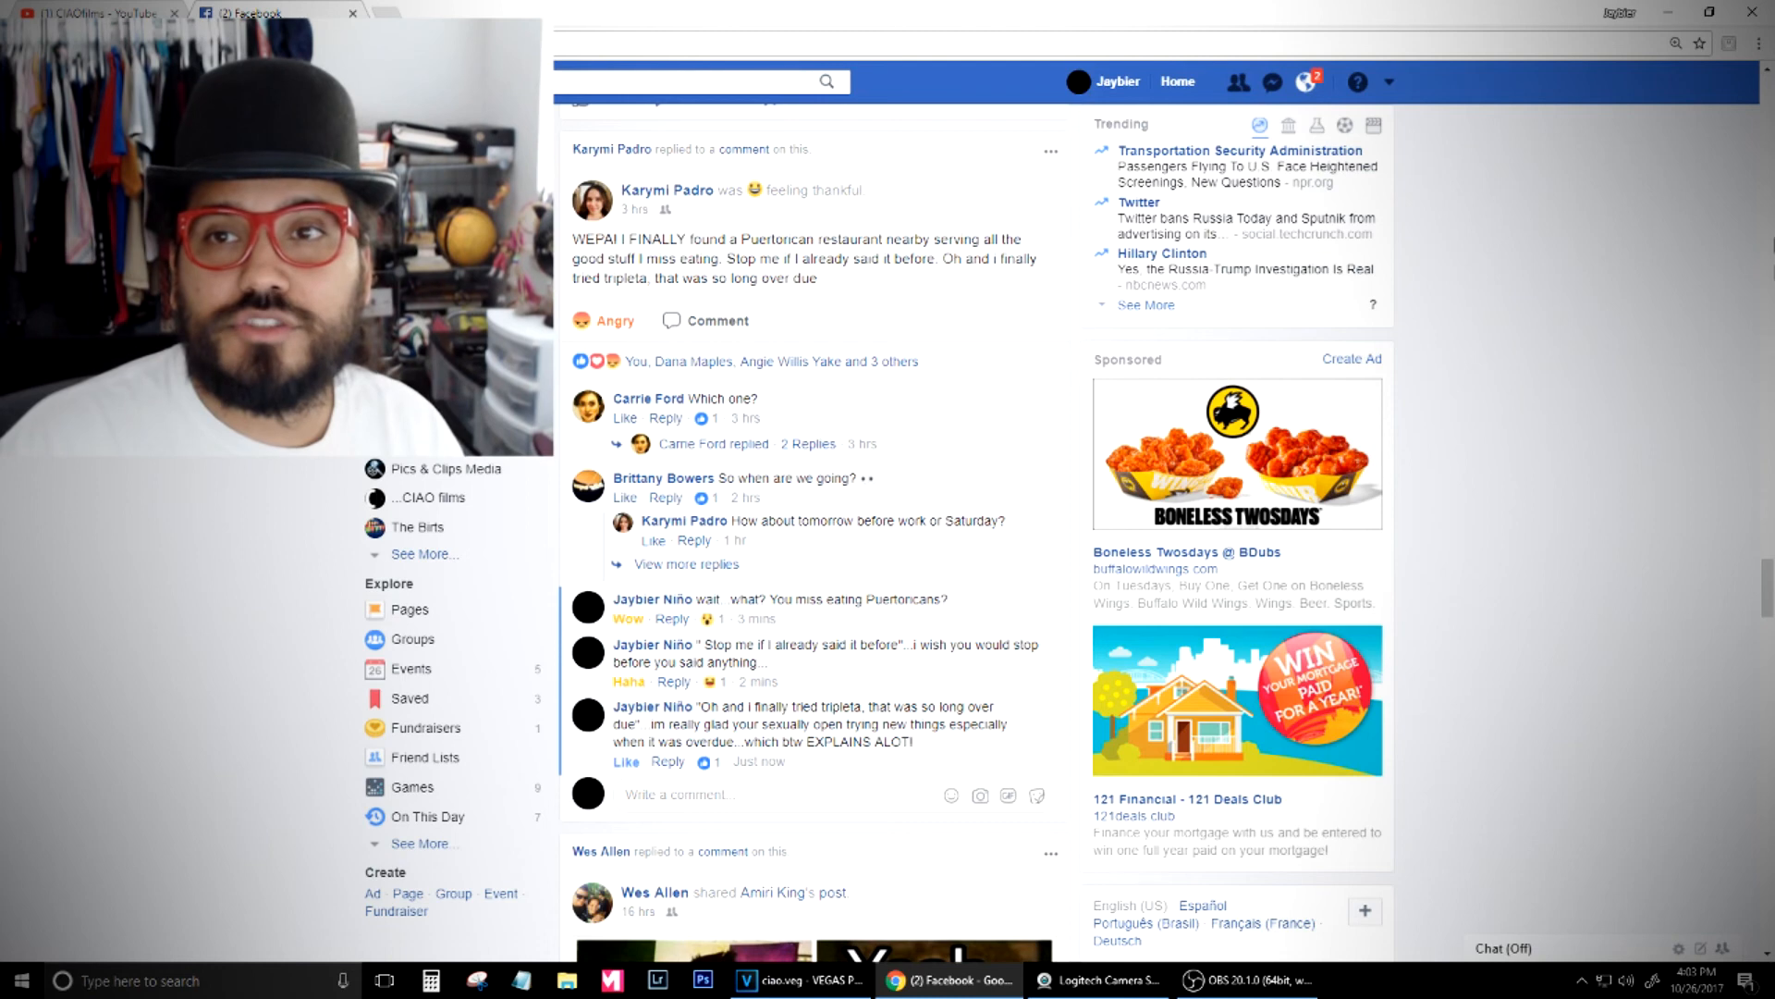
{"action": "left_click", "coordinate": [1308, 82]}
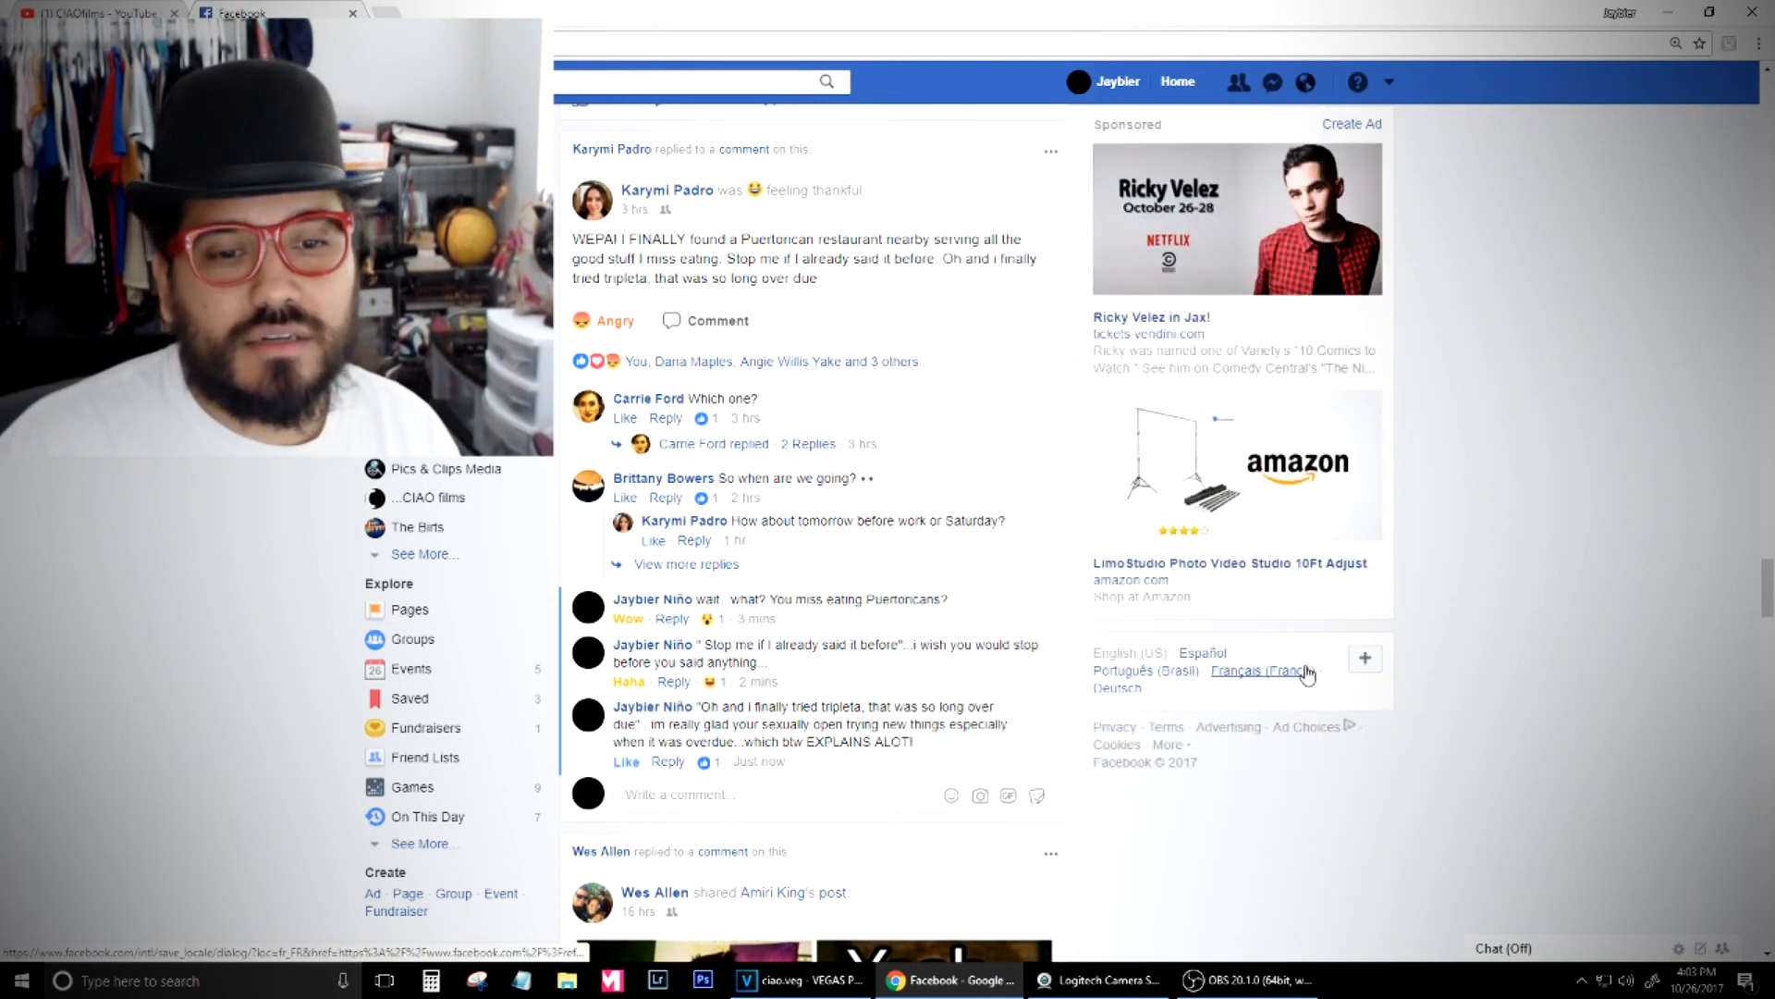
{"action": "mouse_move", "coordinate": [1260, 670]}
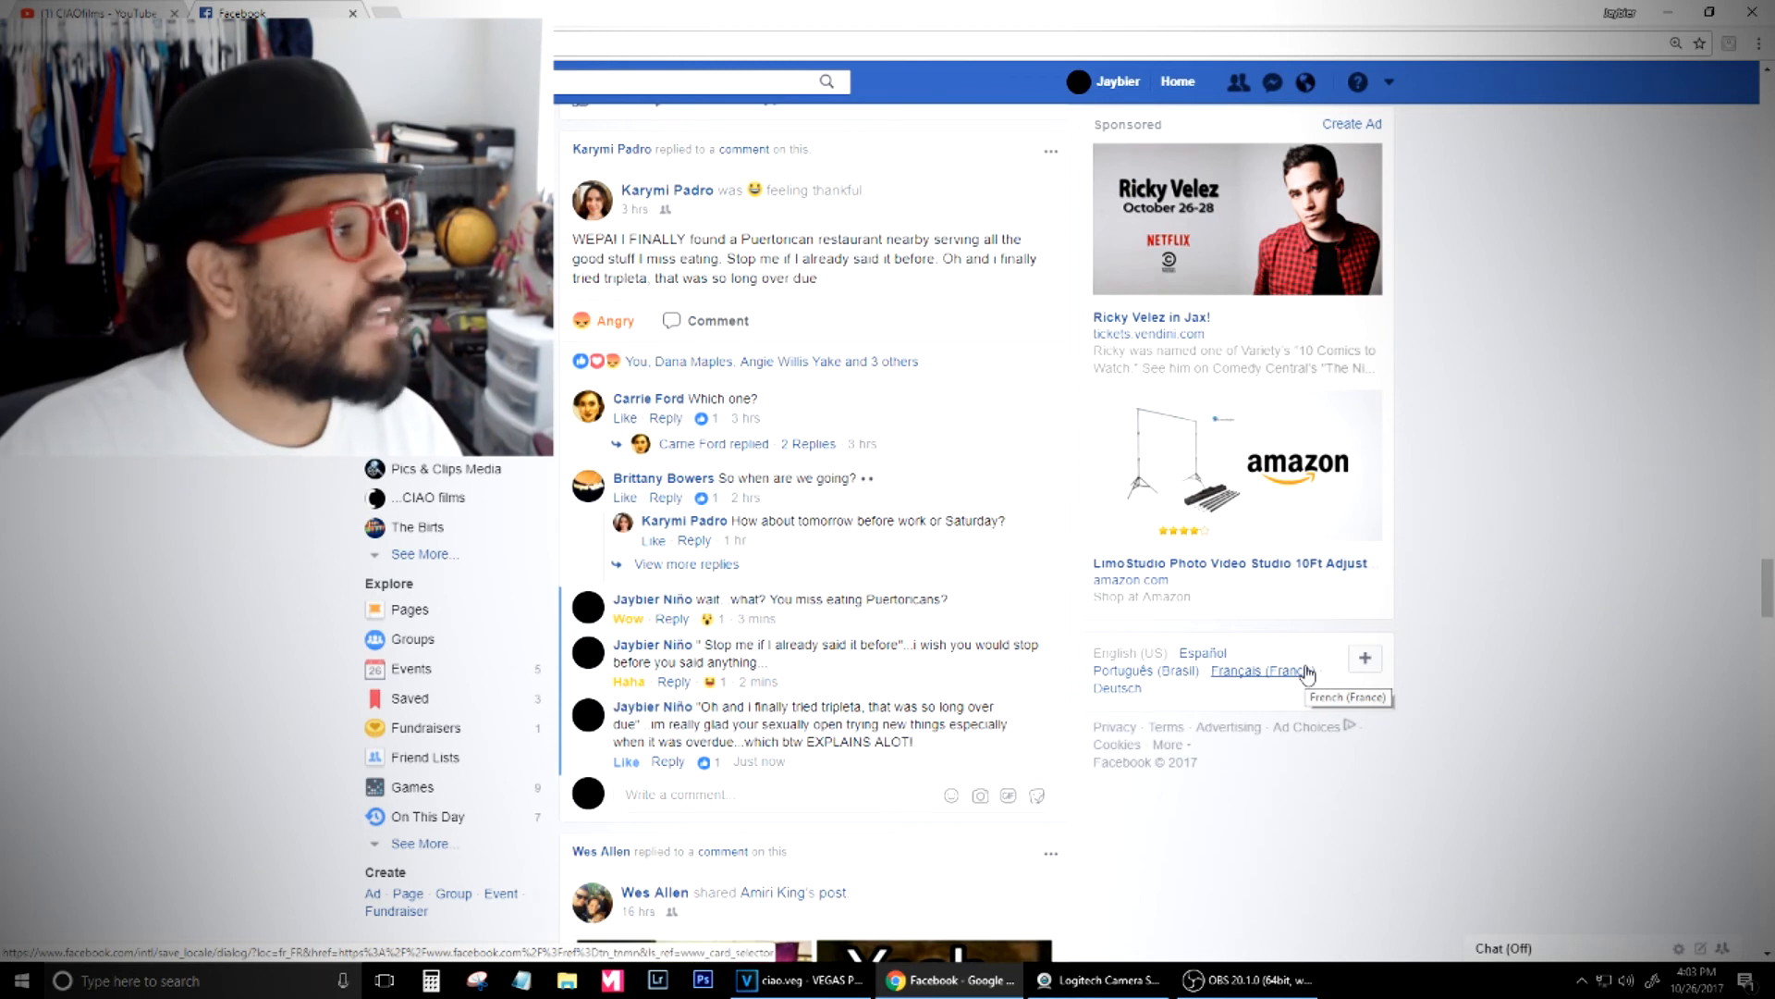